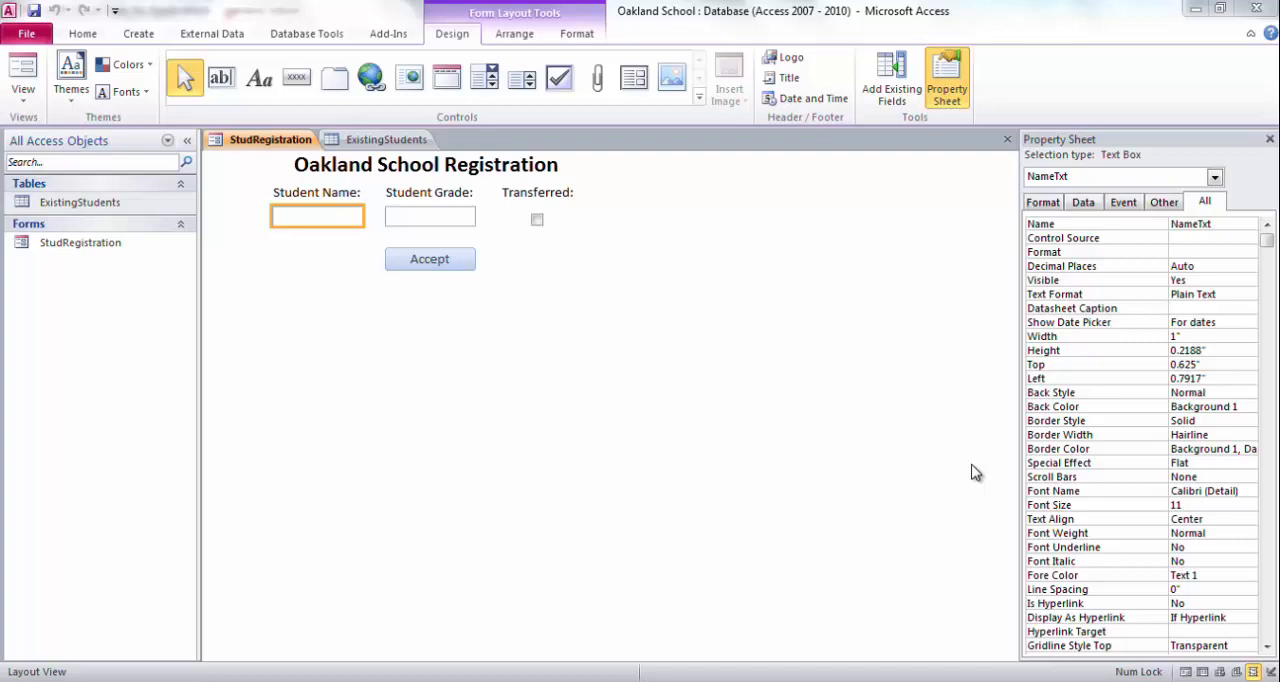
pyautogui.moveTo(975, 472)
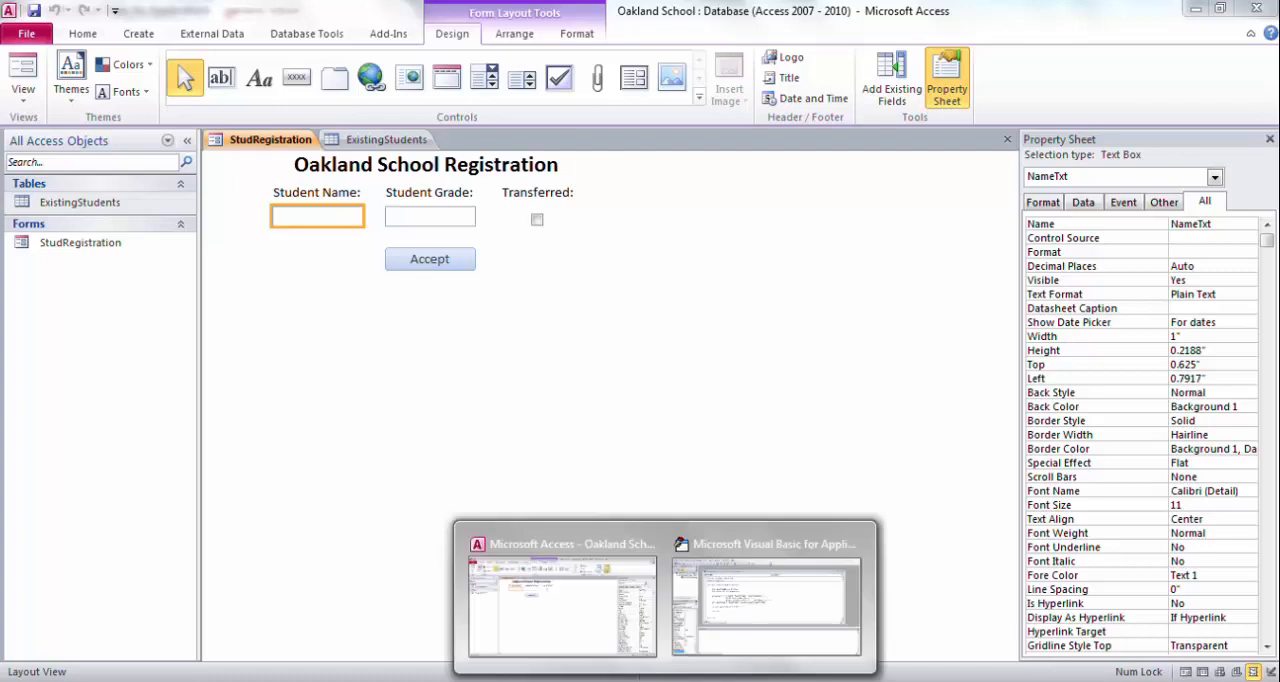
pyautogui.moveTo(554, 417)
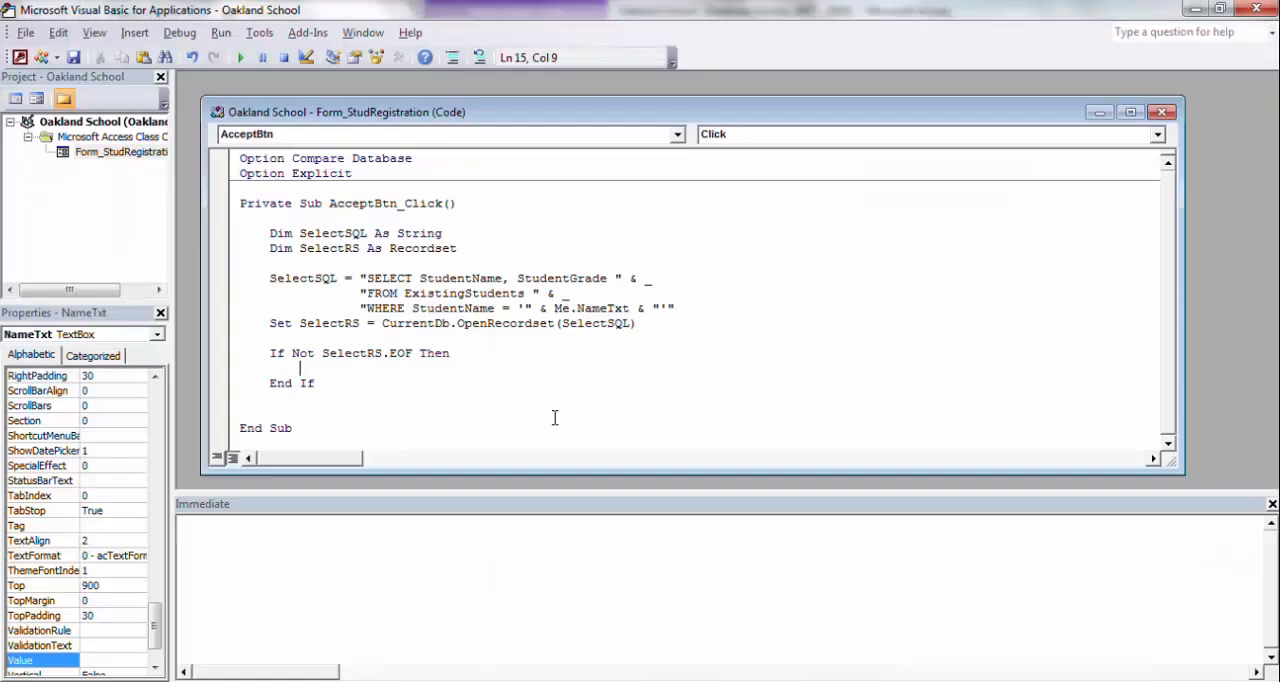
pyautogui.moveTo(580, 273)
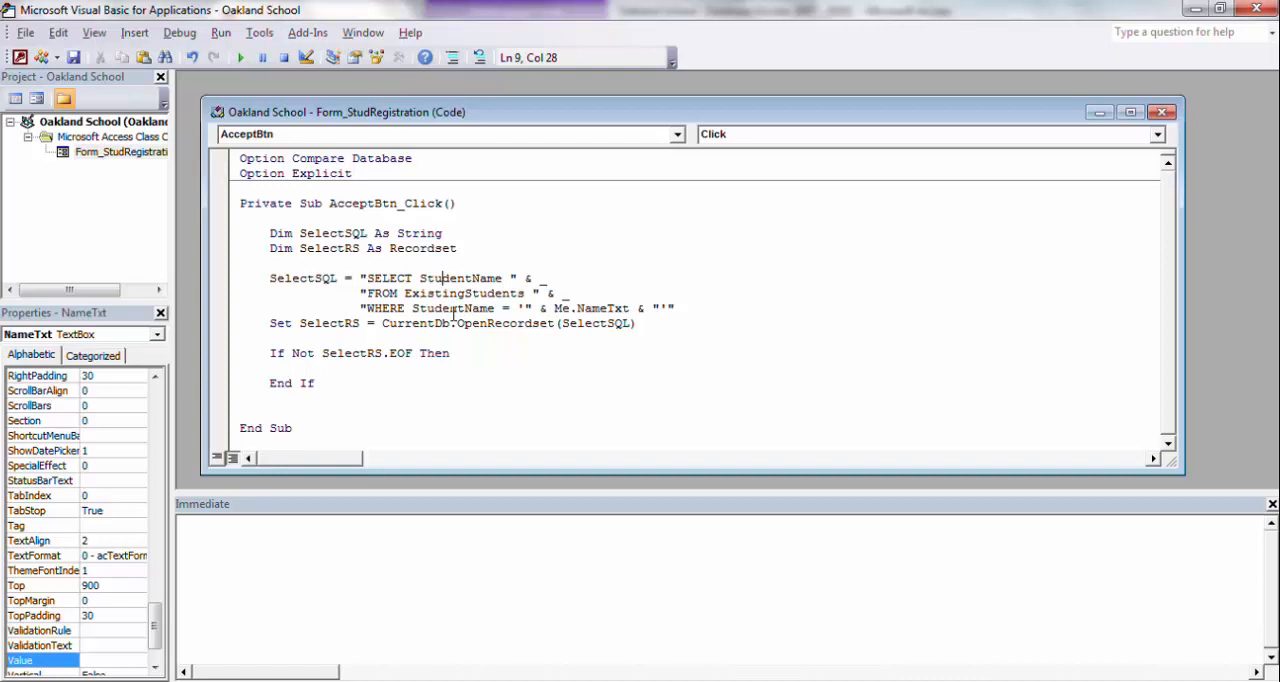
pyautogui.moveTo(593, 314)
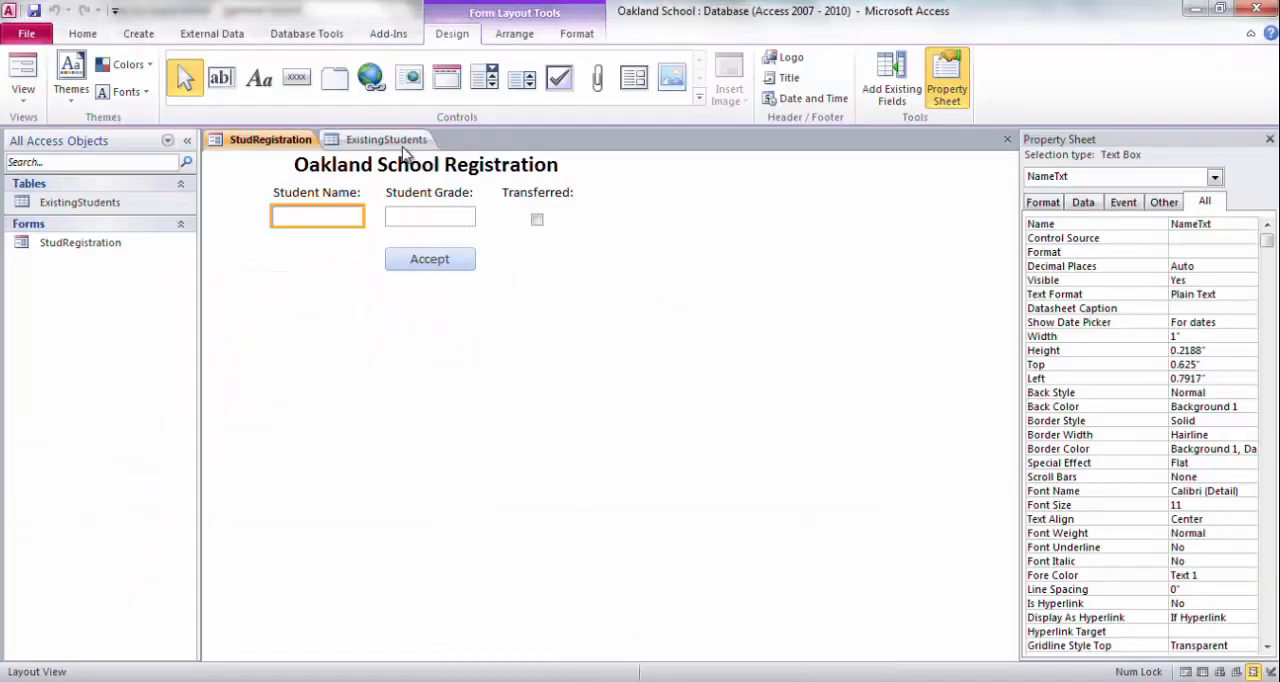
# View the ExistingStudents table and note John Doe's stored grade of 9
pyautogui.click(384, 139)
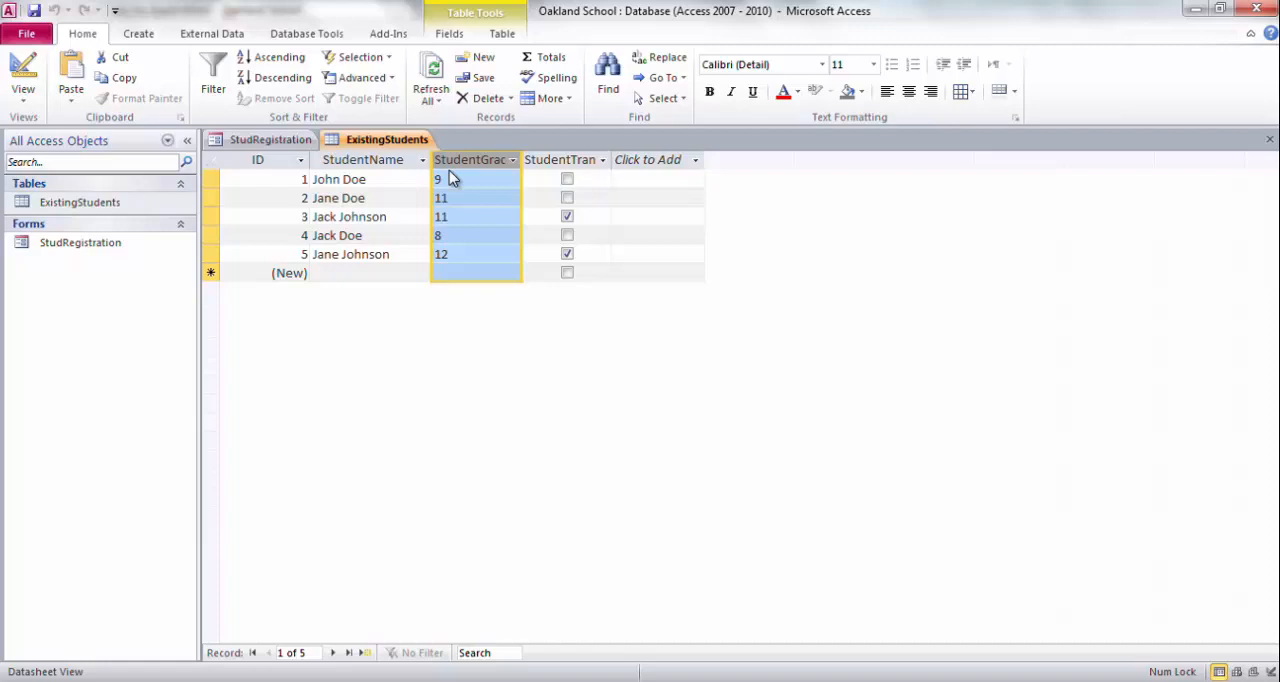
pyautogui.click(460, 179)
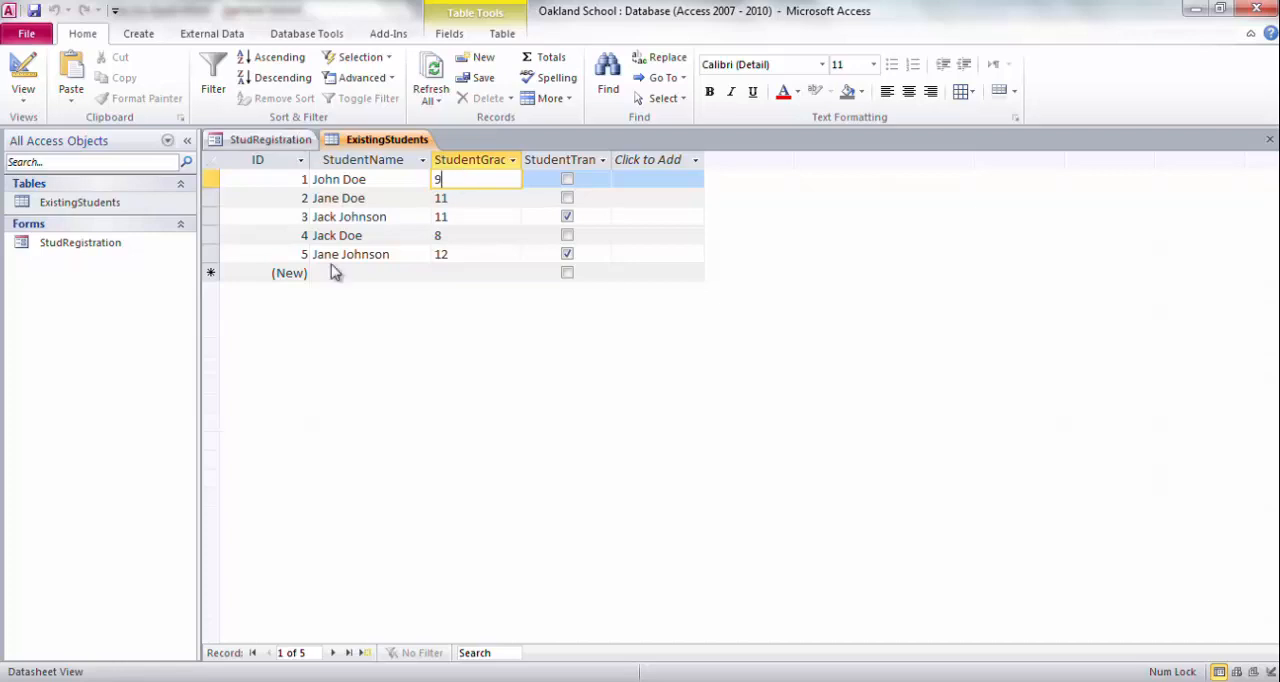
pyautogui.press('alt+tab')
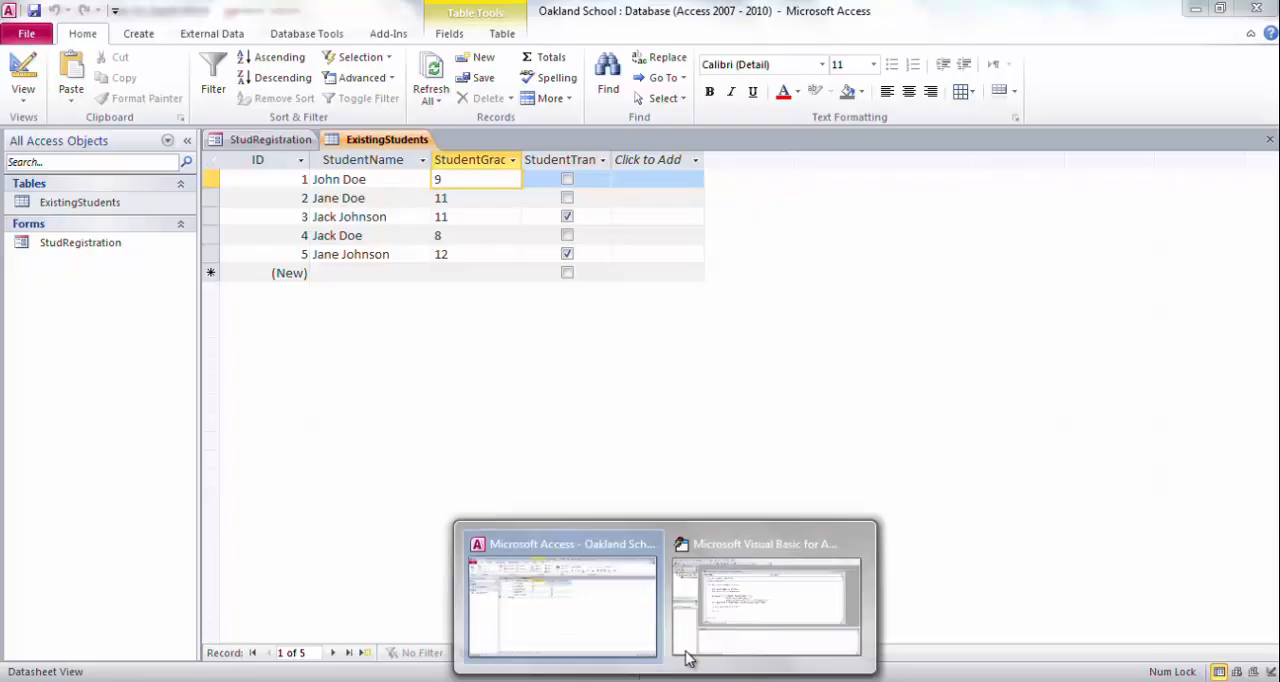
# Append ', StudentGrade' after StudentName in the lookup query's SELECT string
pyautogui.click(775, 600)
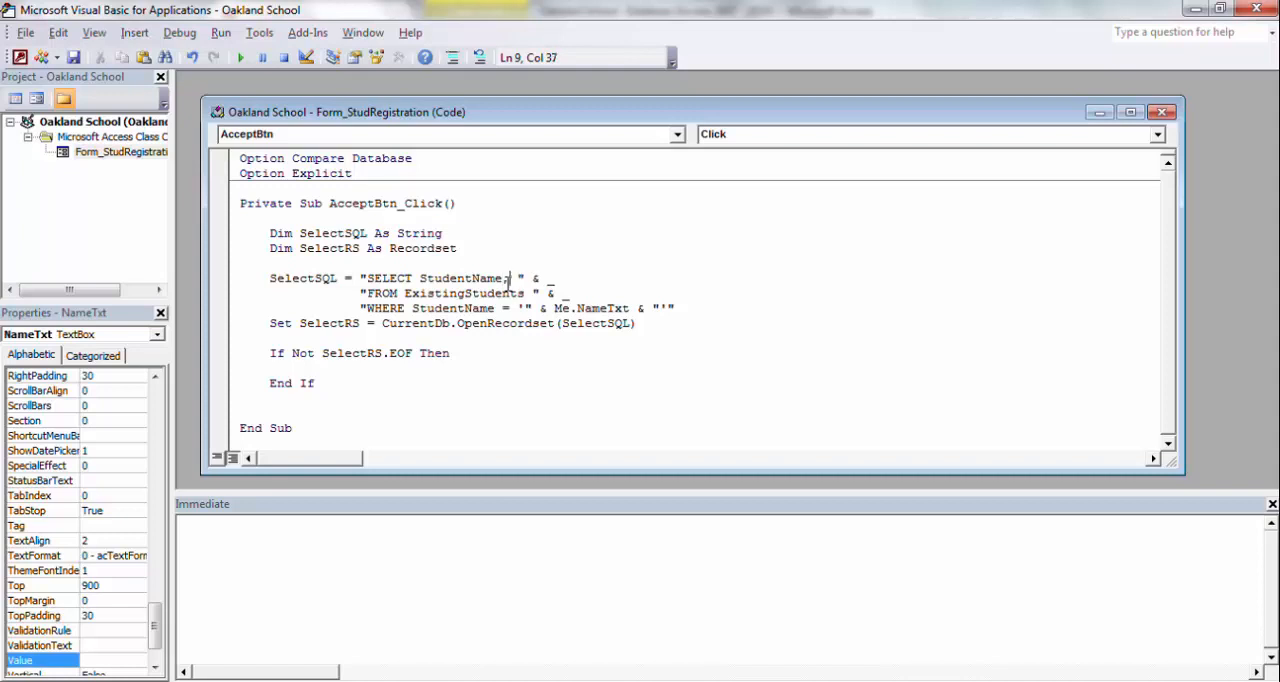
pyautogui.write('Studen')
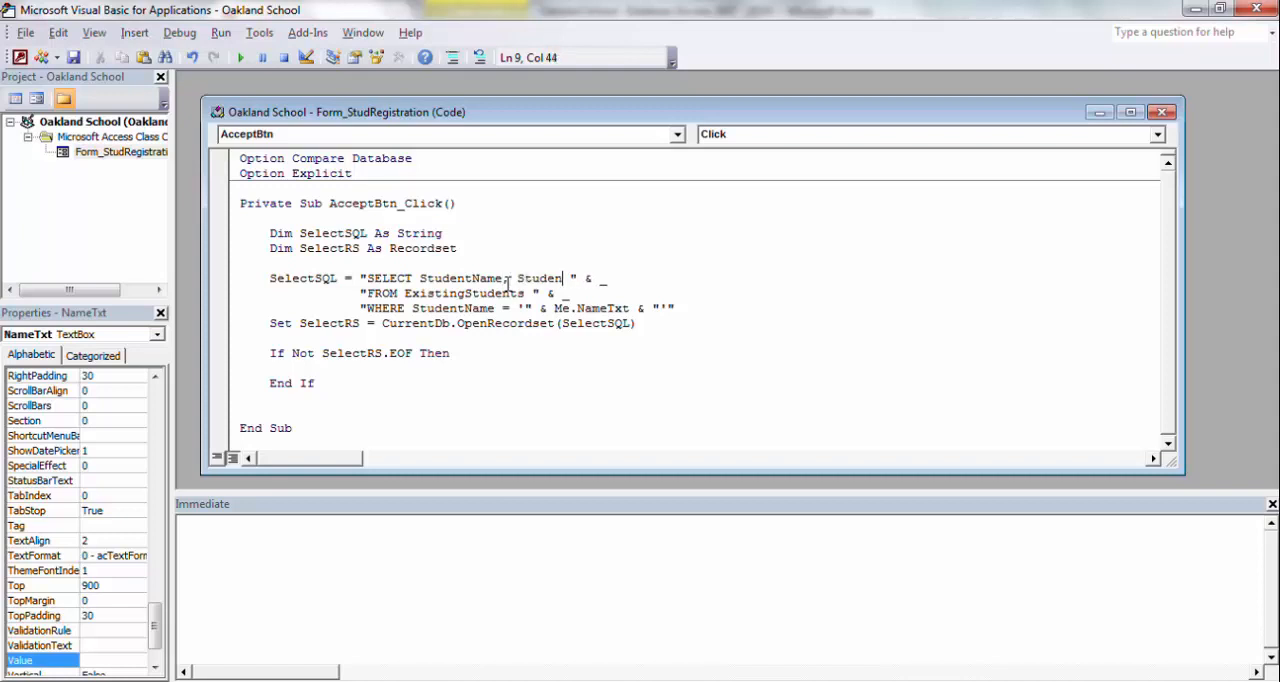
pyautogui.write('tGrade')
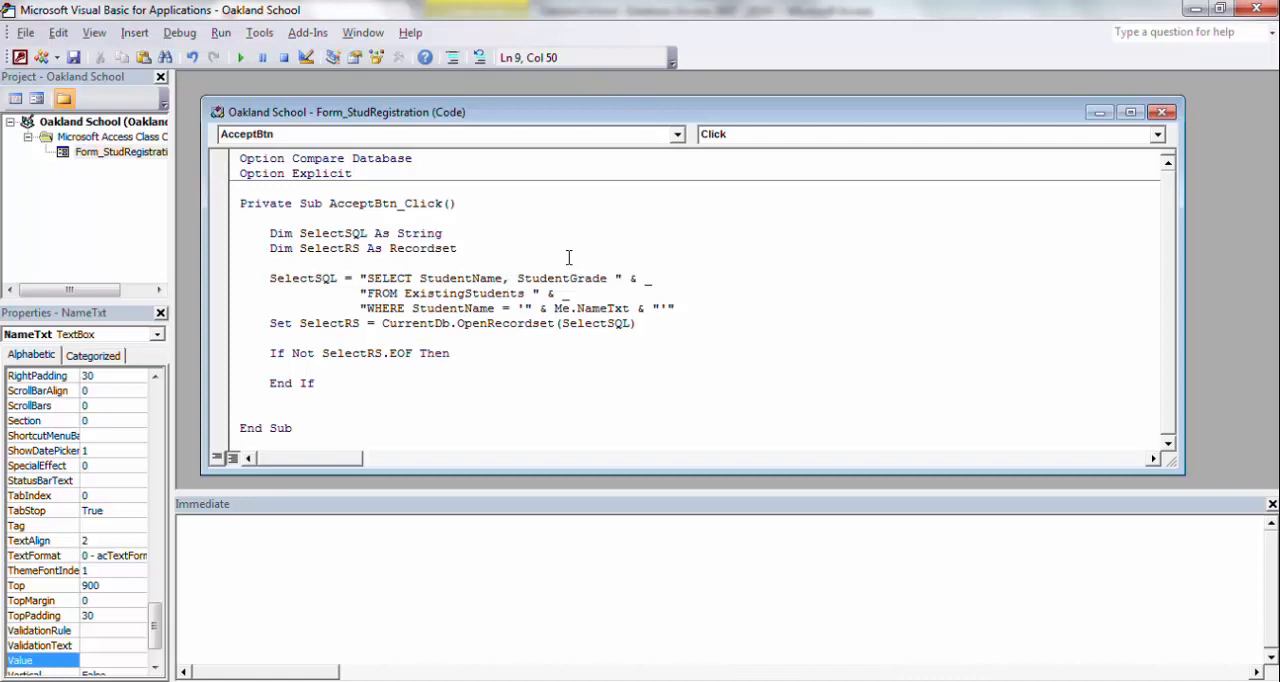
pyautogui.doubleClick(560, 278)
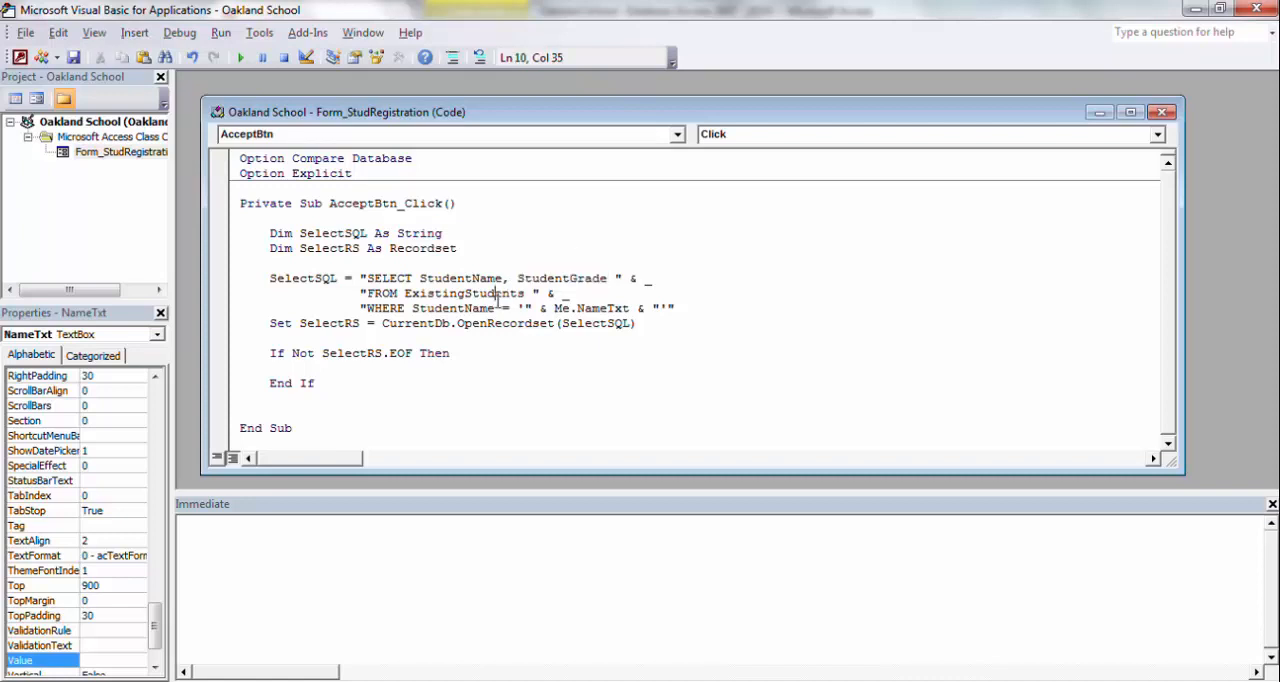
pyautogui.doubleClick(452, 308)
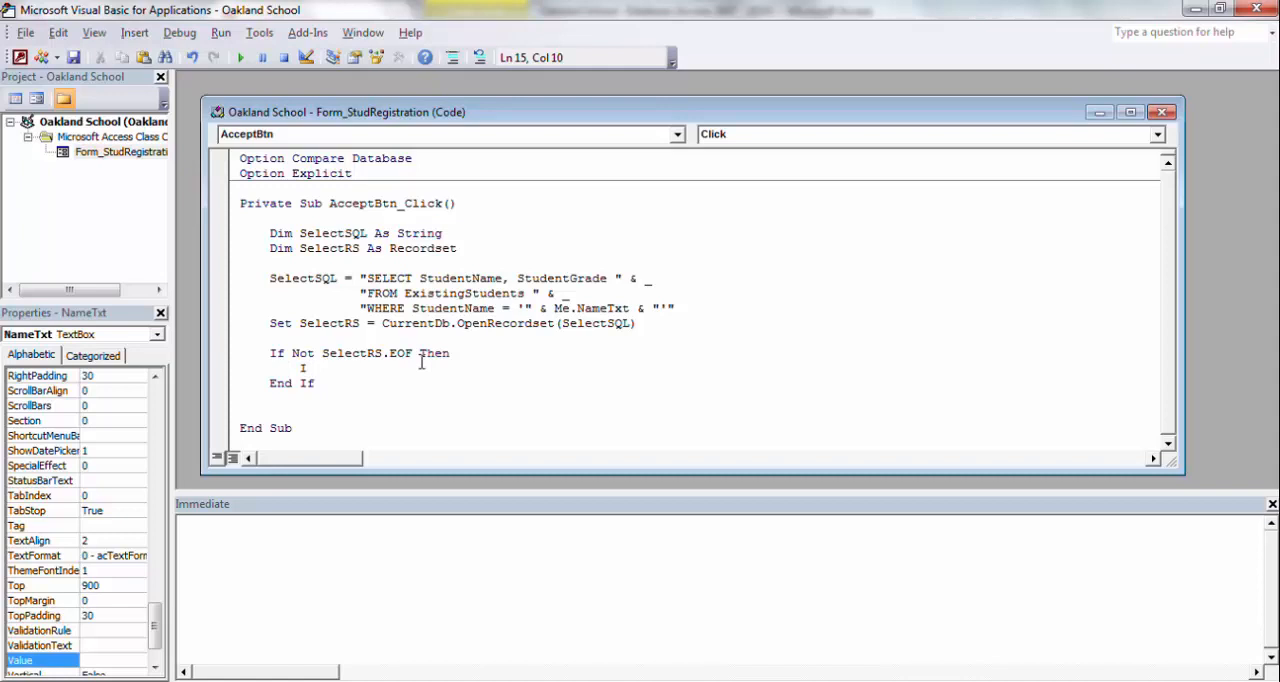
# Type the nested condition If SelectRS!StudentGrade <> Me.GradeTxt inside the If block
pyautogui.write('If')
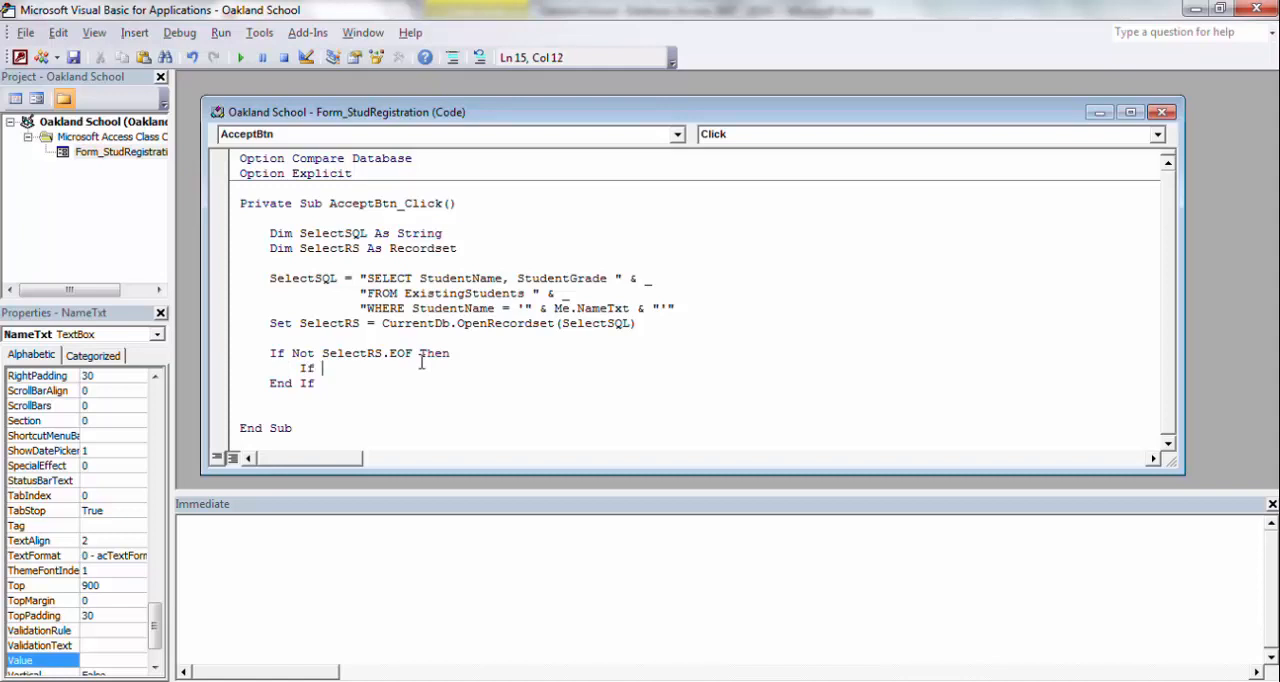
pyautogui.write('Selec')
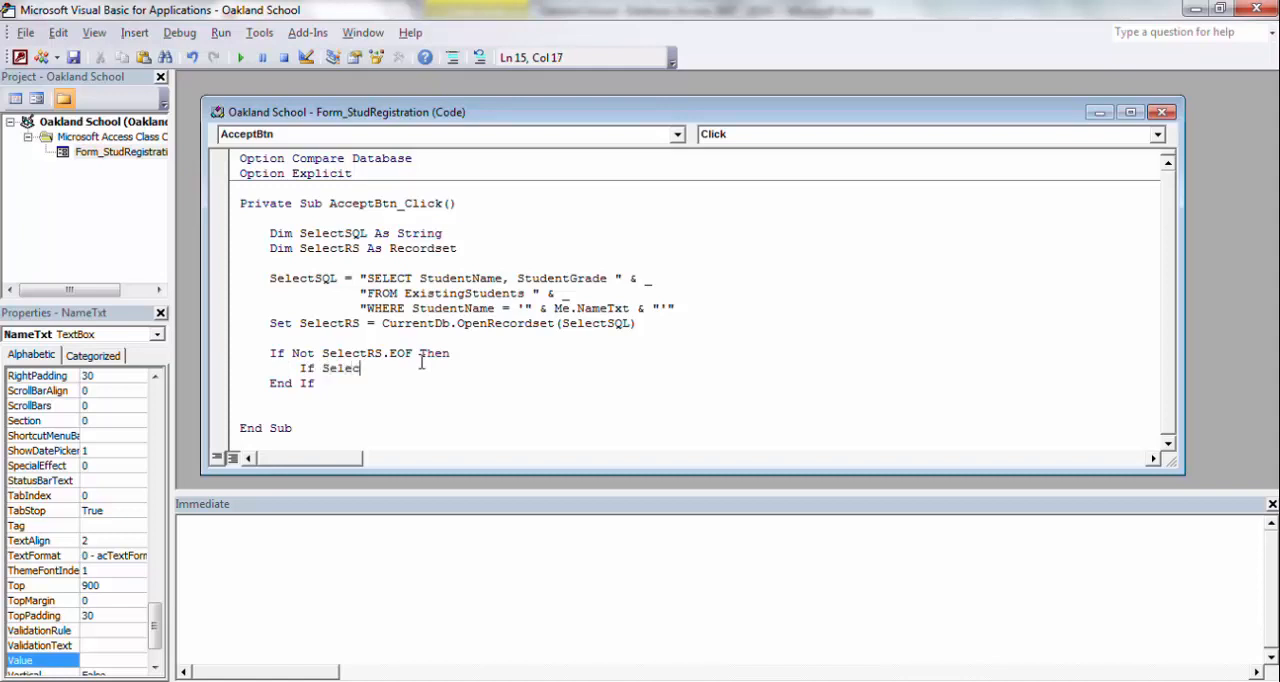
pyautogui.write('tRS')
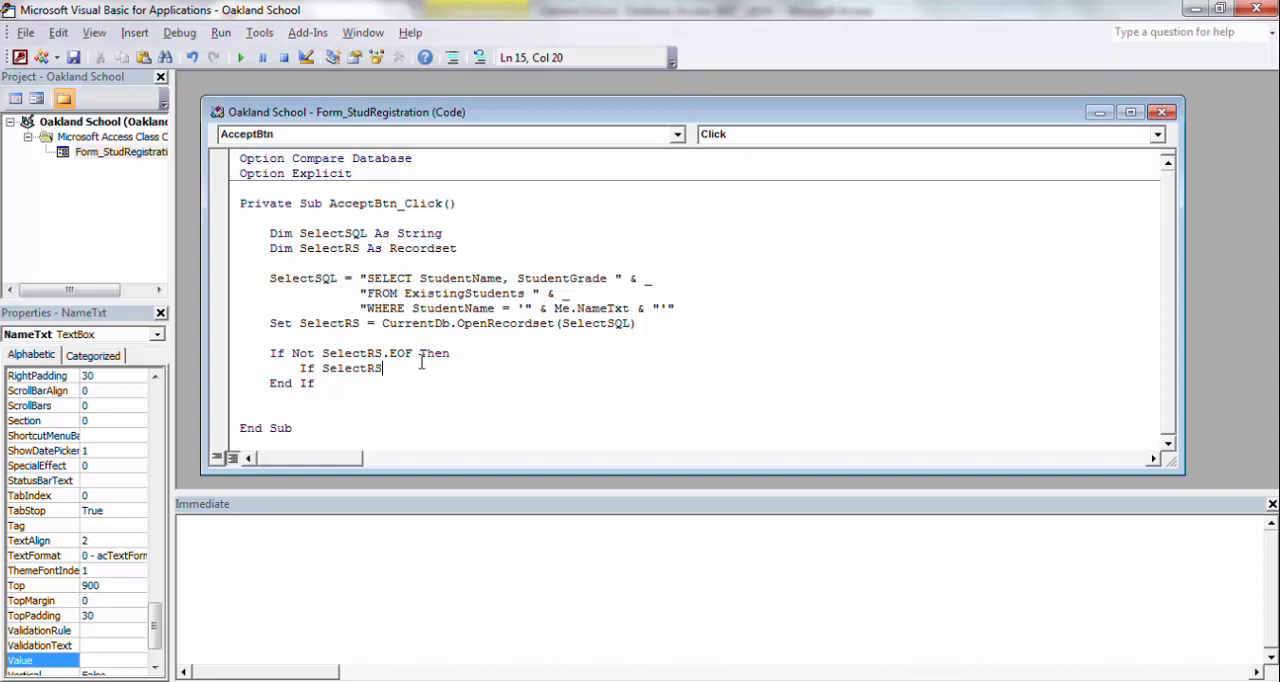
pyautogui.write('!')
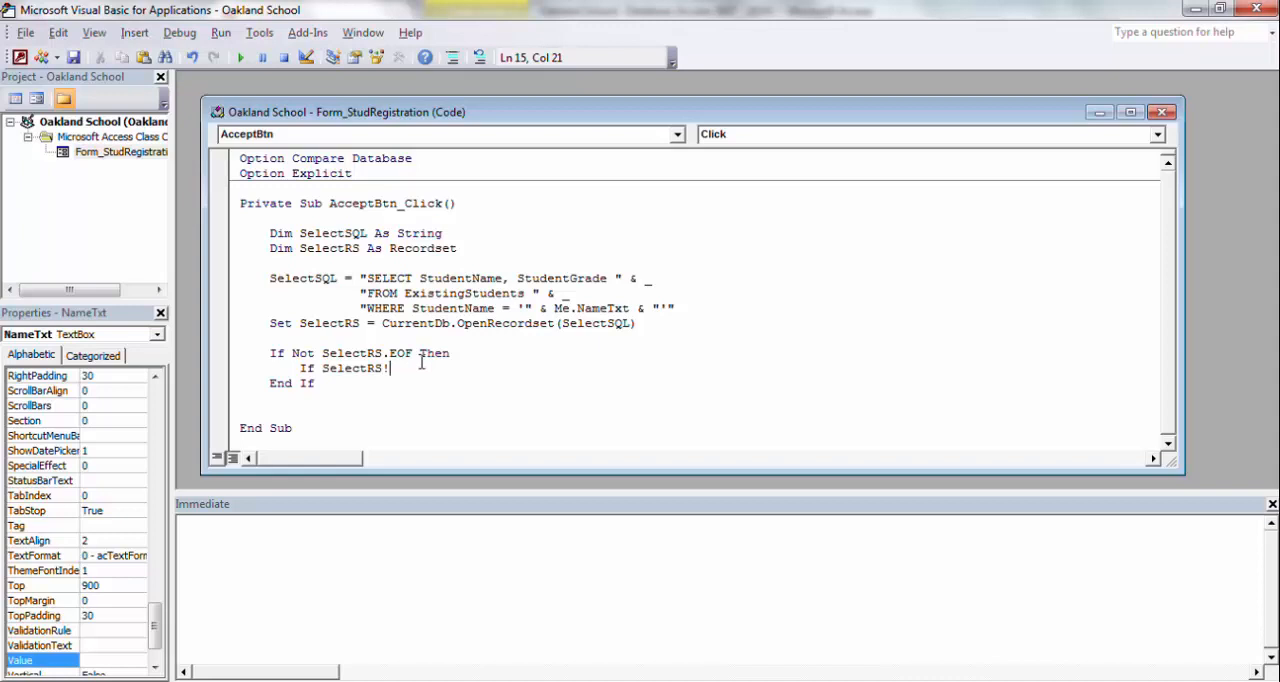
pyautogui.write('Student')
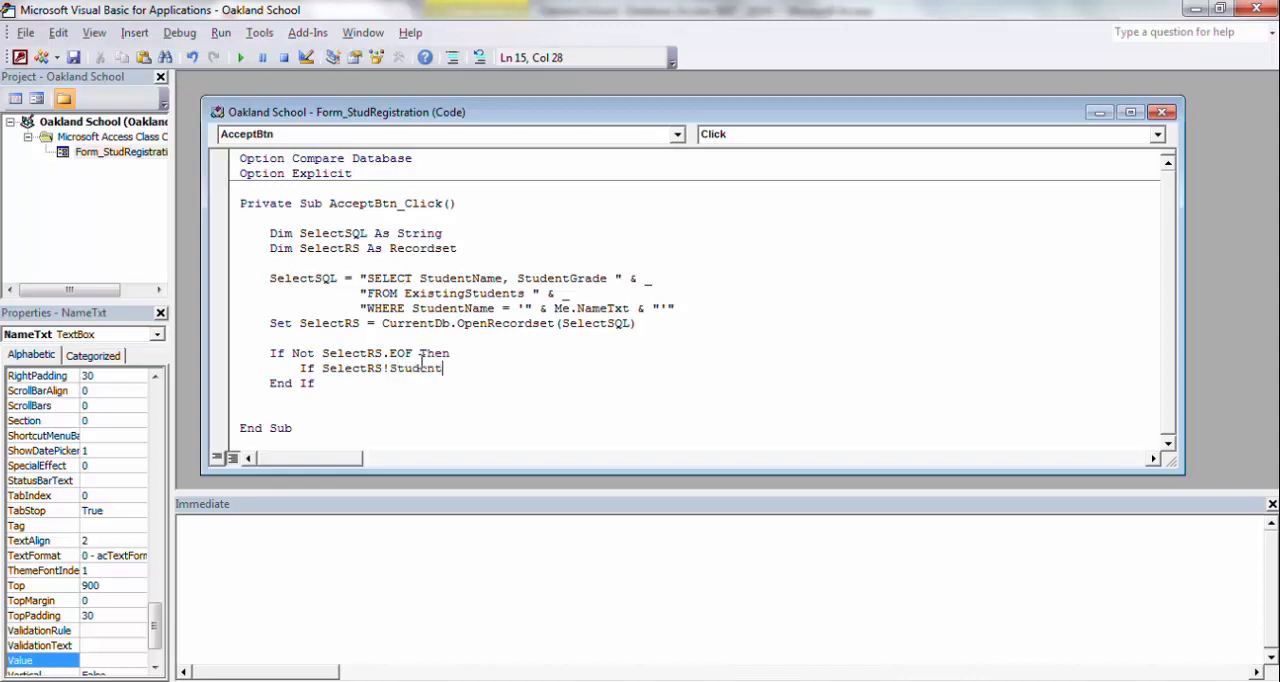
pyautogui.write('Grade')
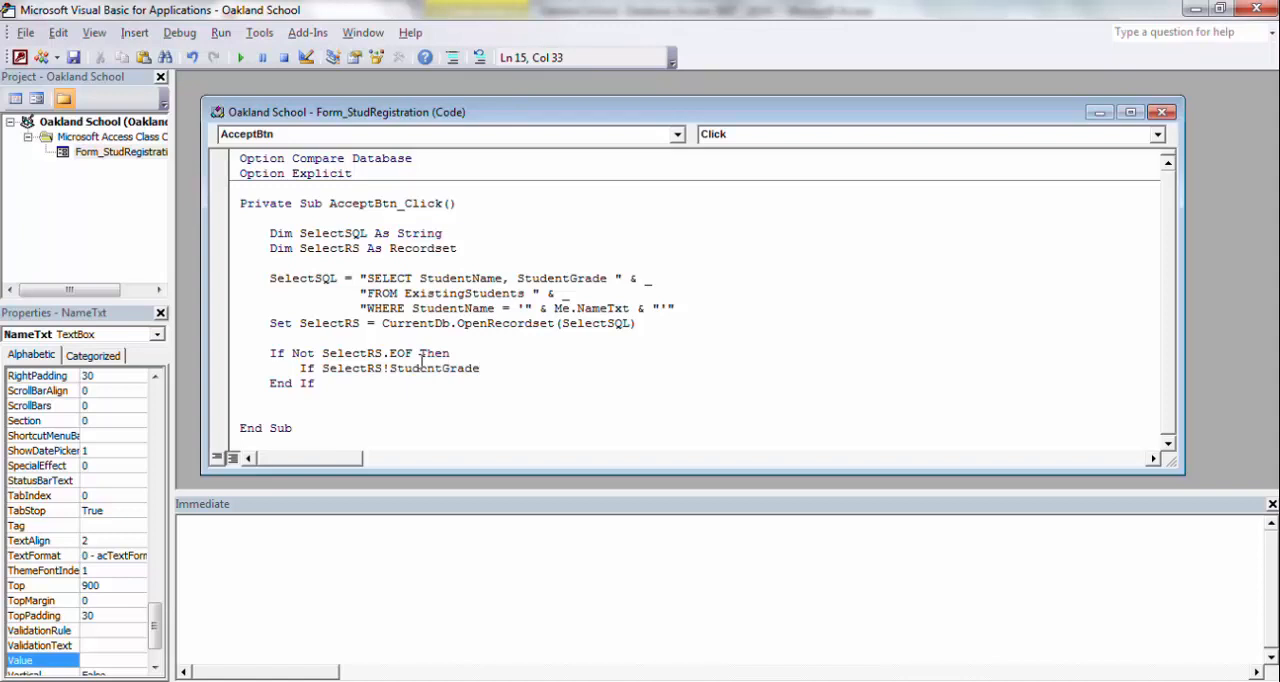
pyautogui.write('<>')
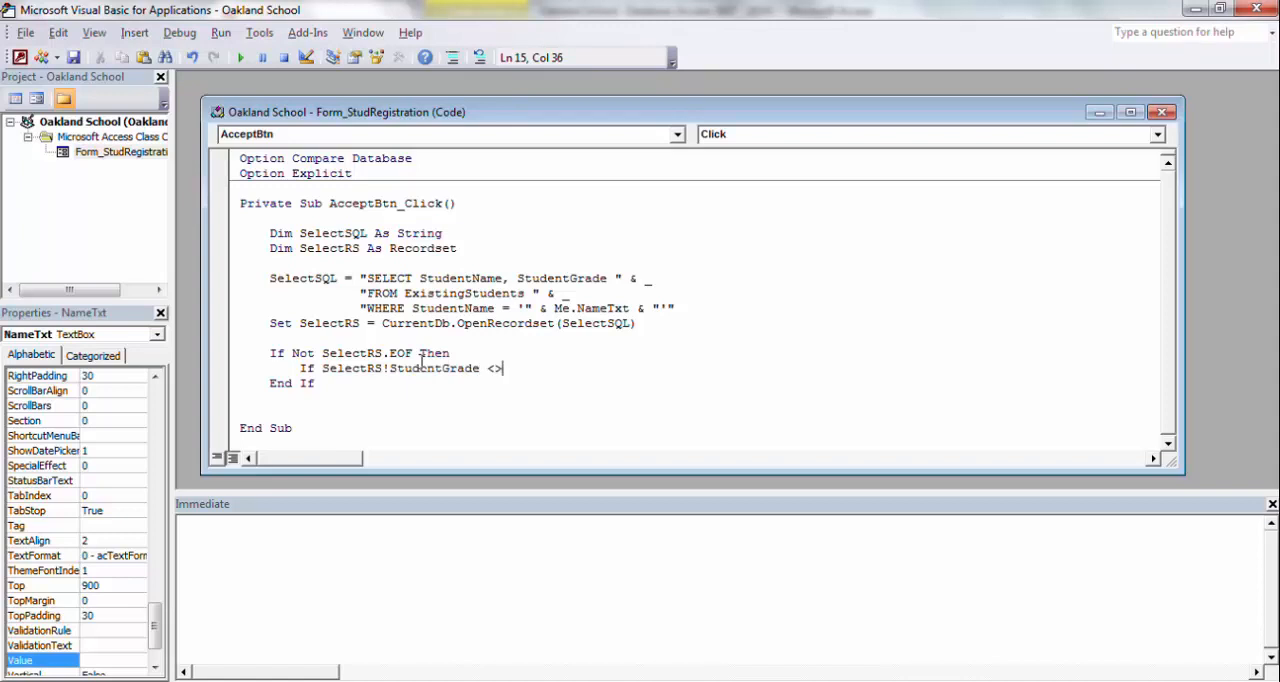
pyautogui.write('me')
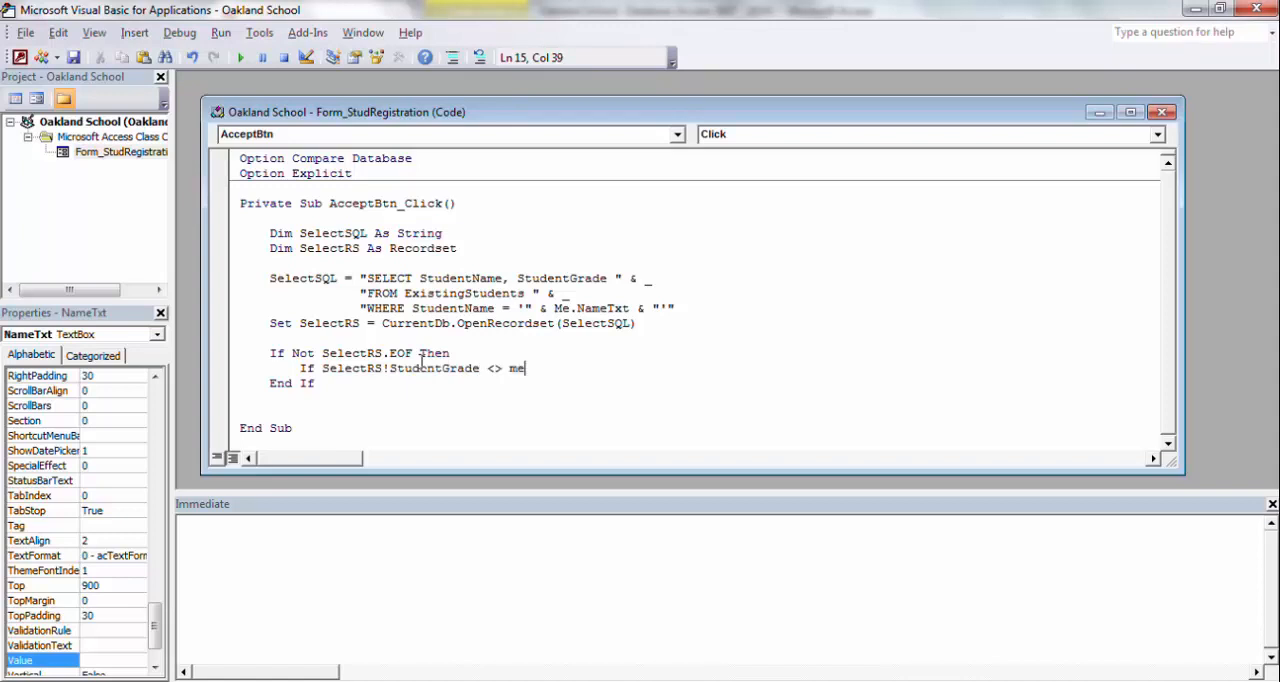
pyautogui.write('.gra')
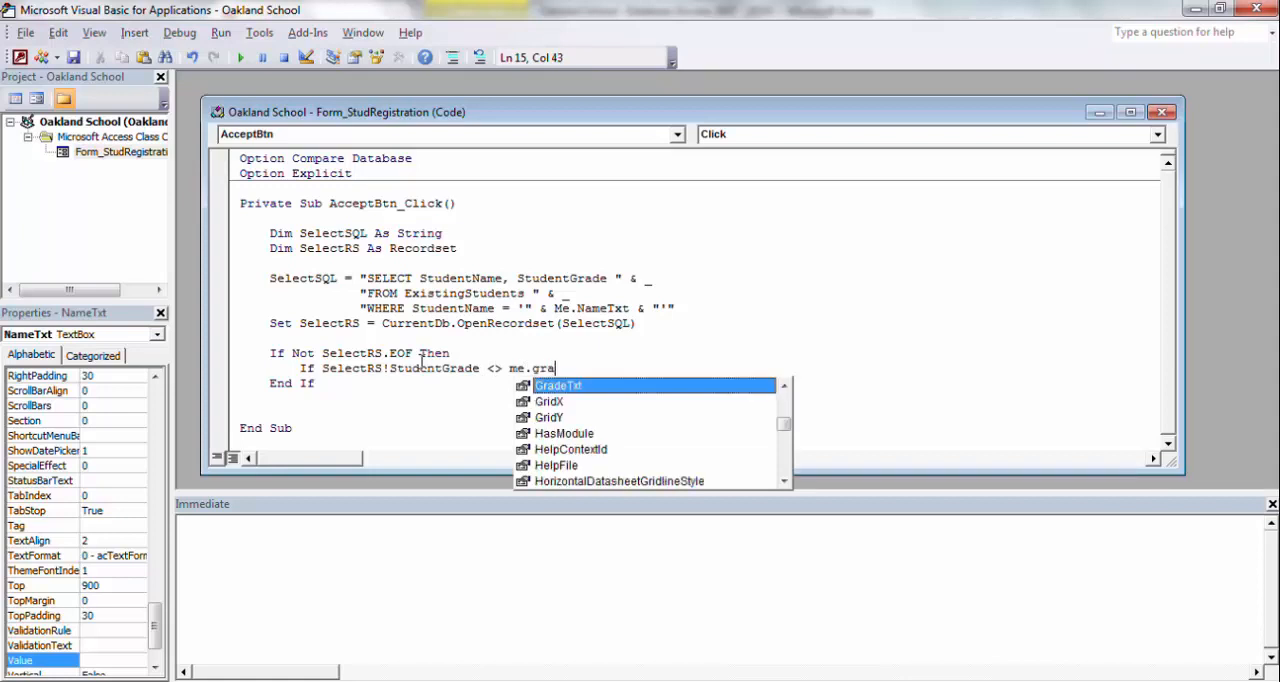
pyautogui.press('Tab')
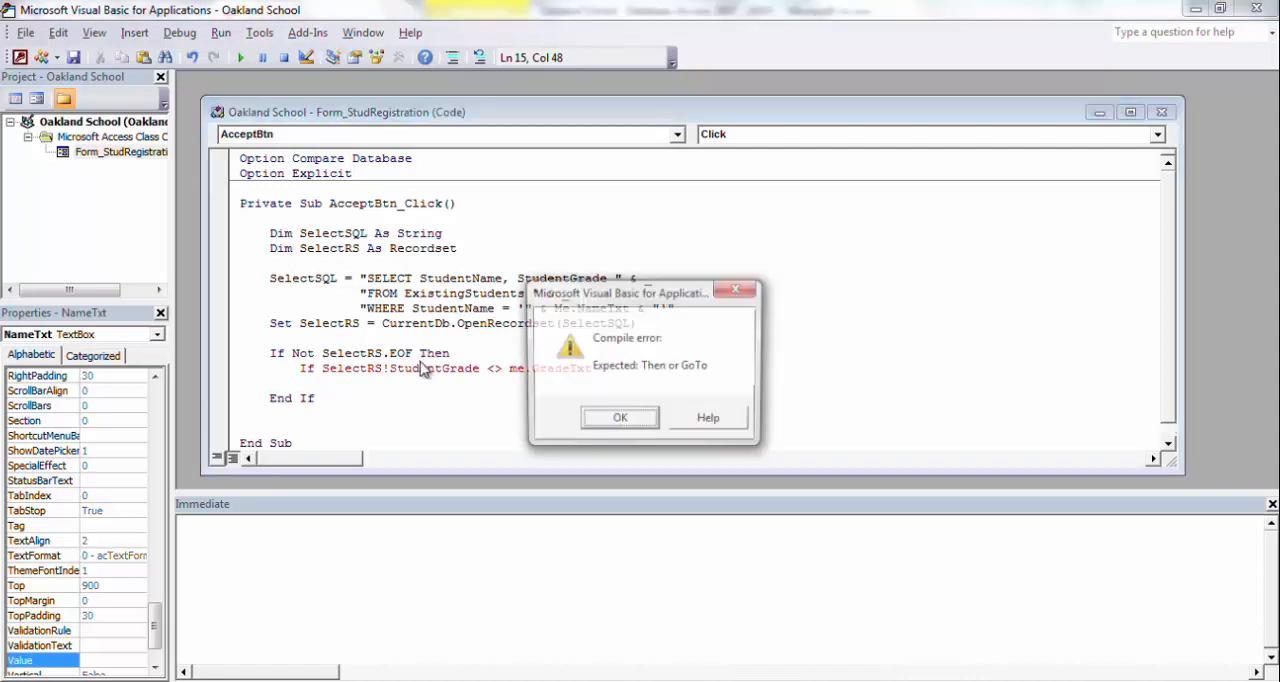
# Dismiss the compile error, add End If, and nest a vbYesNo 'do you want to update?' MsgBox If
pyautogui.click(619, 417)
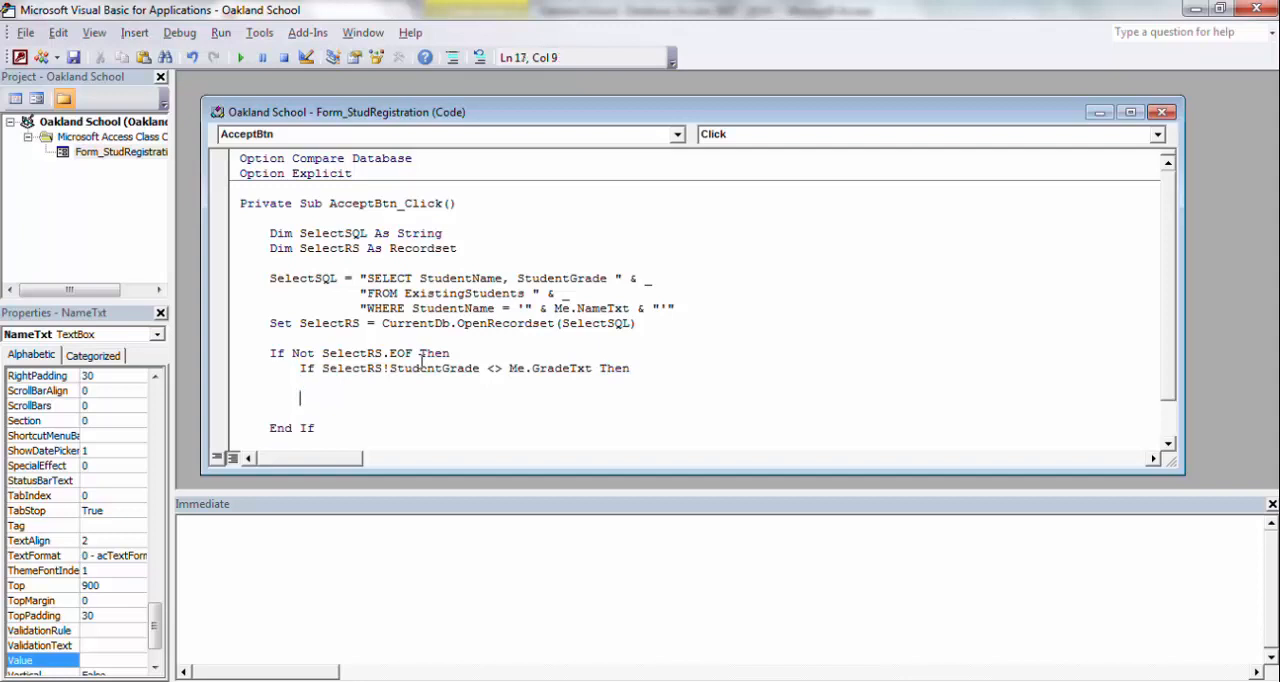
pyautogui.write('End If')
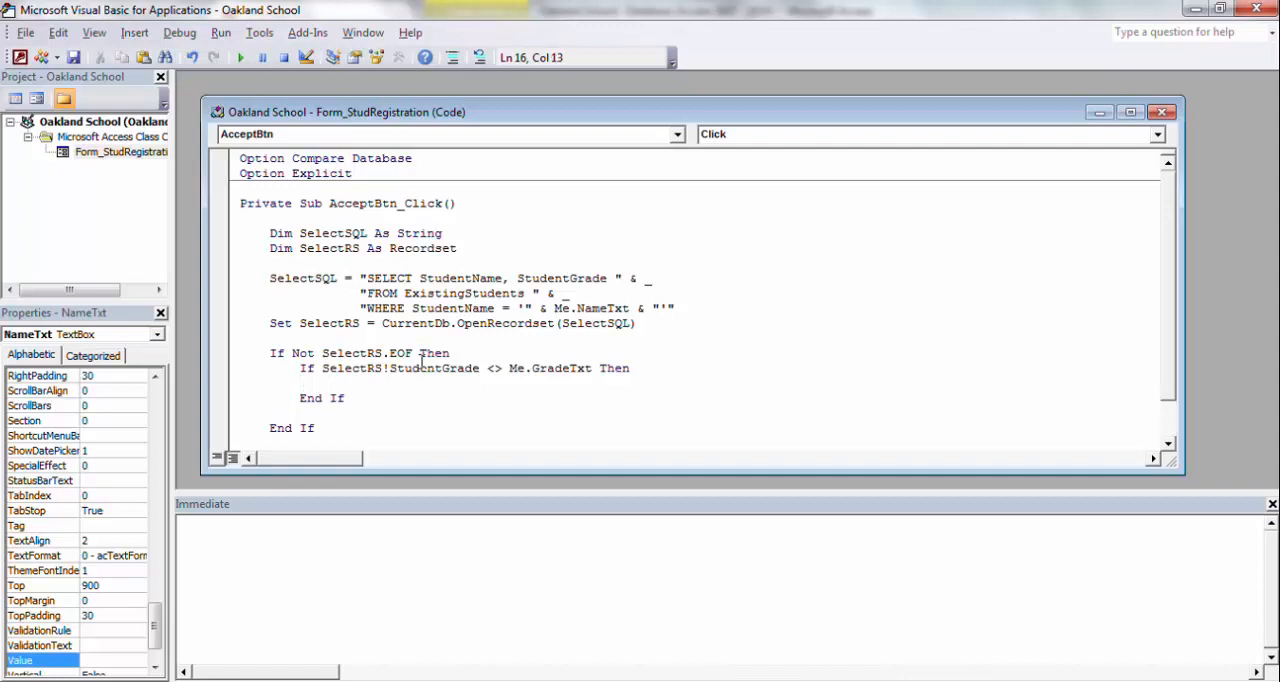
pyautogui.write('If MsgBox("Student already exists, but the grade is different, do you want to update?", vbYesNo) = vbYes Then')
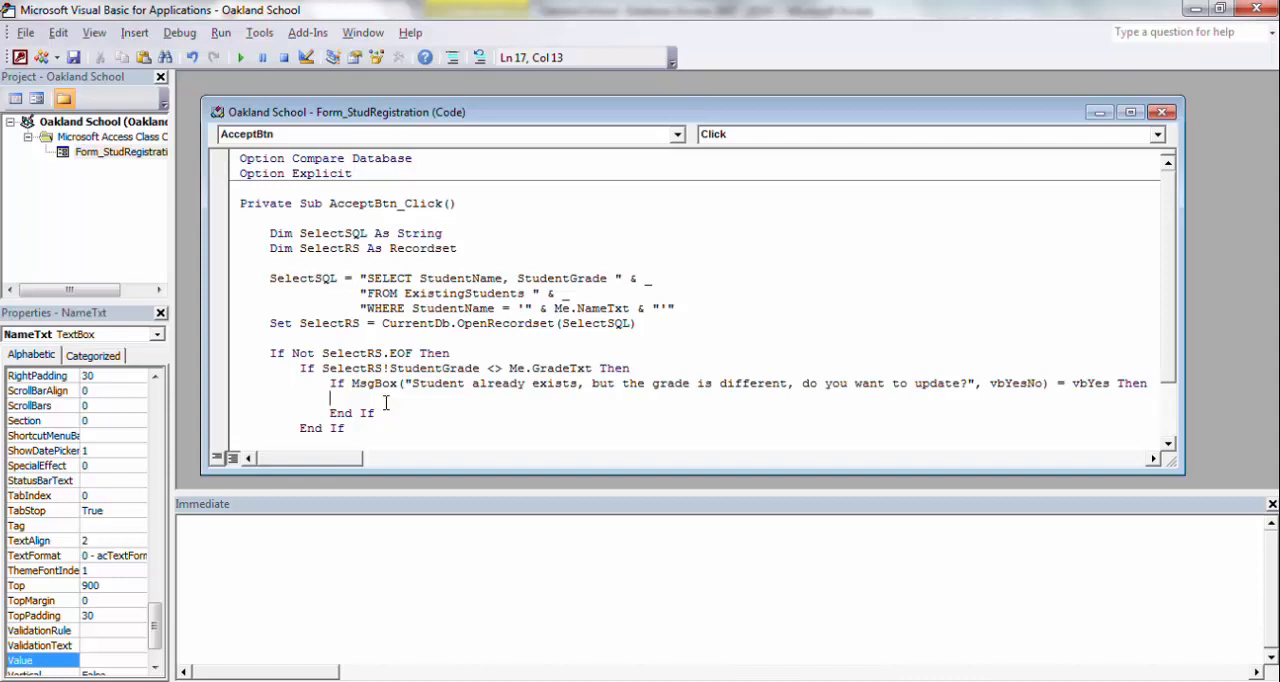
pyautogui.moveTo(1005, 386)
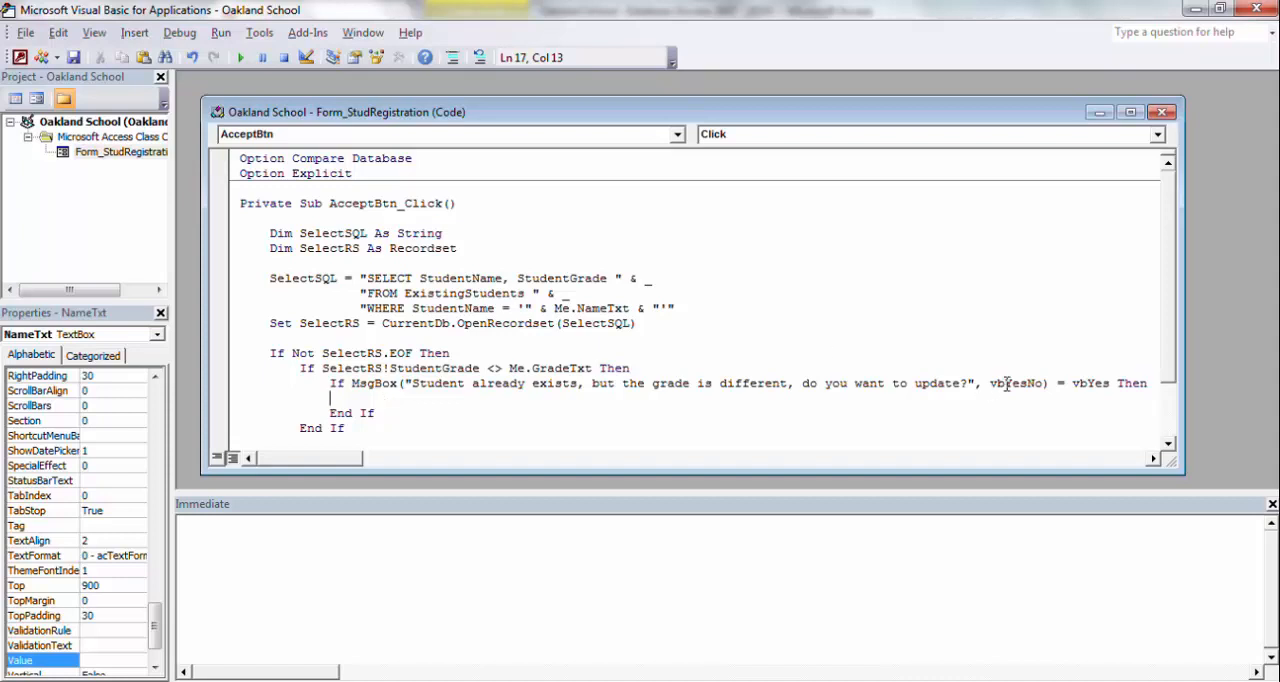
pyautogui.doubleClick(1010, 383)
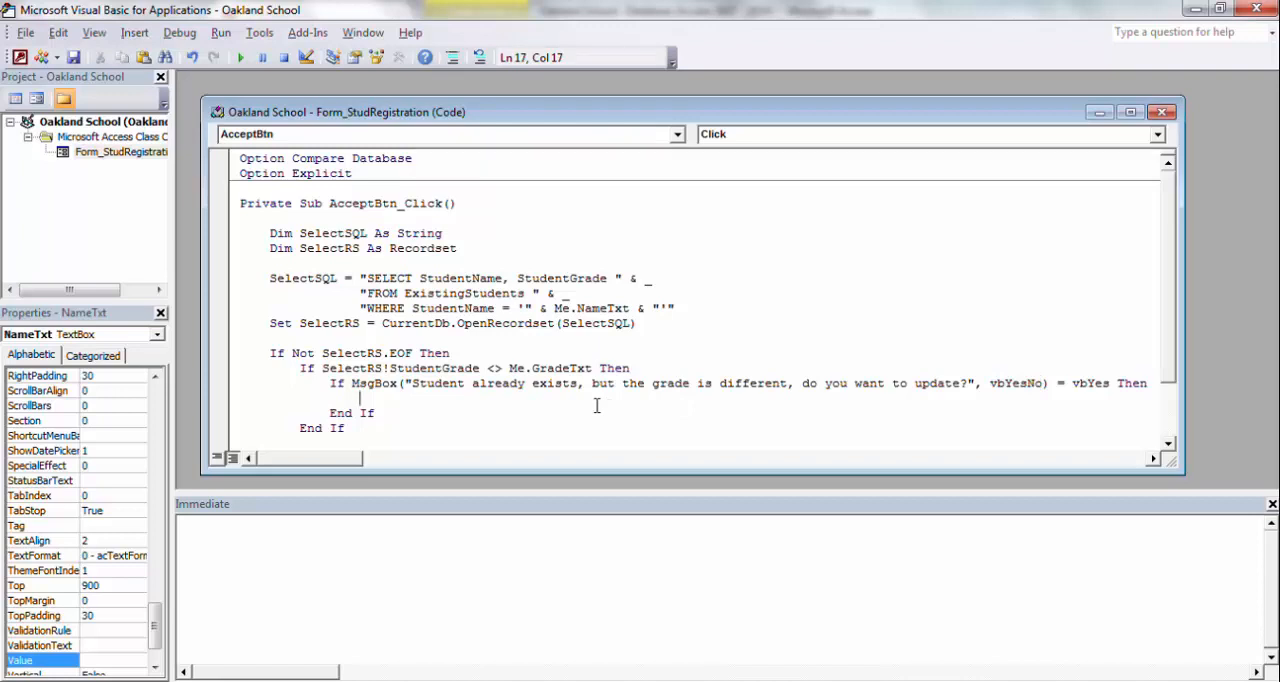
# Start a With SelectRS block that calls .Edit on the record
pyautogui.write('With')
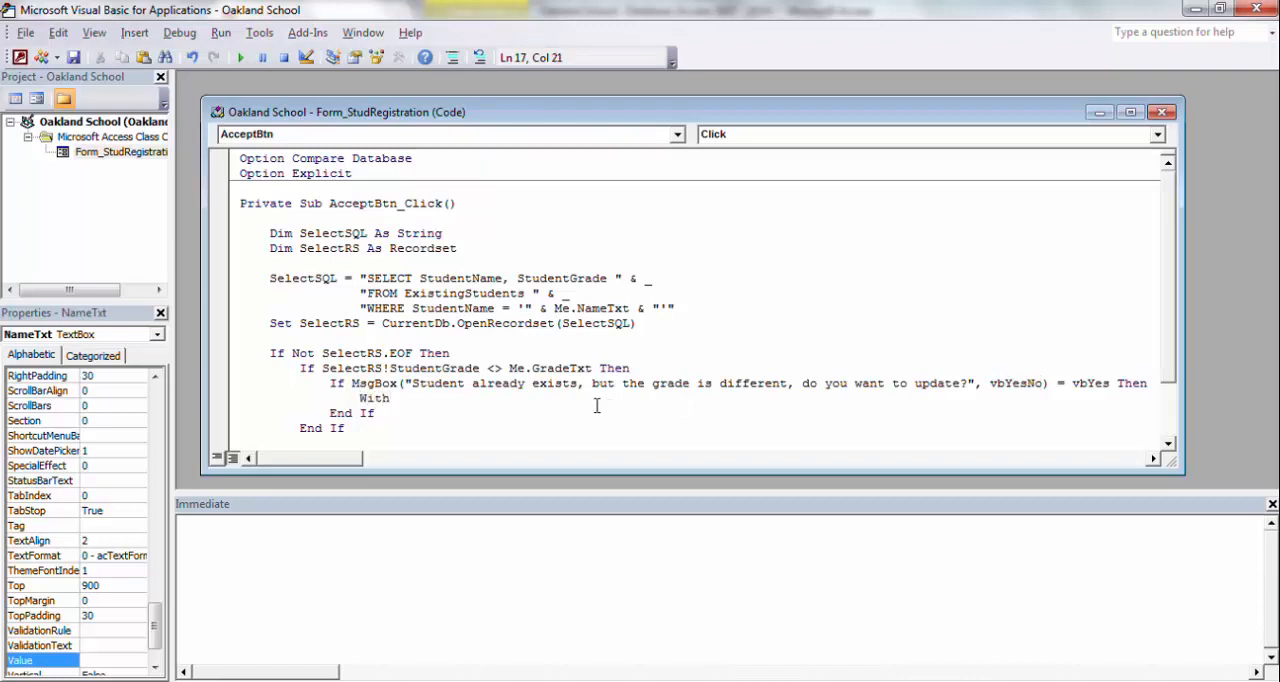
pyautogui.write('SelectRS')
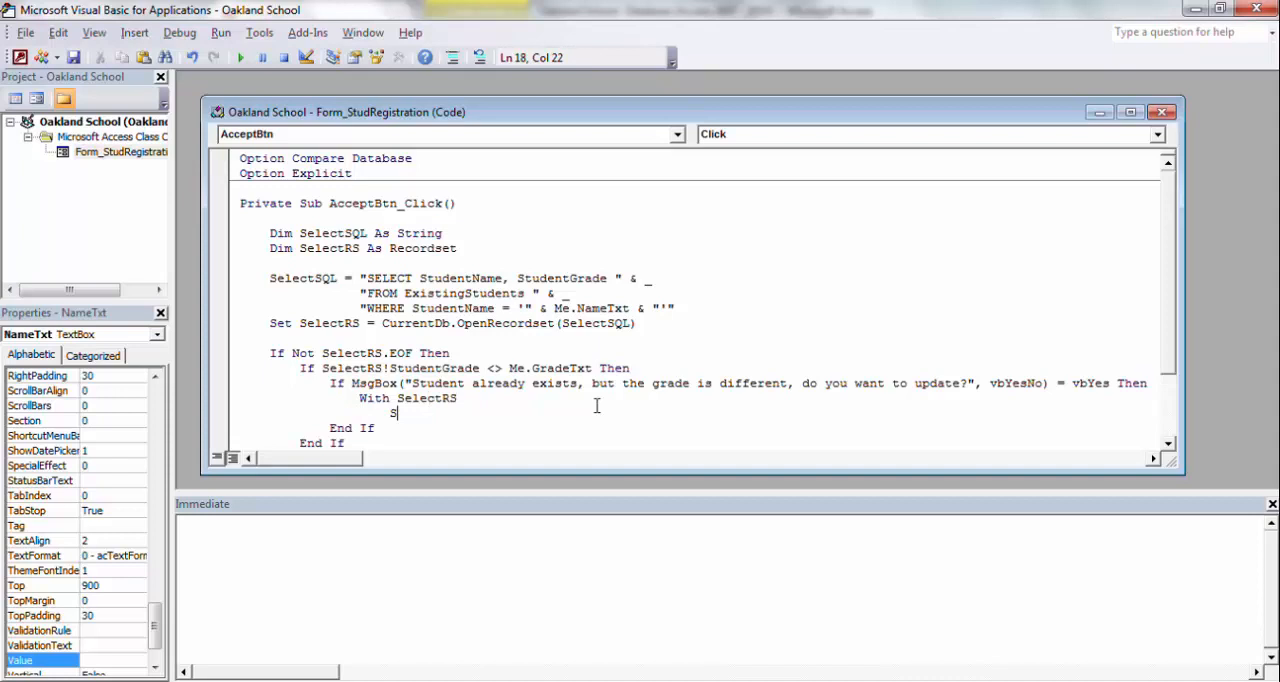
pyautogui.write('electRS.Edit')
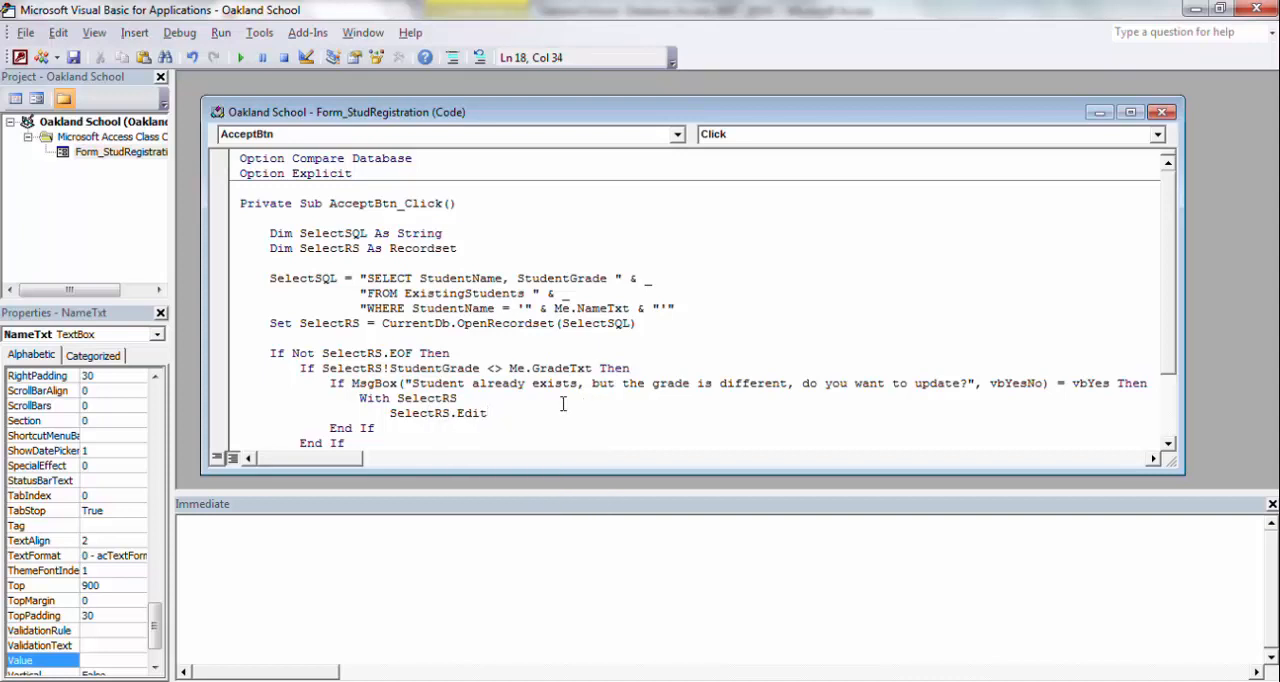
pyautogui.click(444, 413)
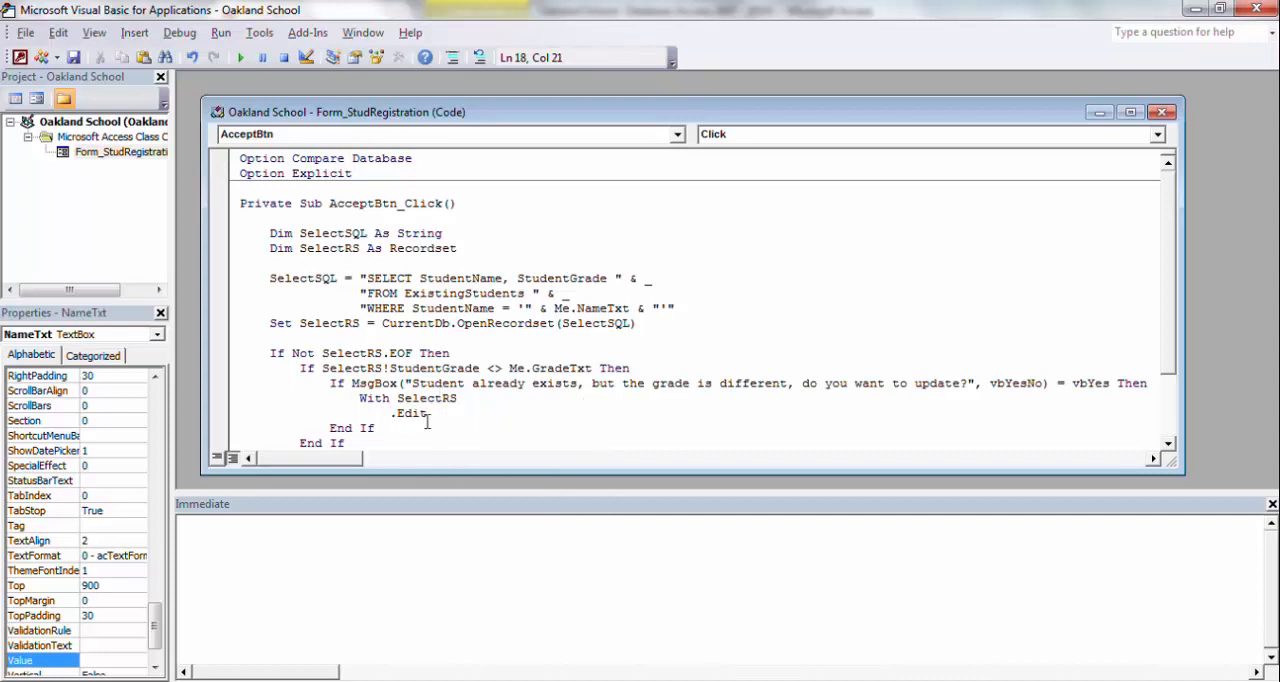
pyautogui.click(475, 412)
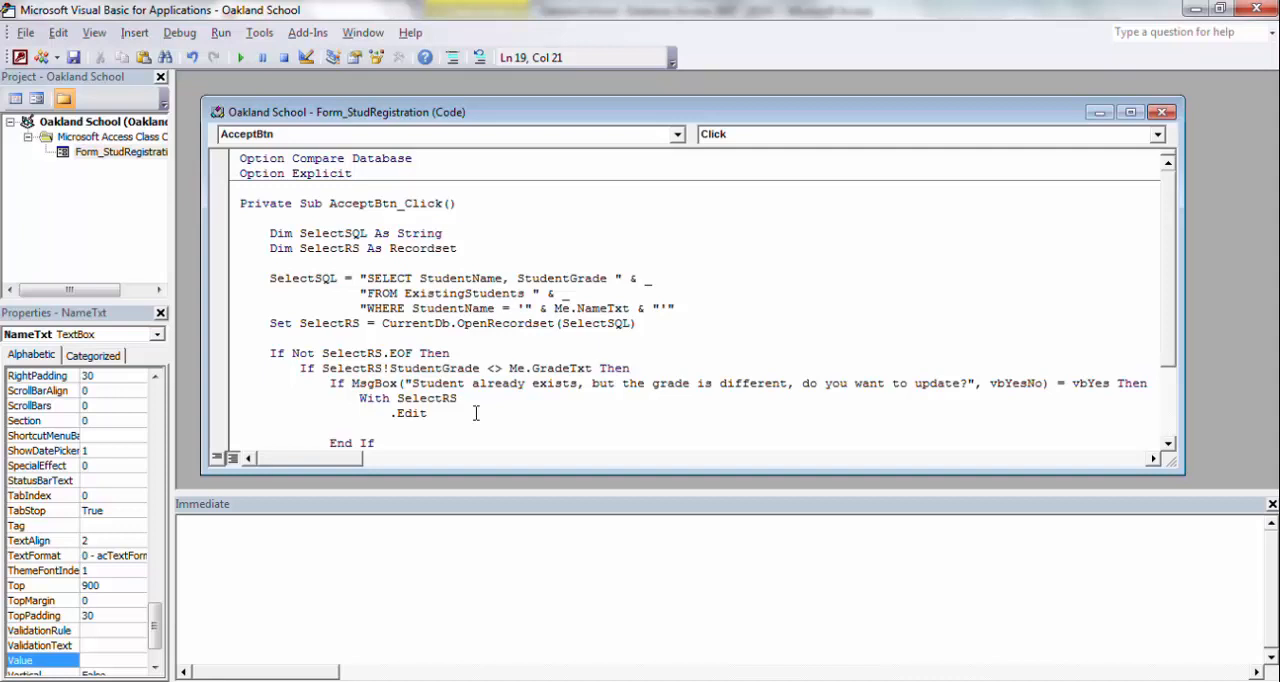
# Set !StudentGrade = Me.GradeTxt, call .Update, and close with End With
pyautogui.write('!')
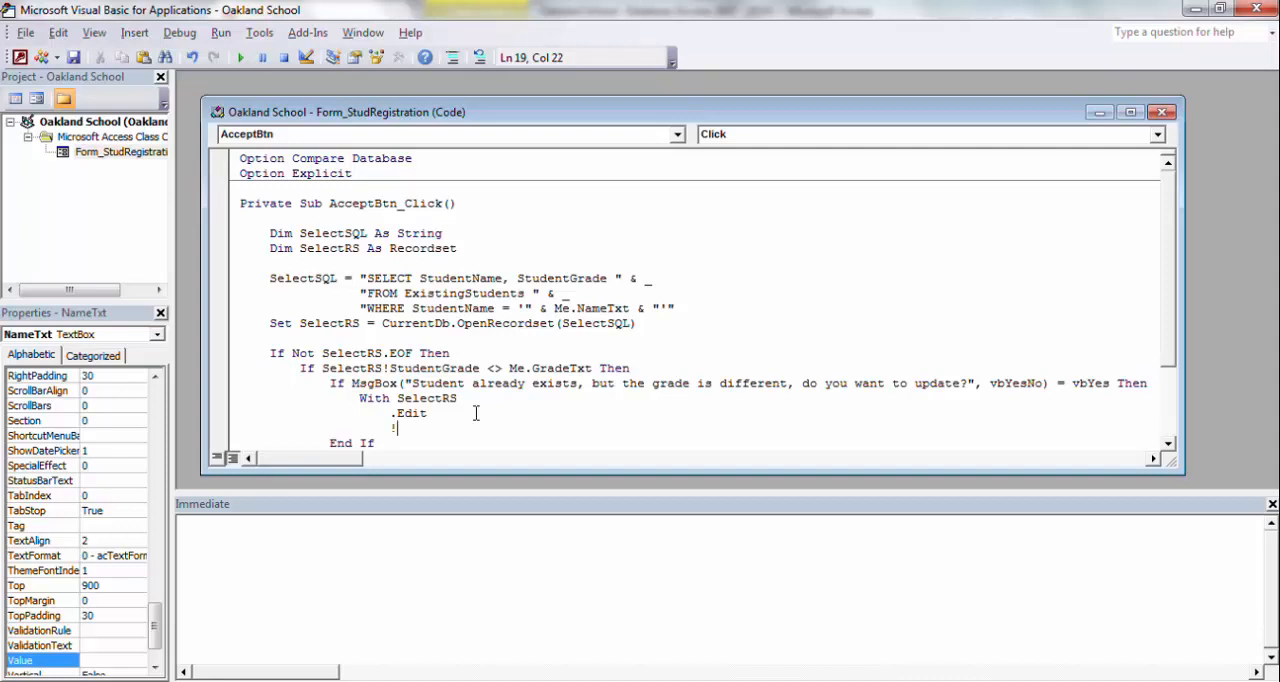
pyautogui.write('Stude')
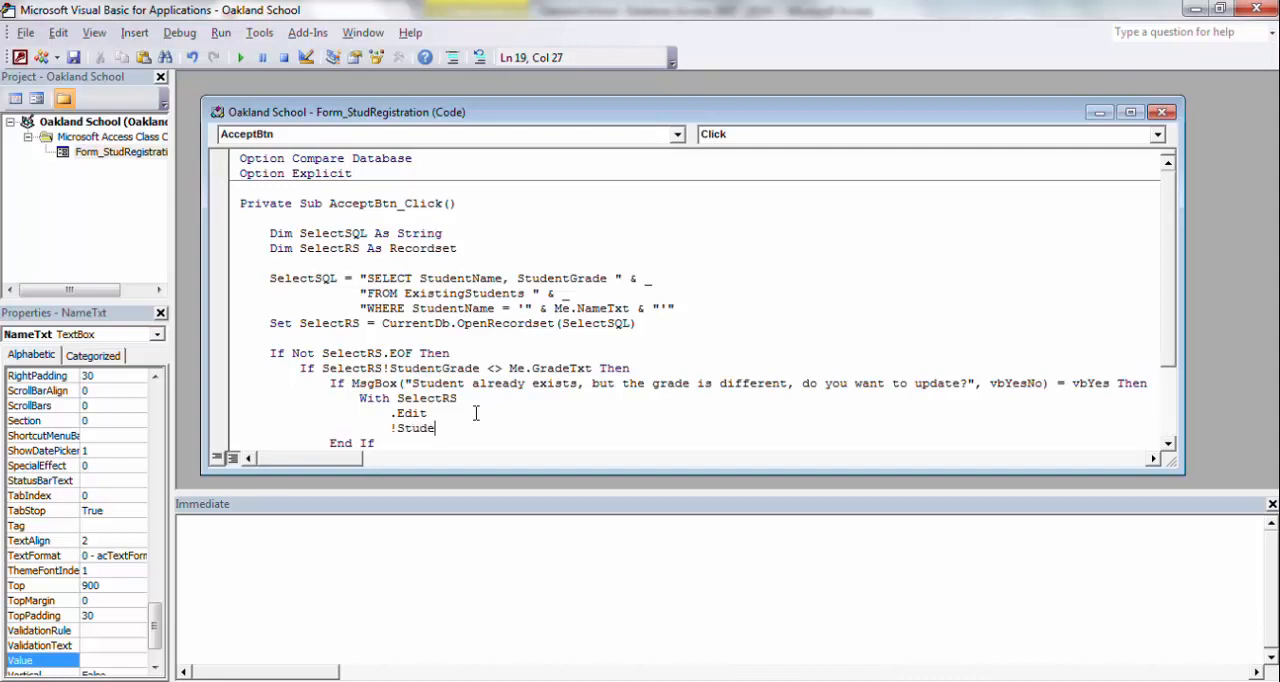
pyautogui.write('ntGrad')
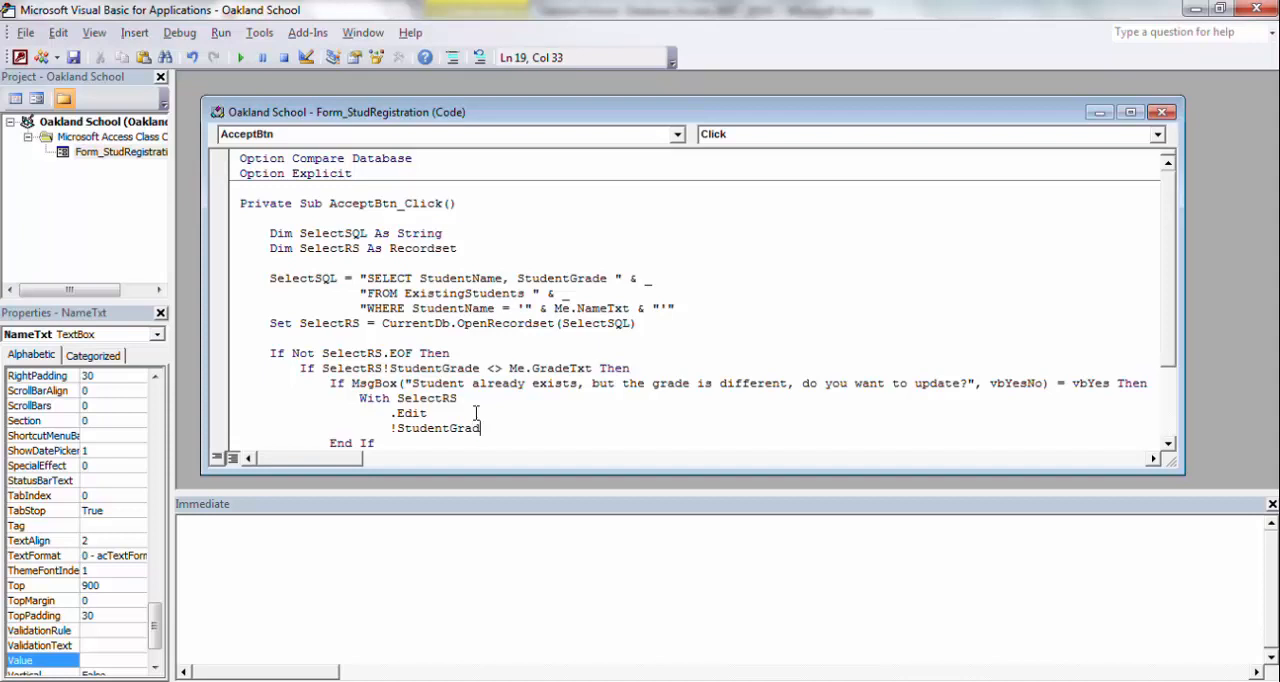
pyautogui.write('e')
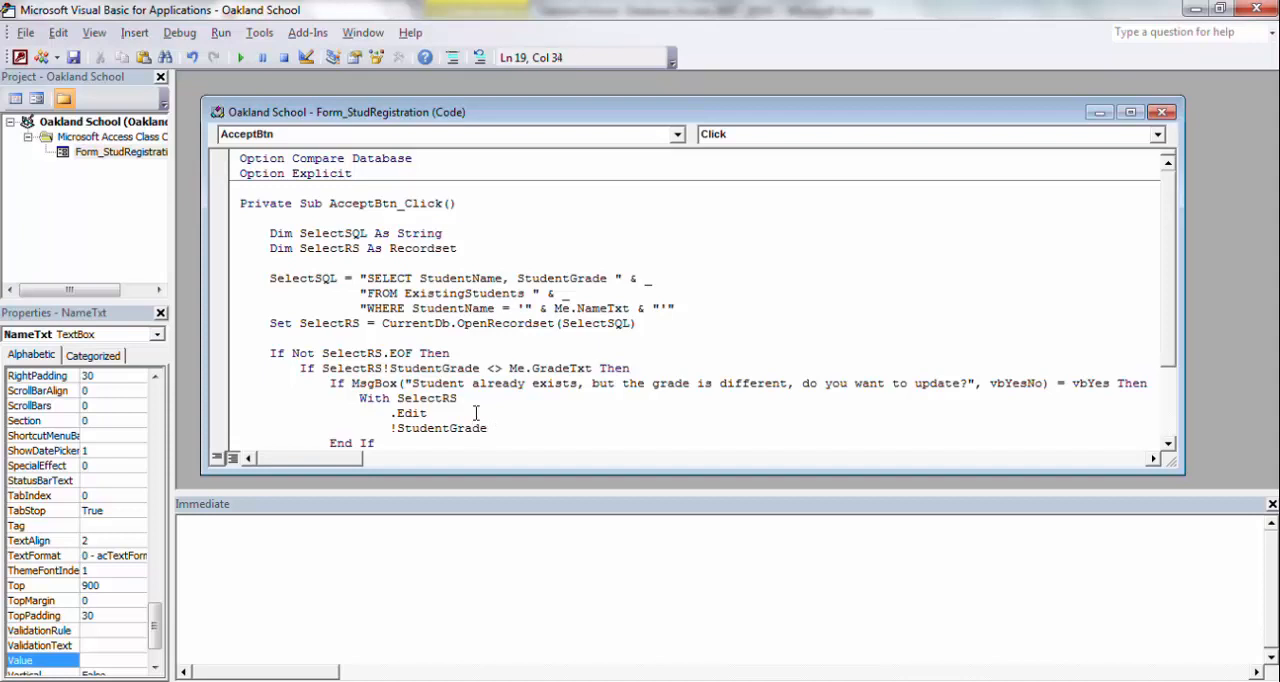
pyautogui.write('=')
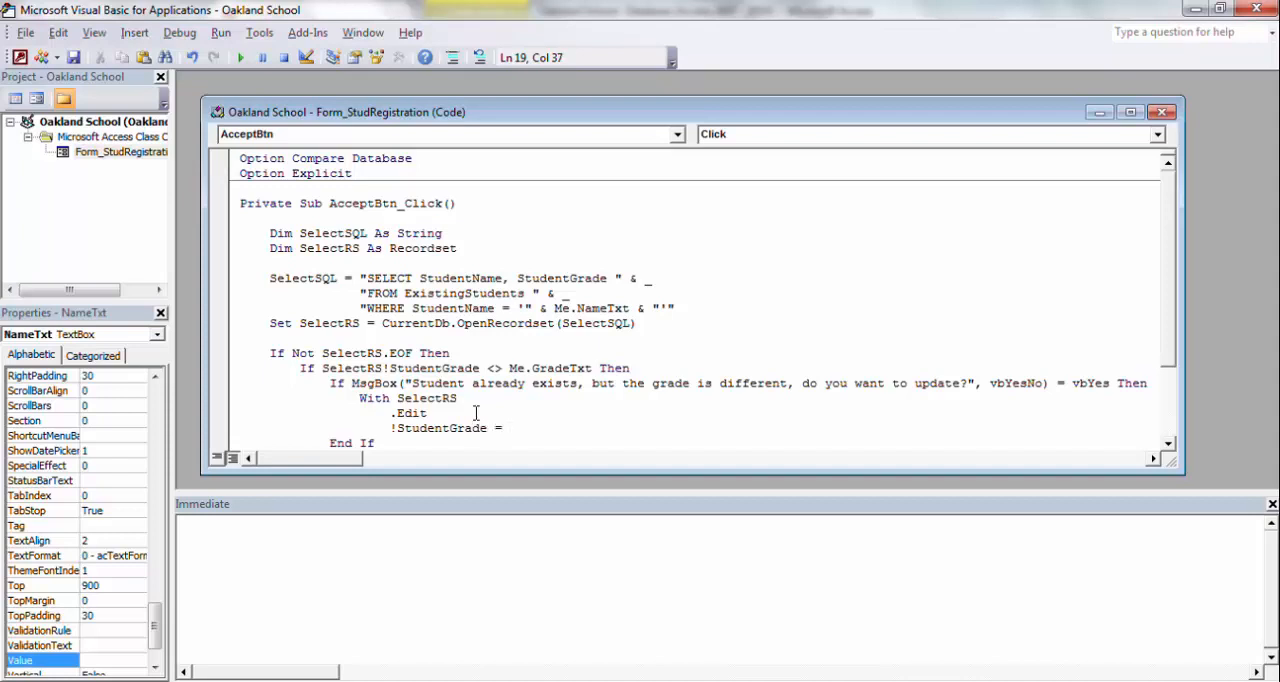
pyautogui.write('me')
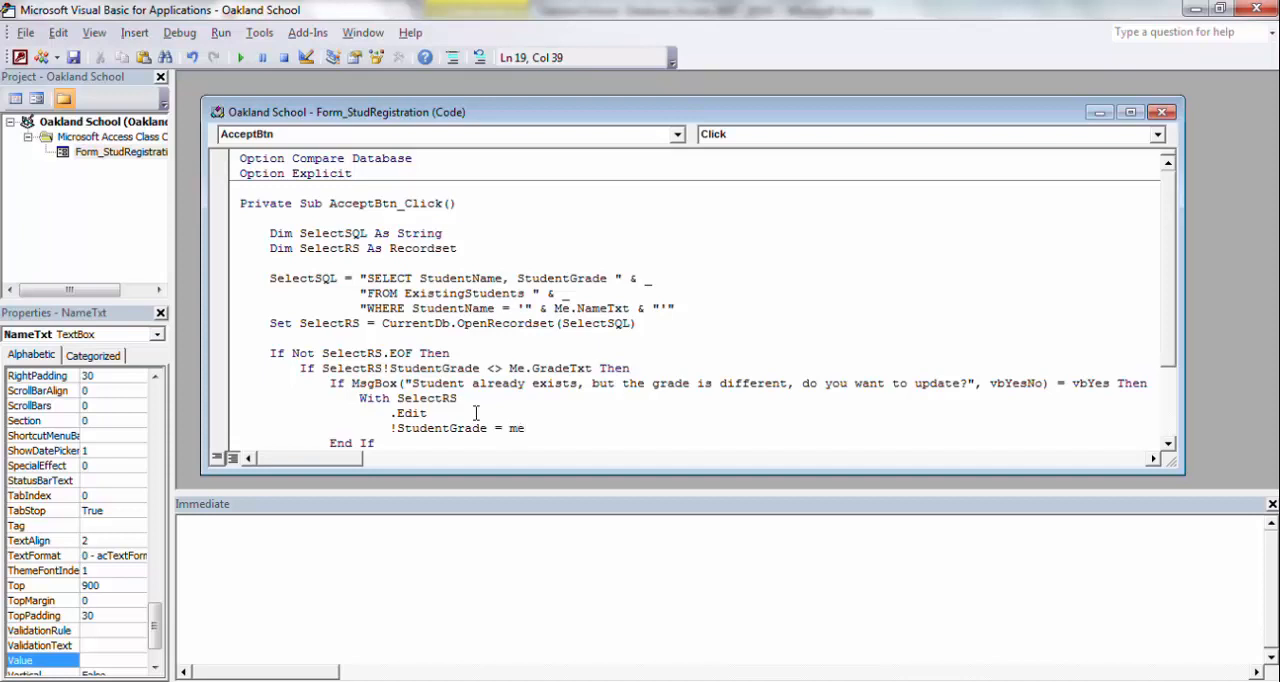
pyautogui.write('grad')
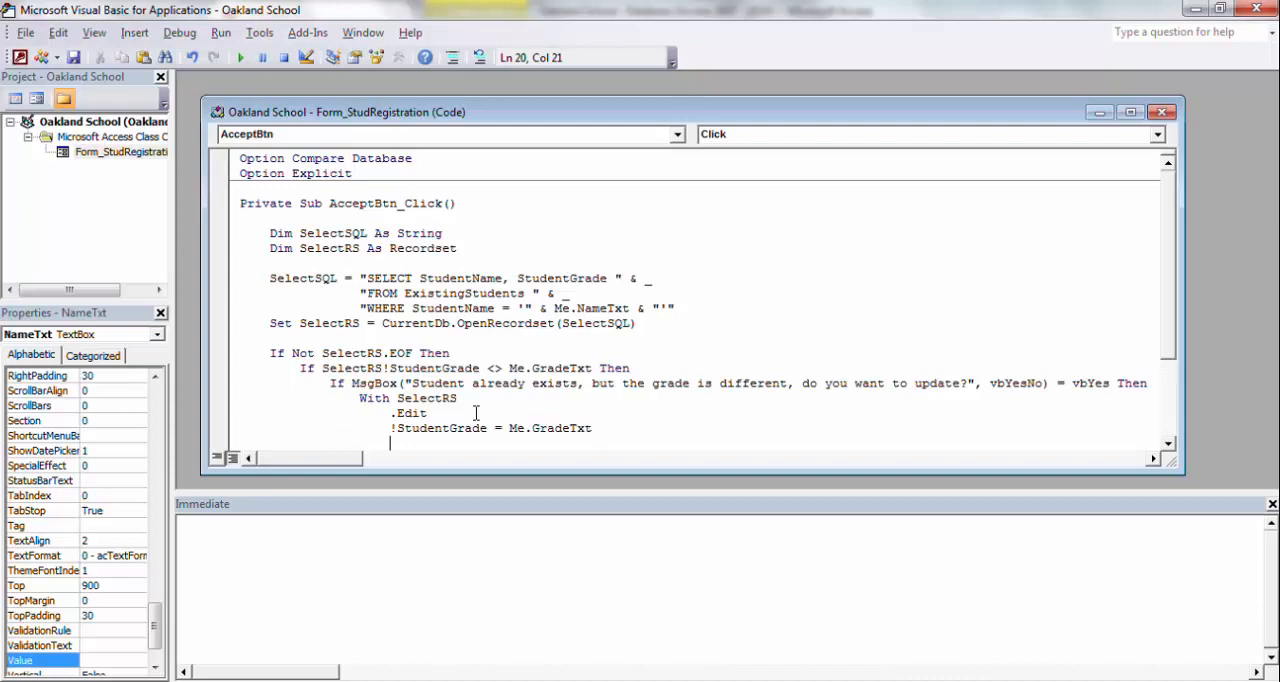
pyautogui.write('.u')
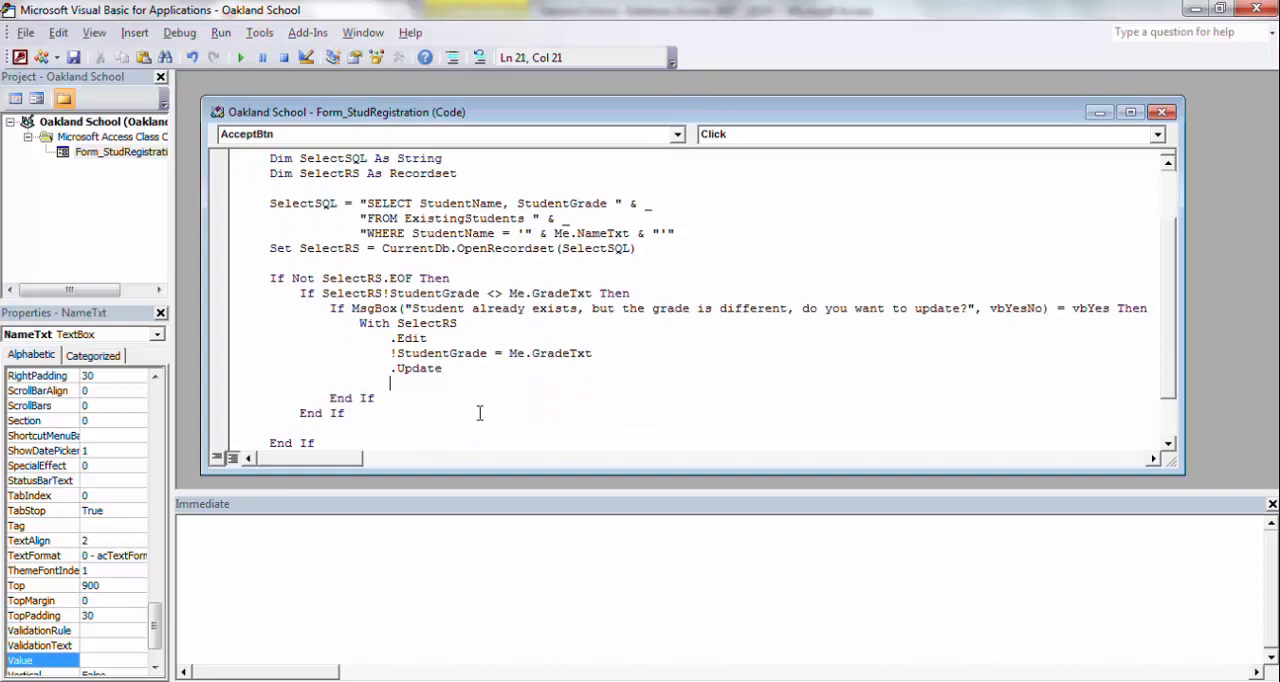
pyautogui.write('End')
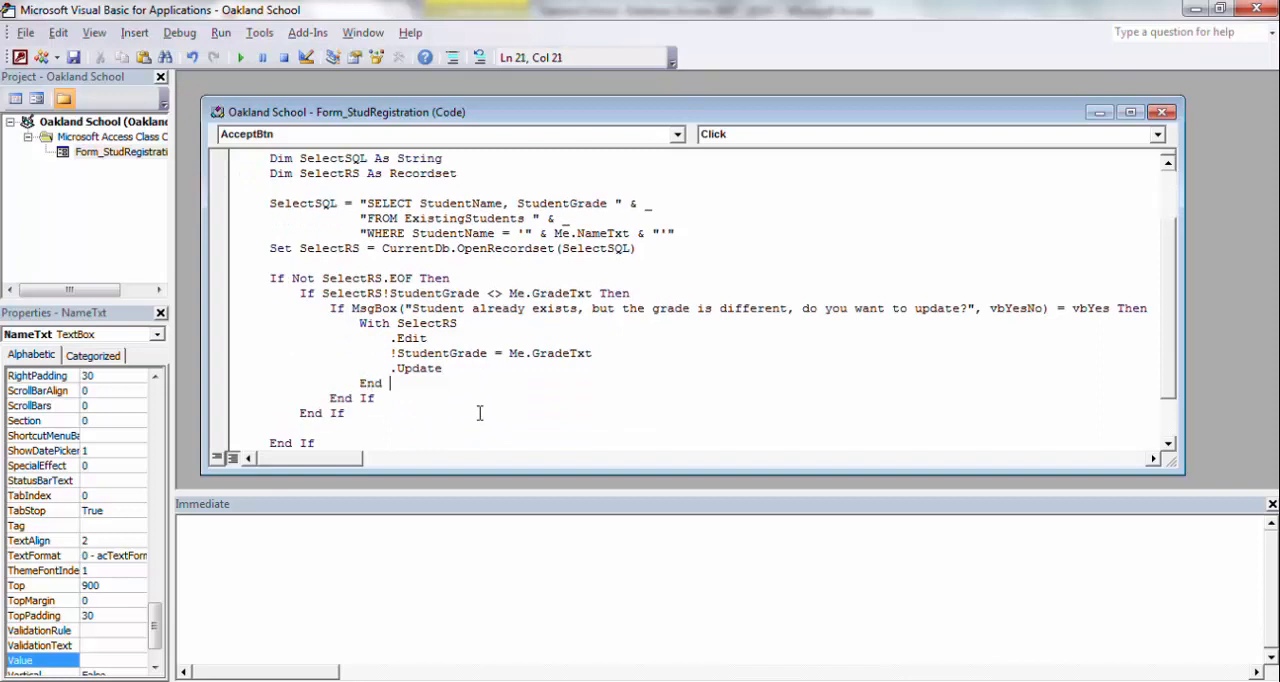
pyautogui.write('With')
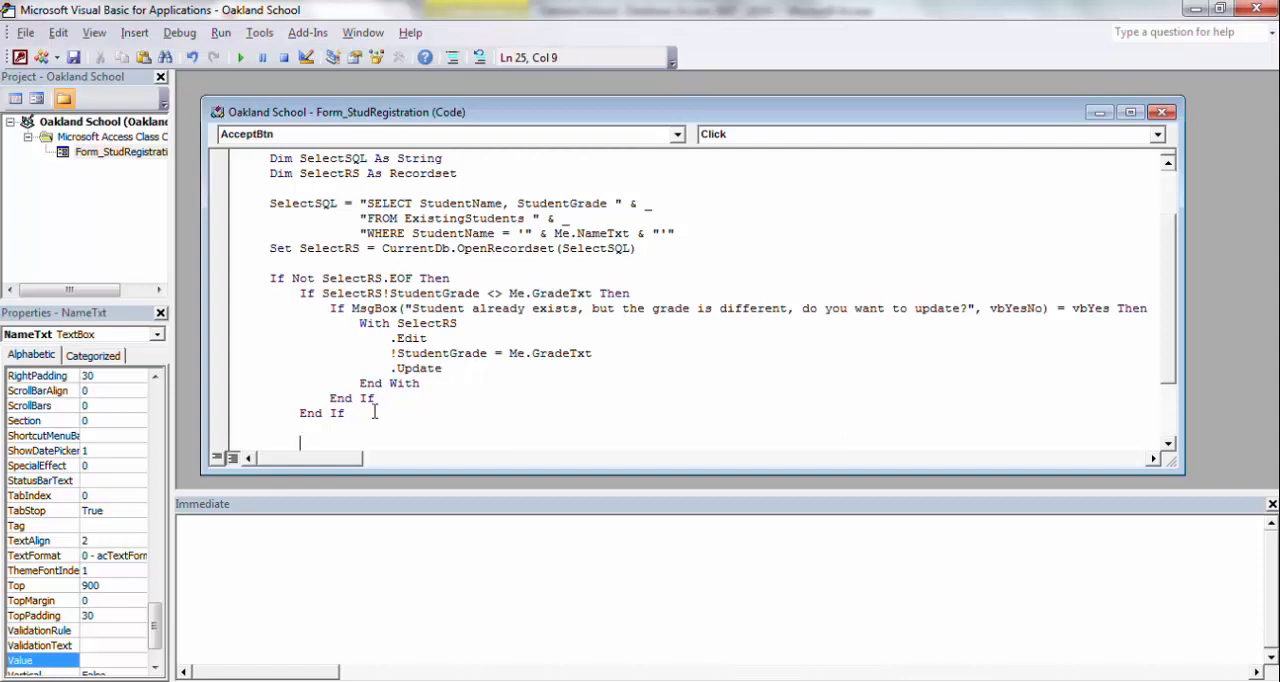
pyautogui.scroll(-3)
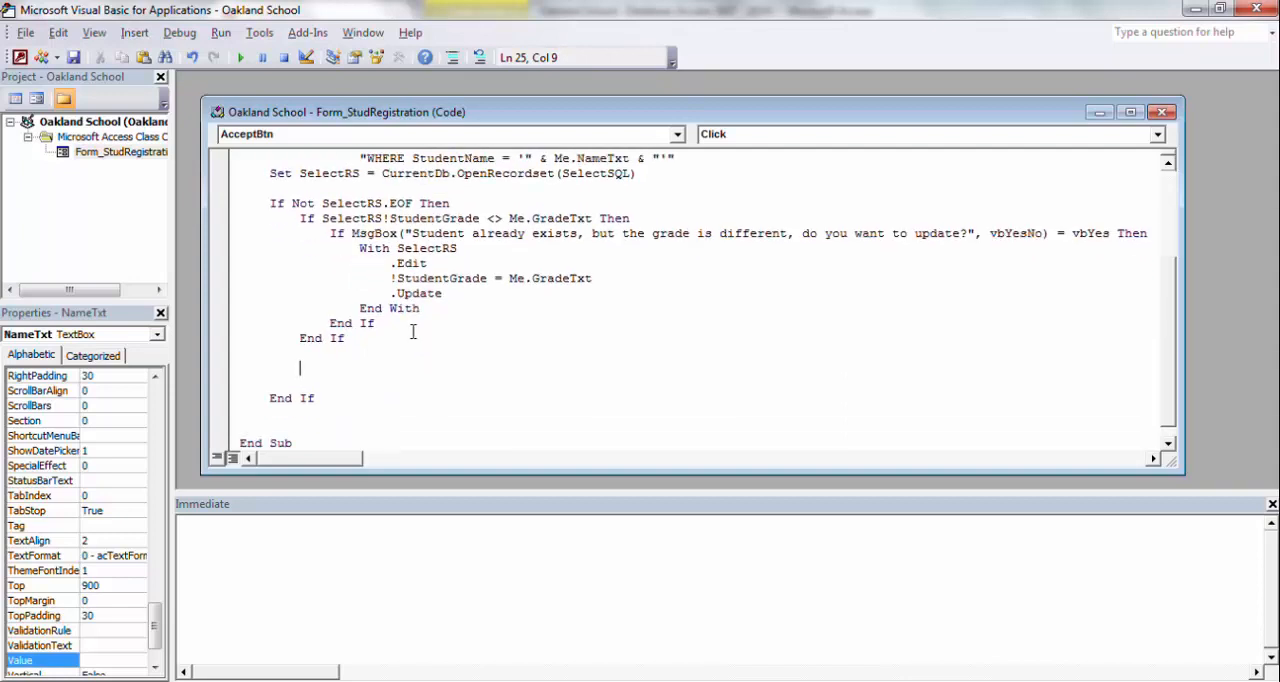
pyautogui.moveTo(288, 332)
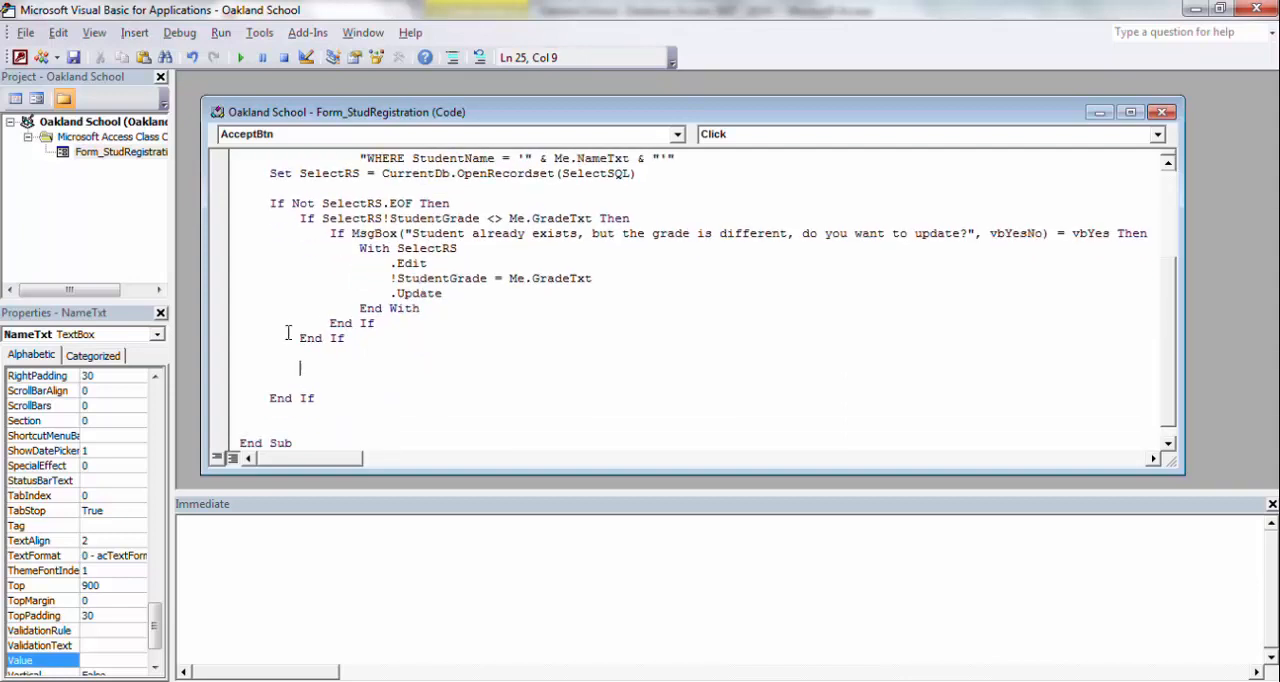
# Begin a CurrentDb.Execute "Insert Into ExistingStudent" line, fixing a table-name typo
pyautogui.write('currentdb.')
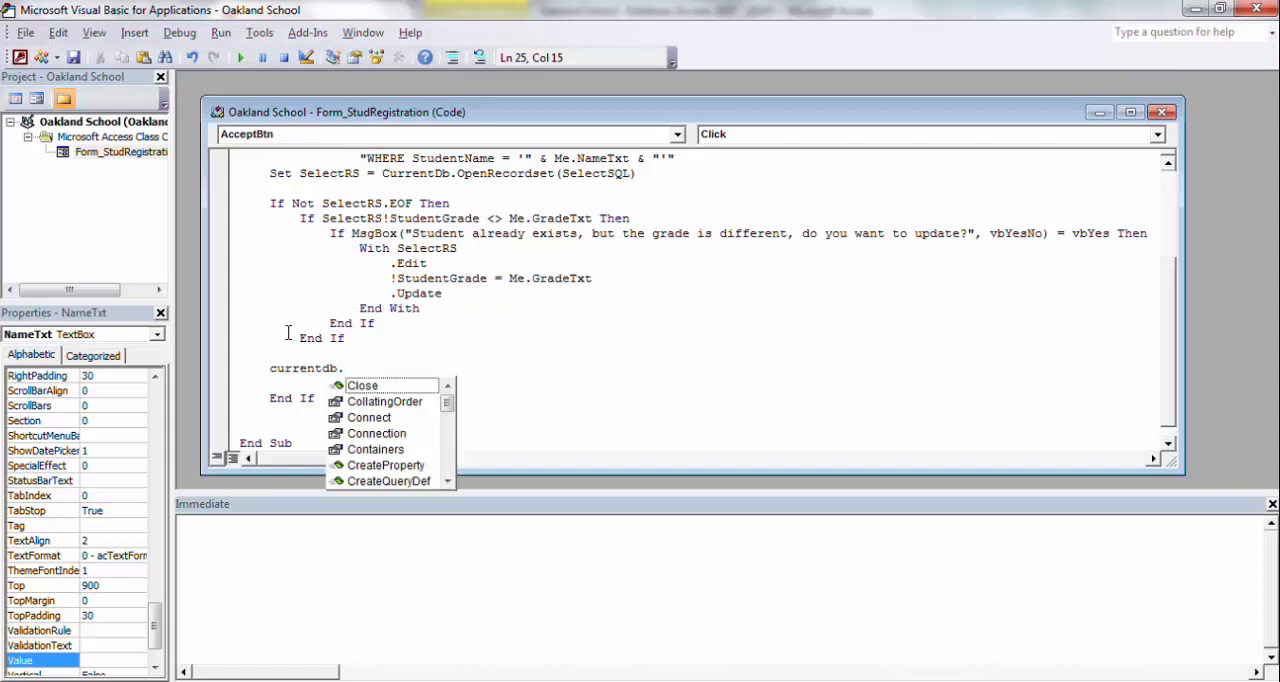
pyautogui.write('ex')
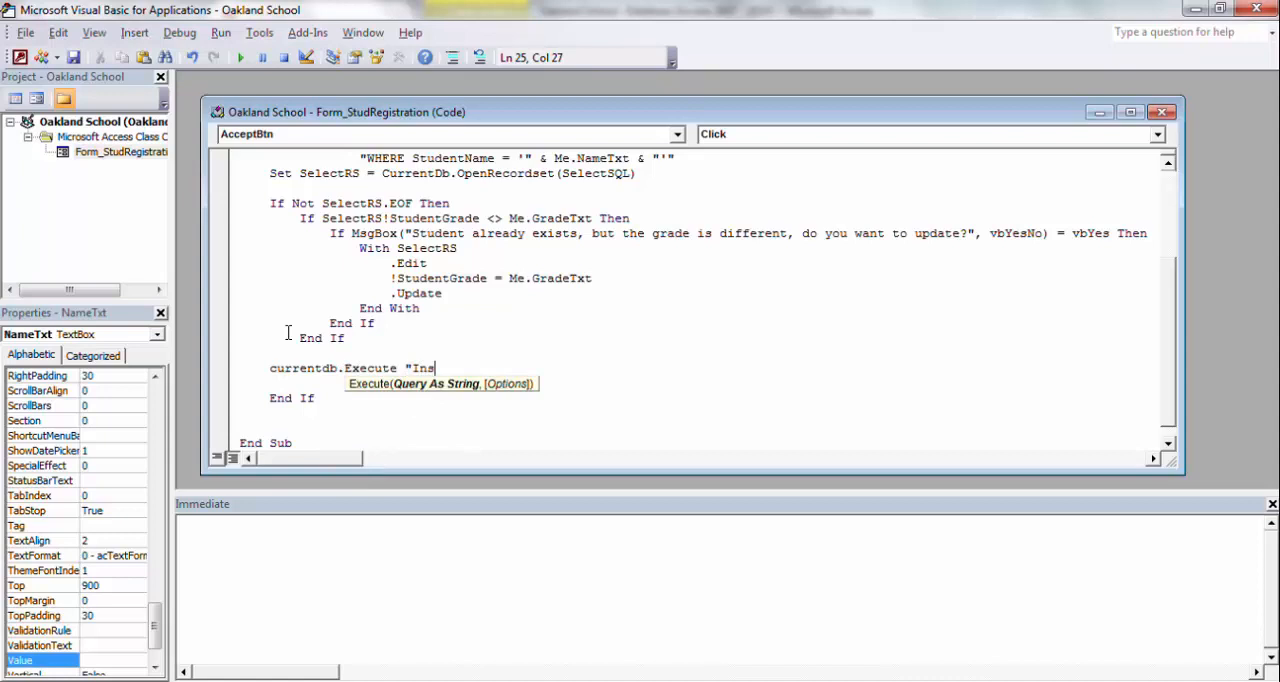
pyautogui.write('ert Into Exisit')
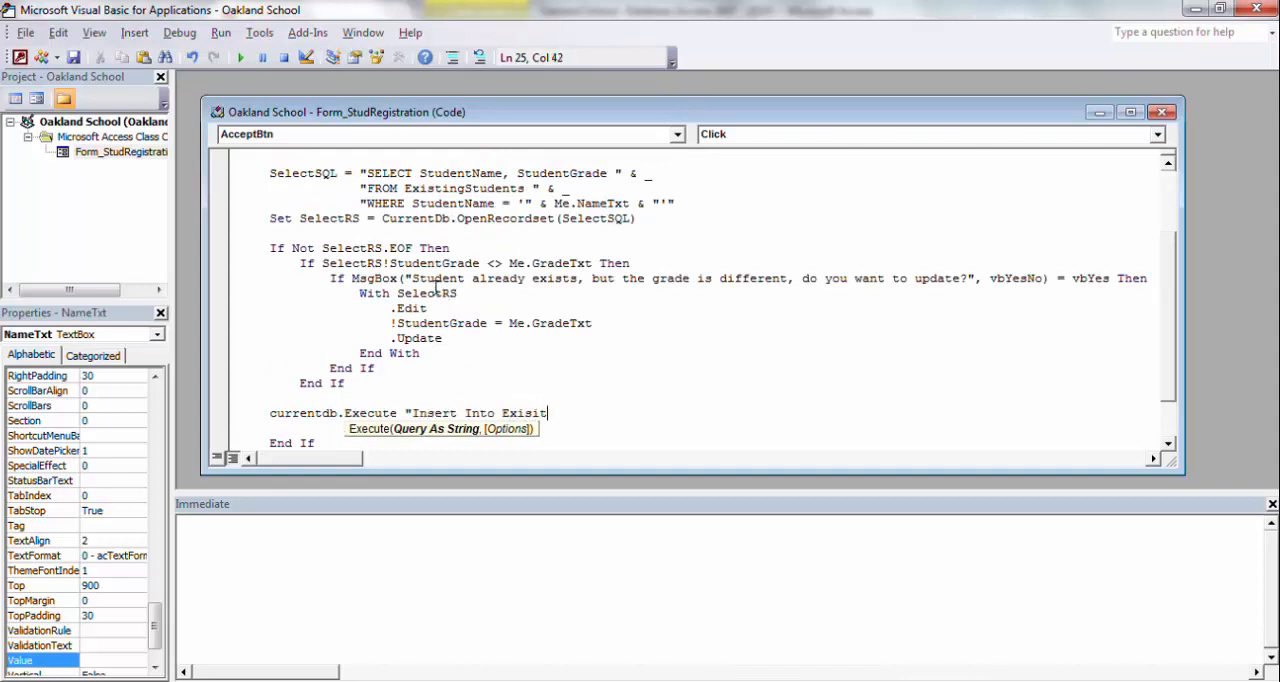
pyautogui.press('BackSpace')
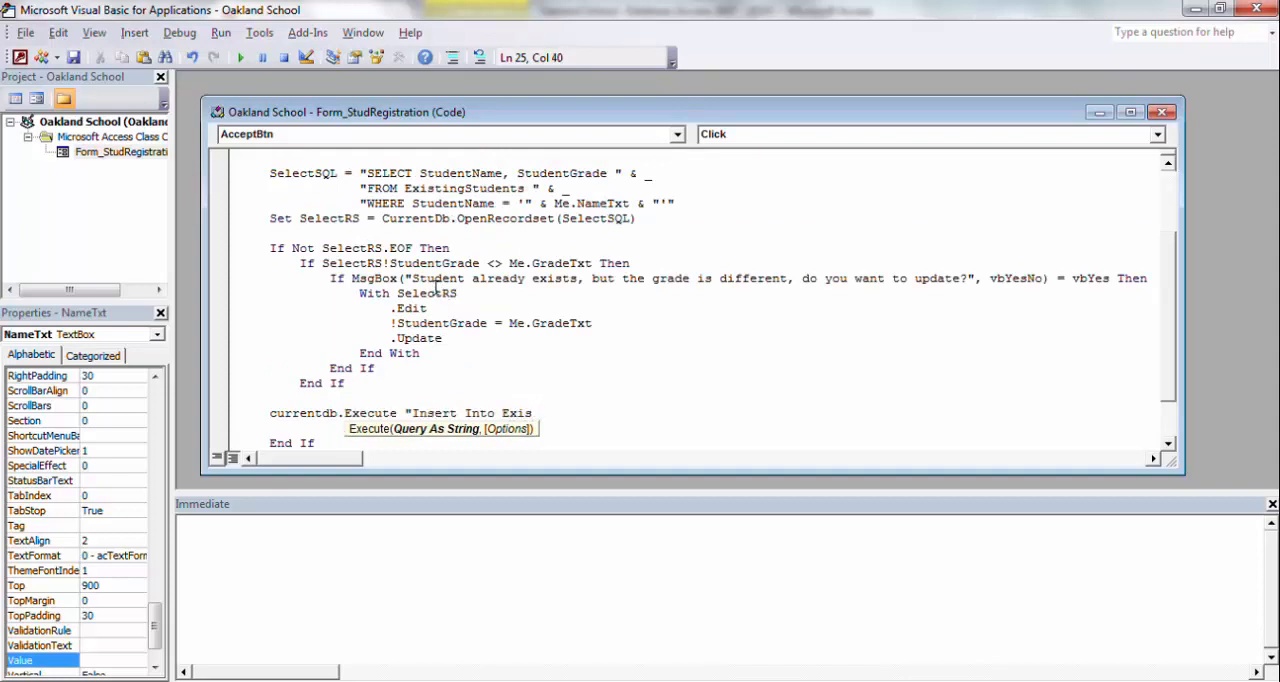
pyautogui.write('tingStu')
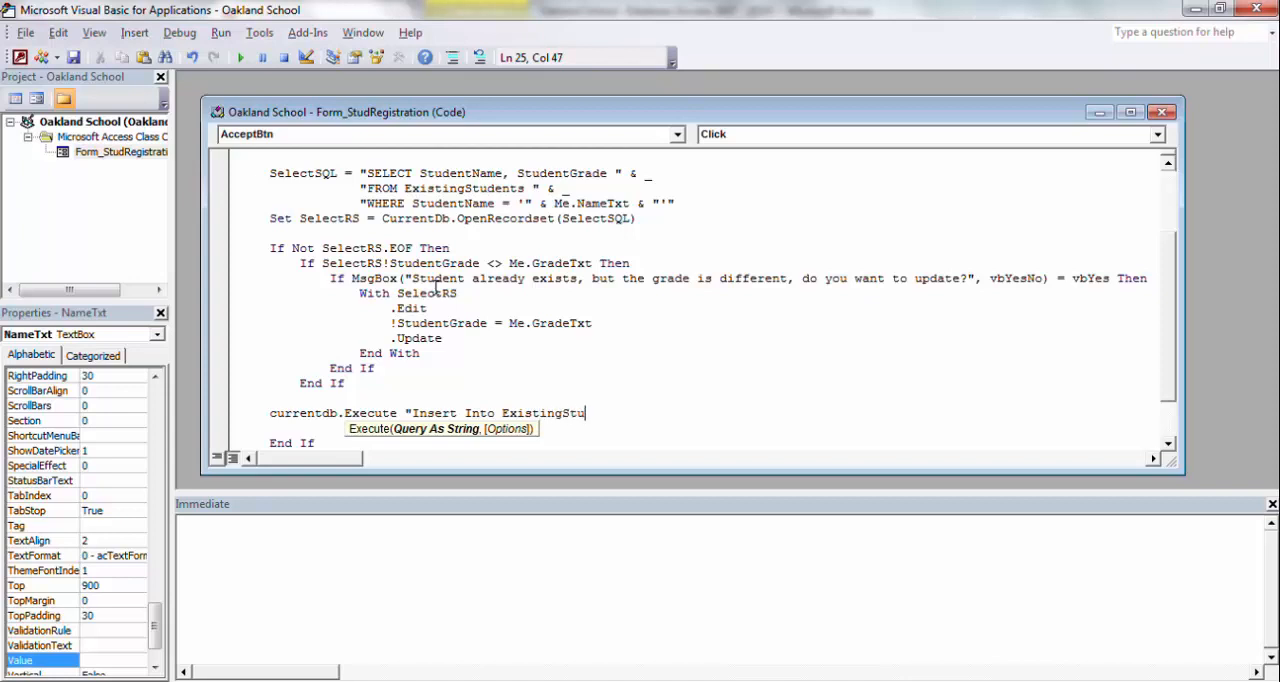
pyautogui.write('dent')
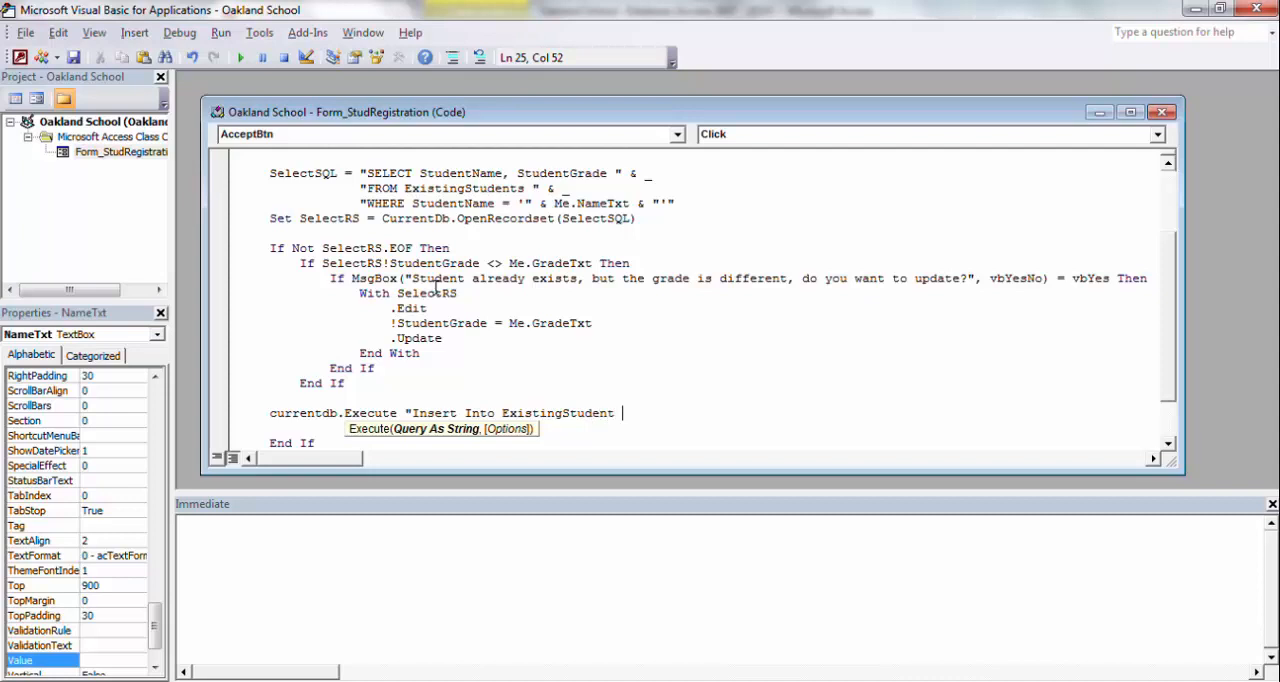
# Add the (StudentGrade) Values clause with Me.GradeTxt, then delete the draft line
pyautogui.write('(')
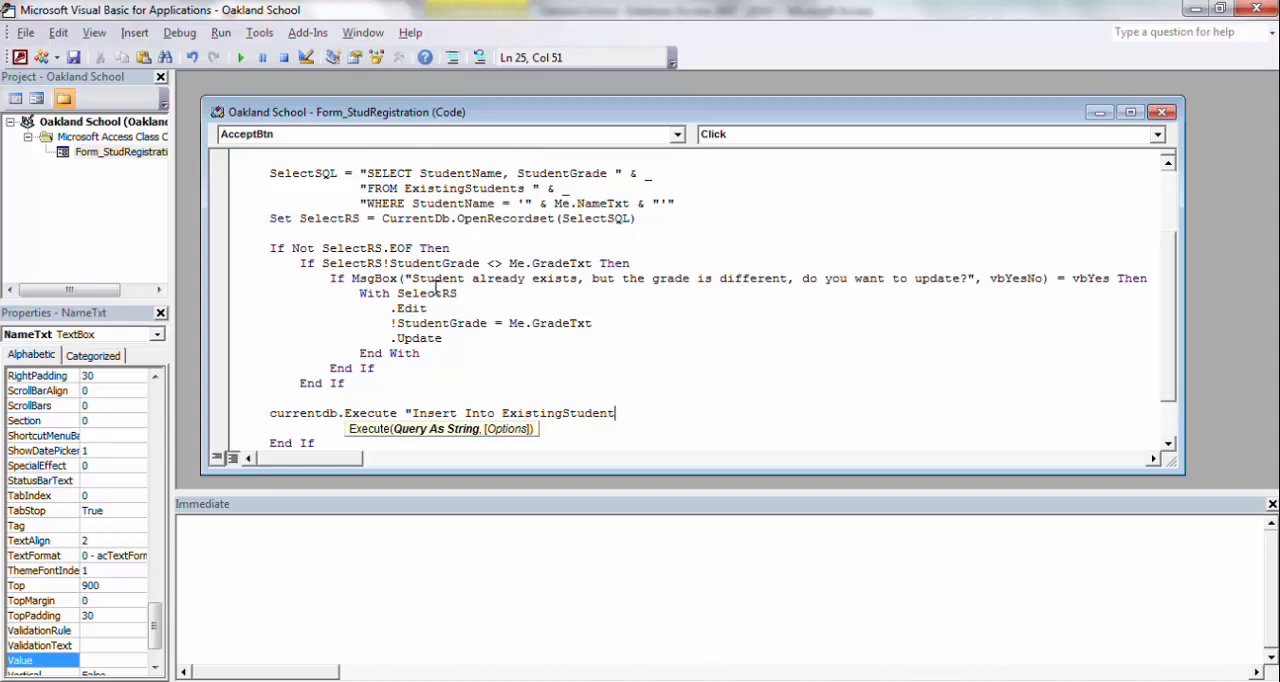
pyautogui.write('(')
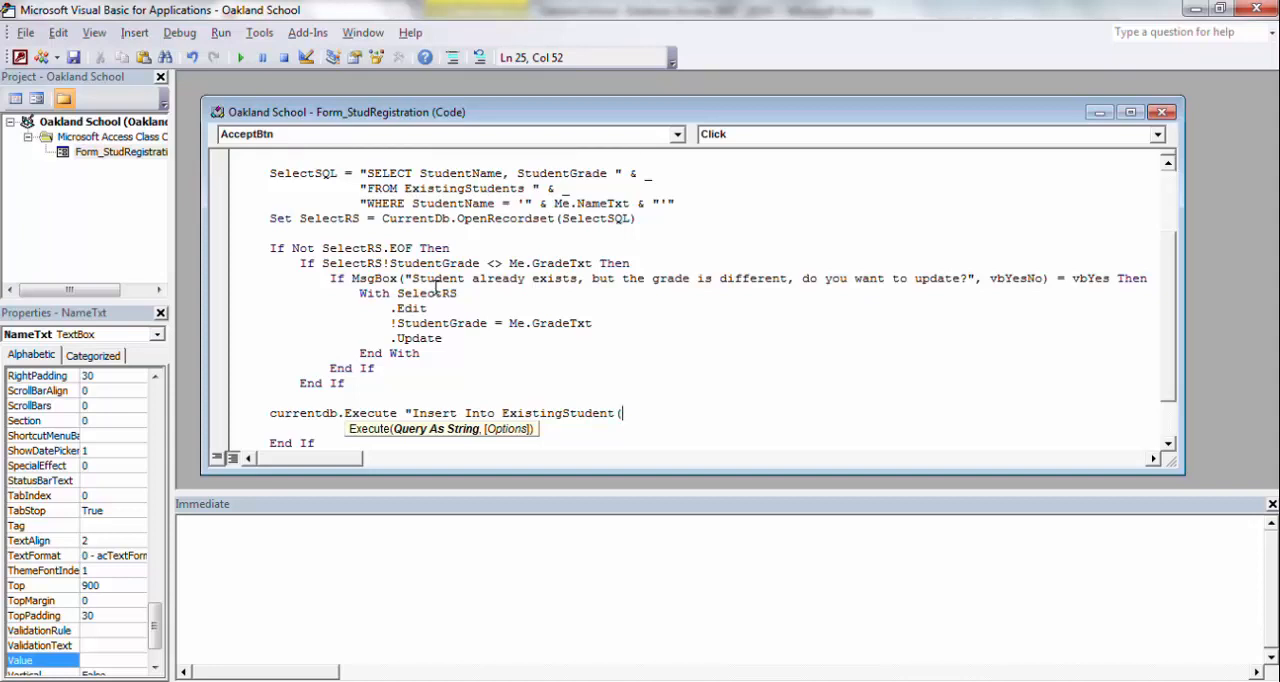
pyautogui.write('StudentGrade) V')
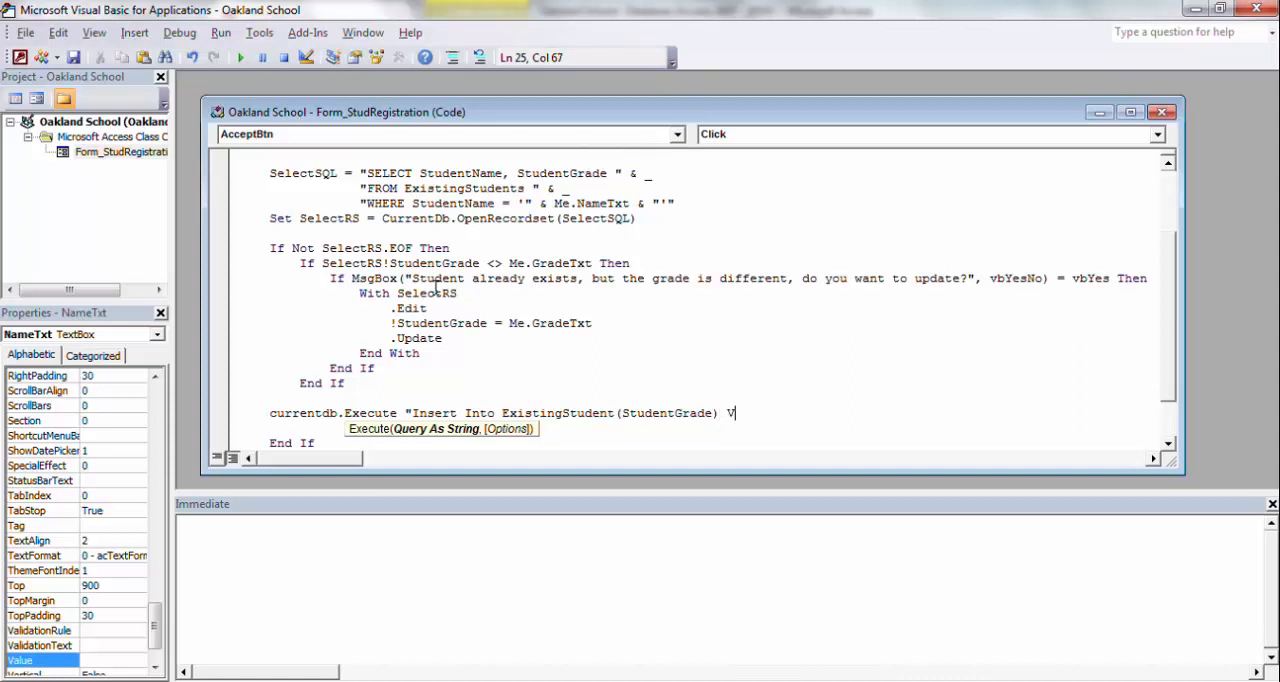
pyautogui.write('alues')
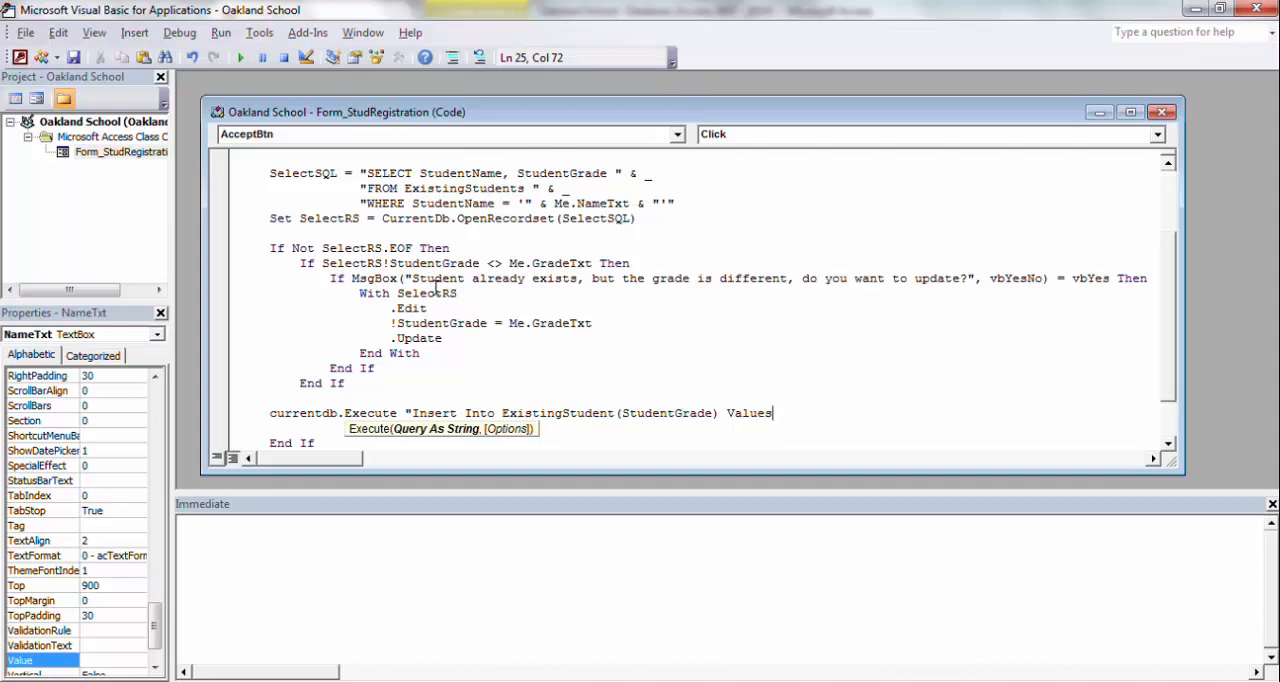
pyautogui.write('(')
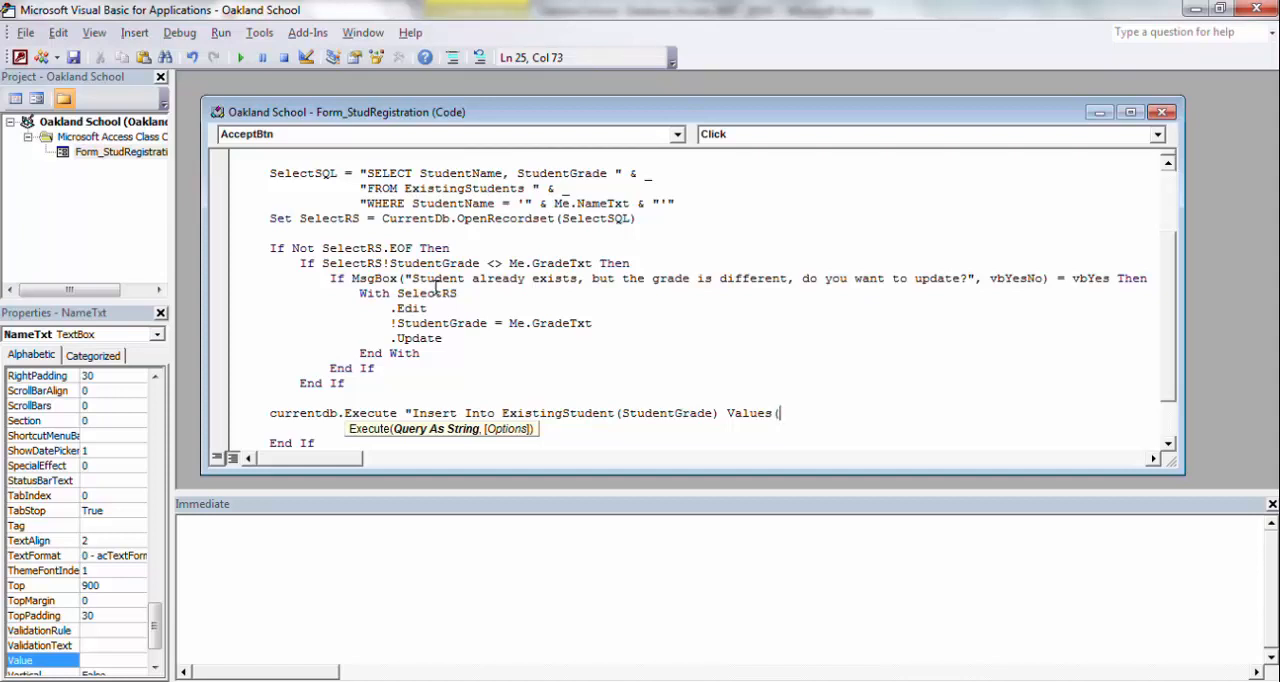
pyautogui.write('"')
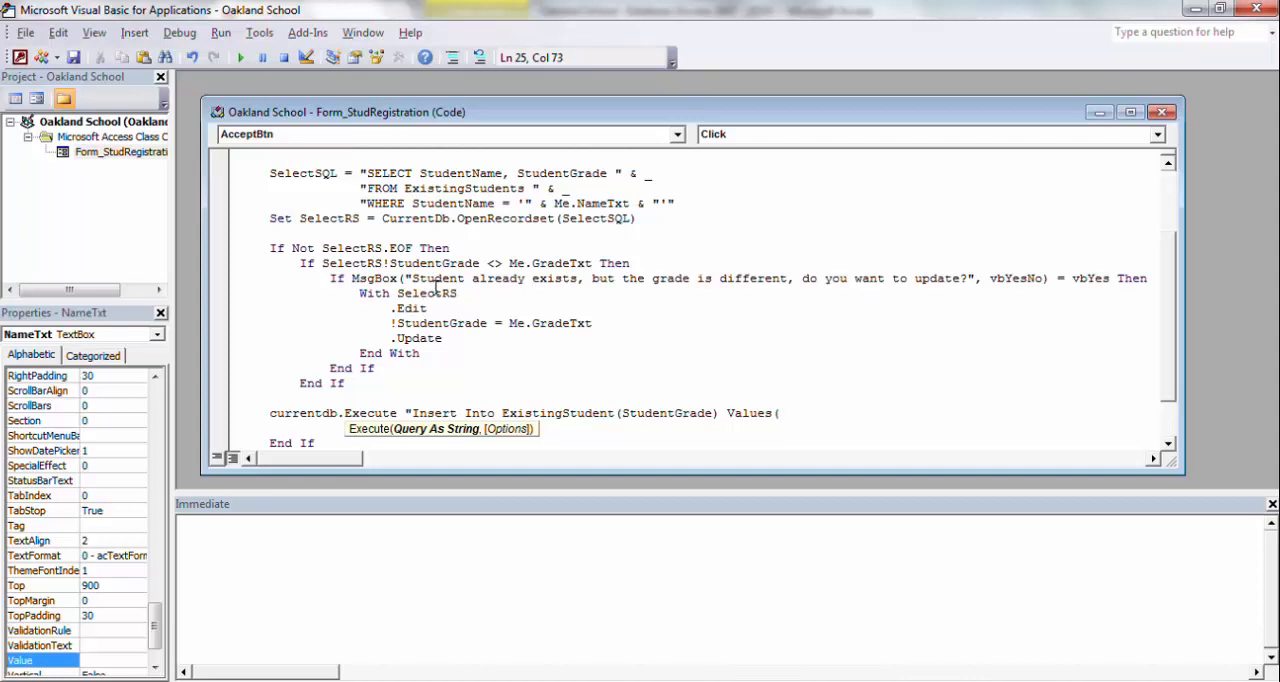
pyautogui.write('(')
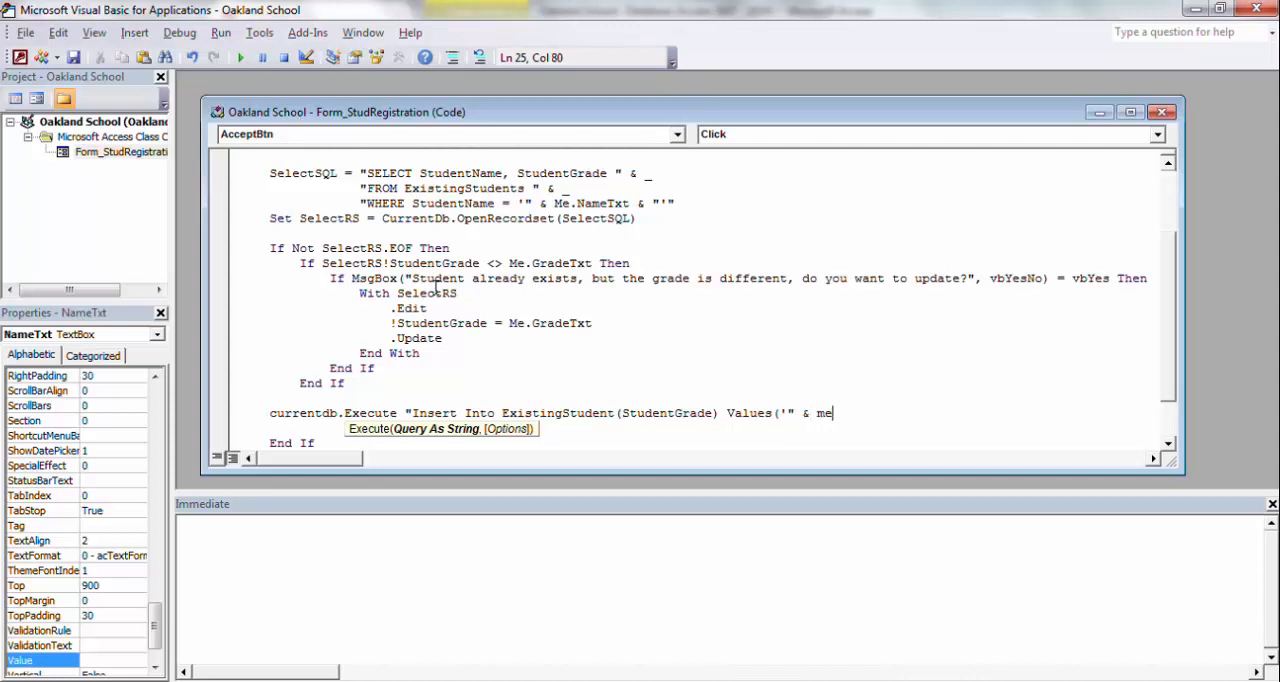
pyautogui.write('.g')
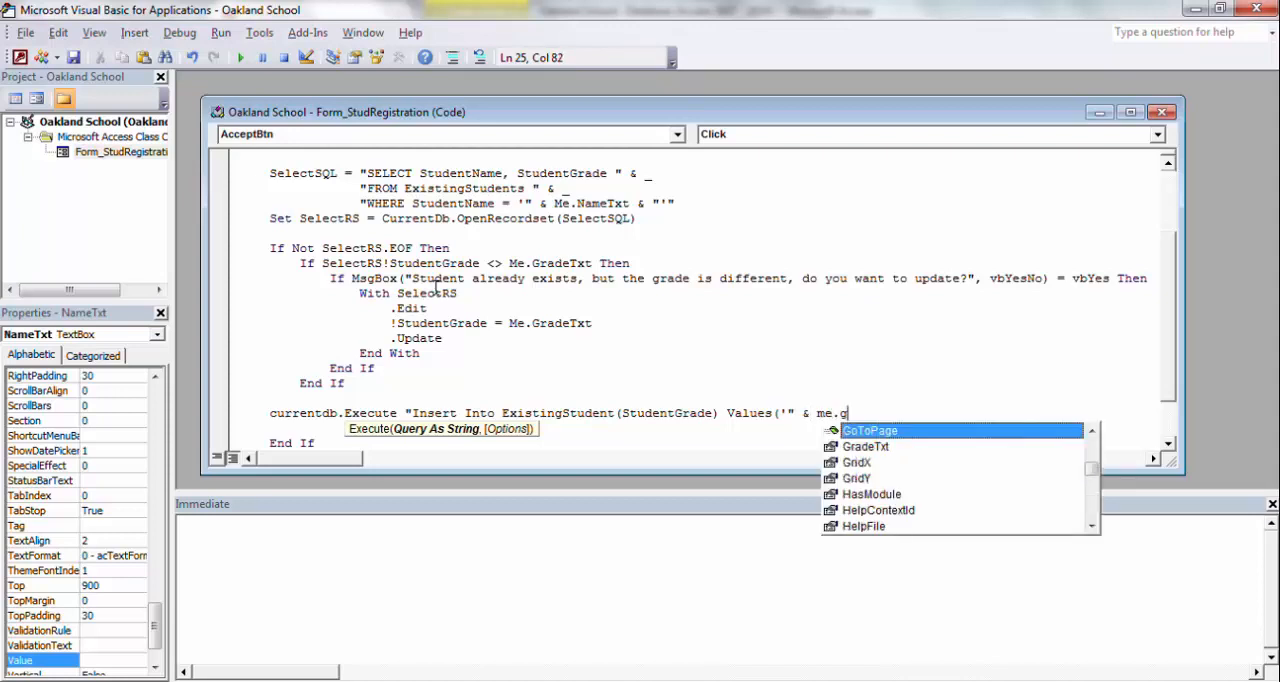
pyautogui.write('radeTxt')
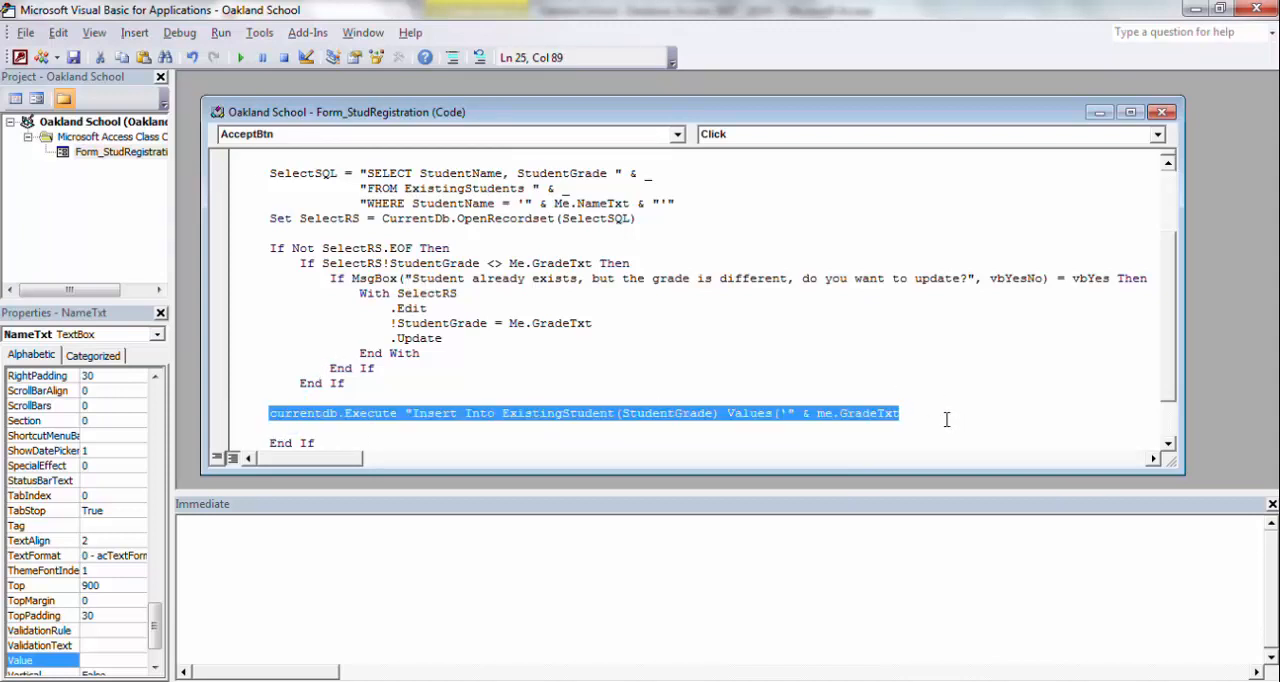
pyautogui.press('Delete')
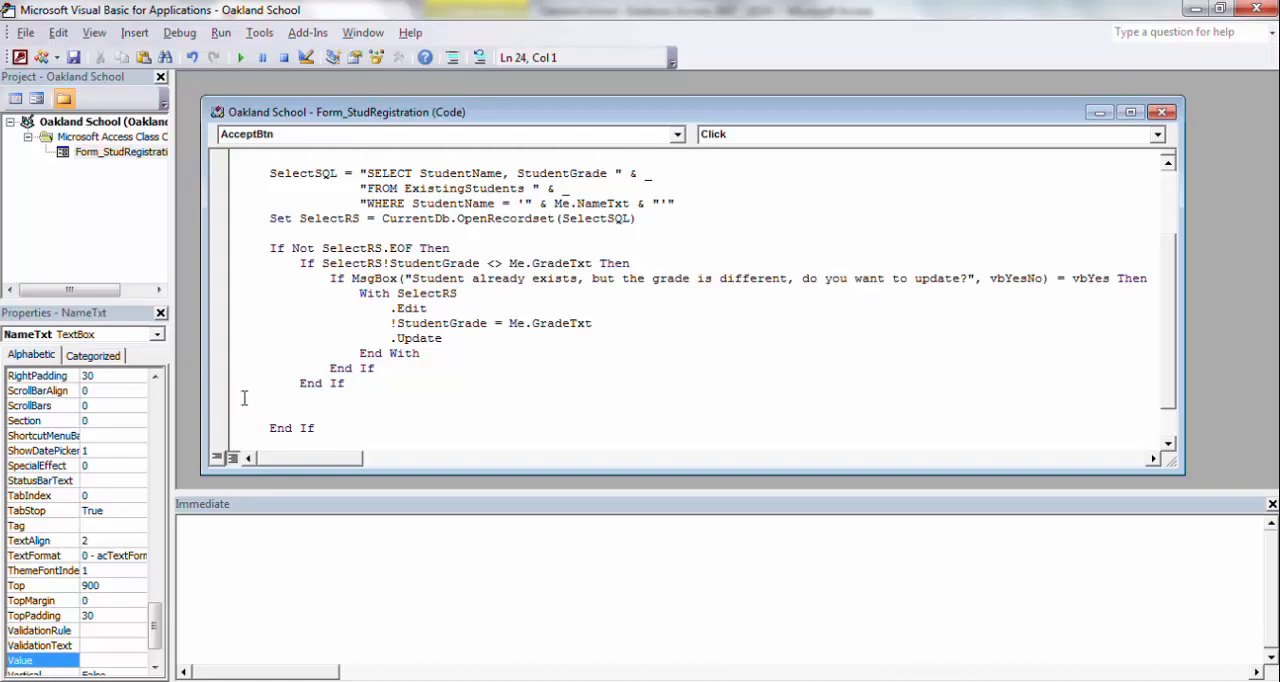
pyautogui.moveTo(451, 362)
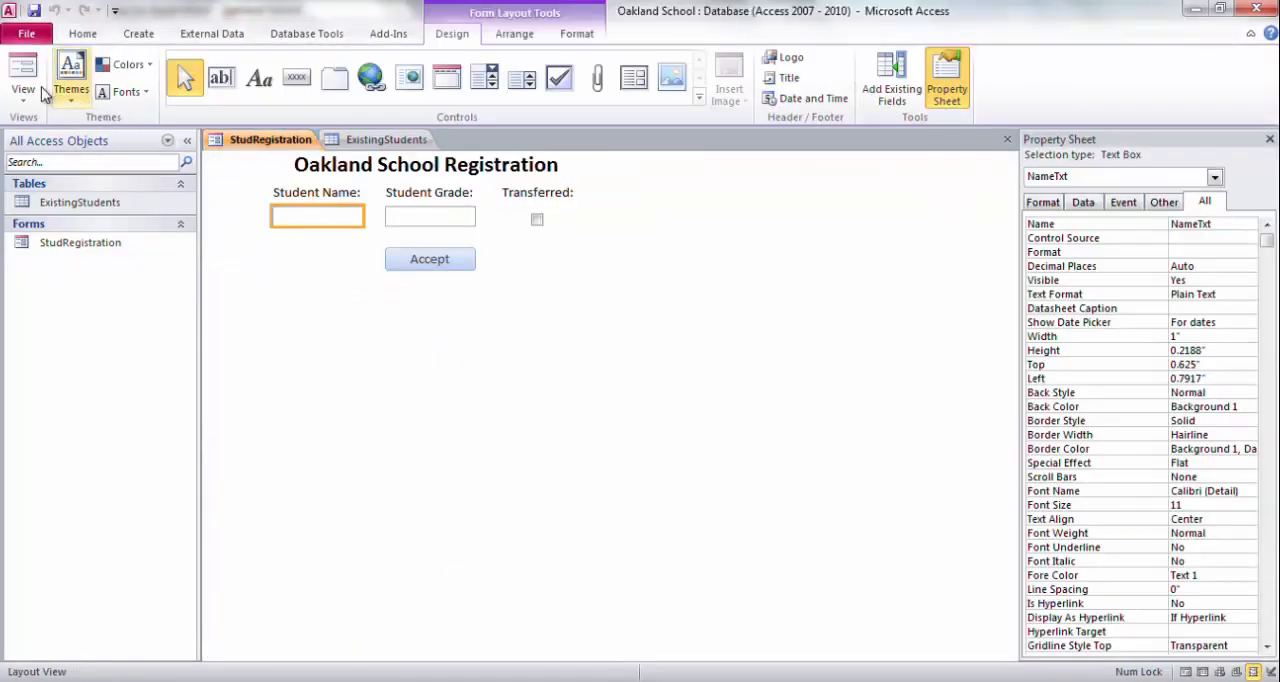
# Return to Access and show the ExistingStudents table
pyautogui.click(384, 139)
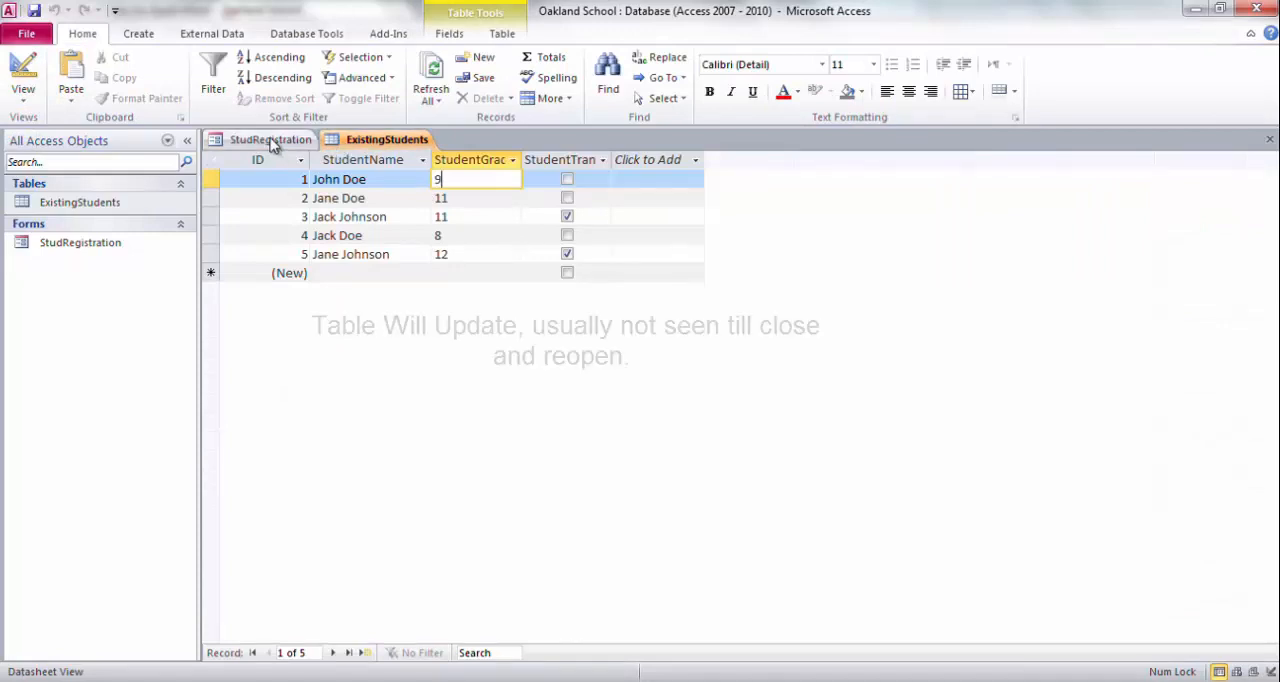
# Open the StudRegistration form and submit John Doe with grade 10
pyautogui.rightClick(385, 139)
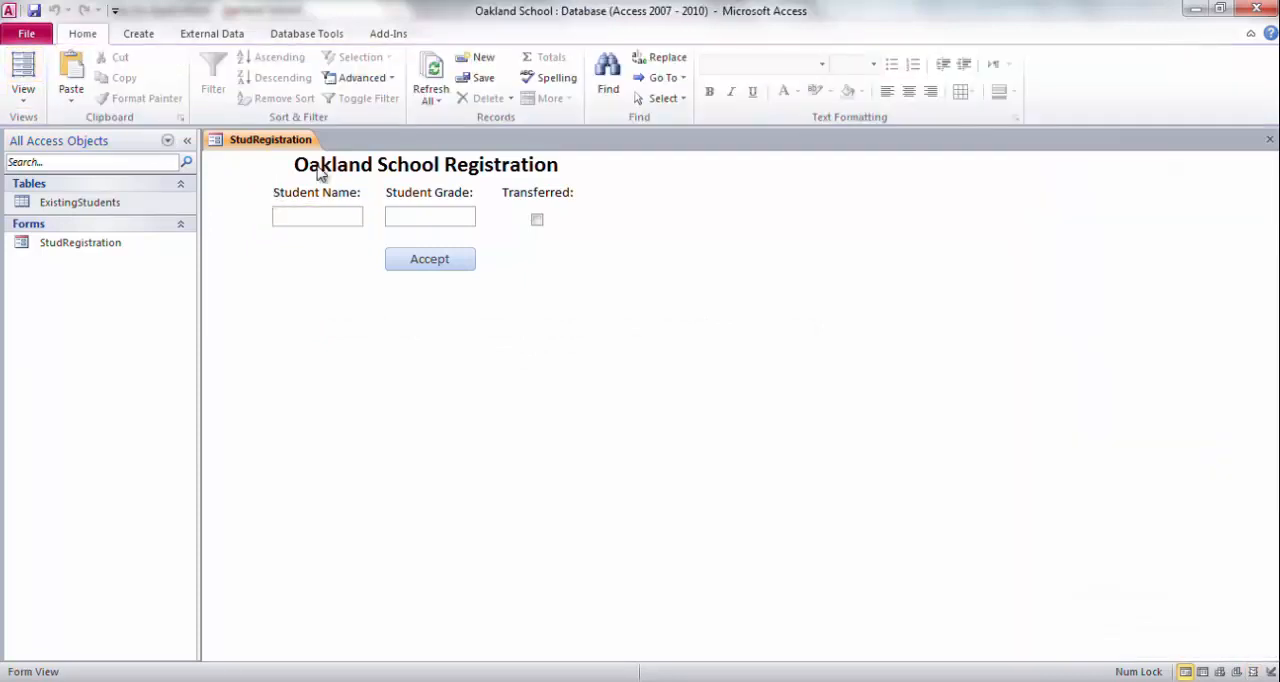
pyautogui.click(317, 216)
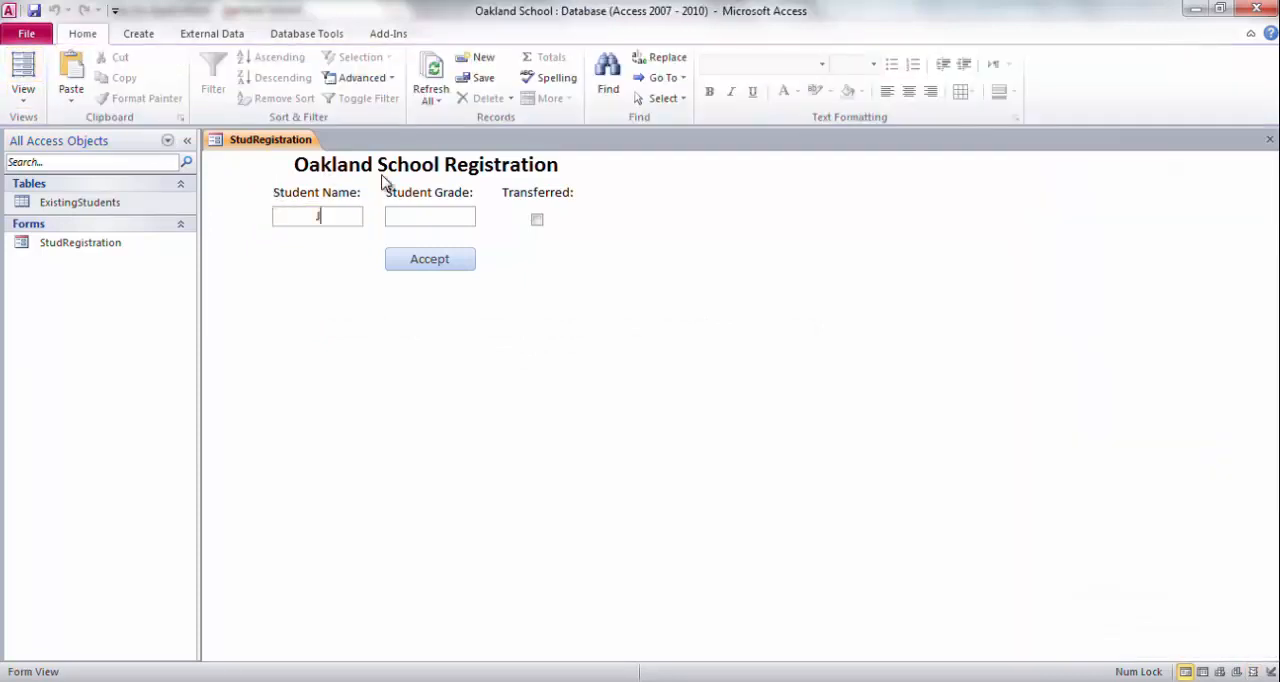
pyautogui.write('John Doe')
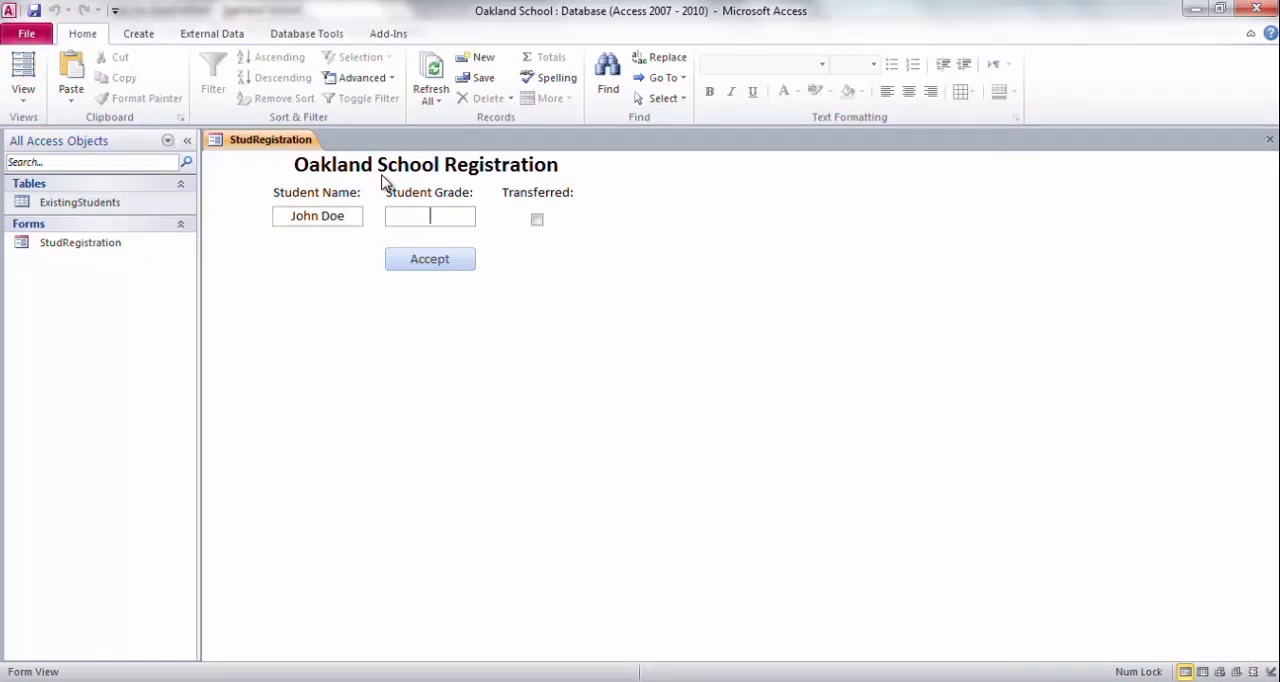
pyautogui.write('10')
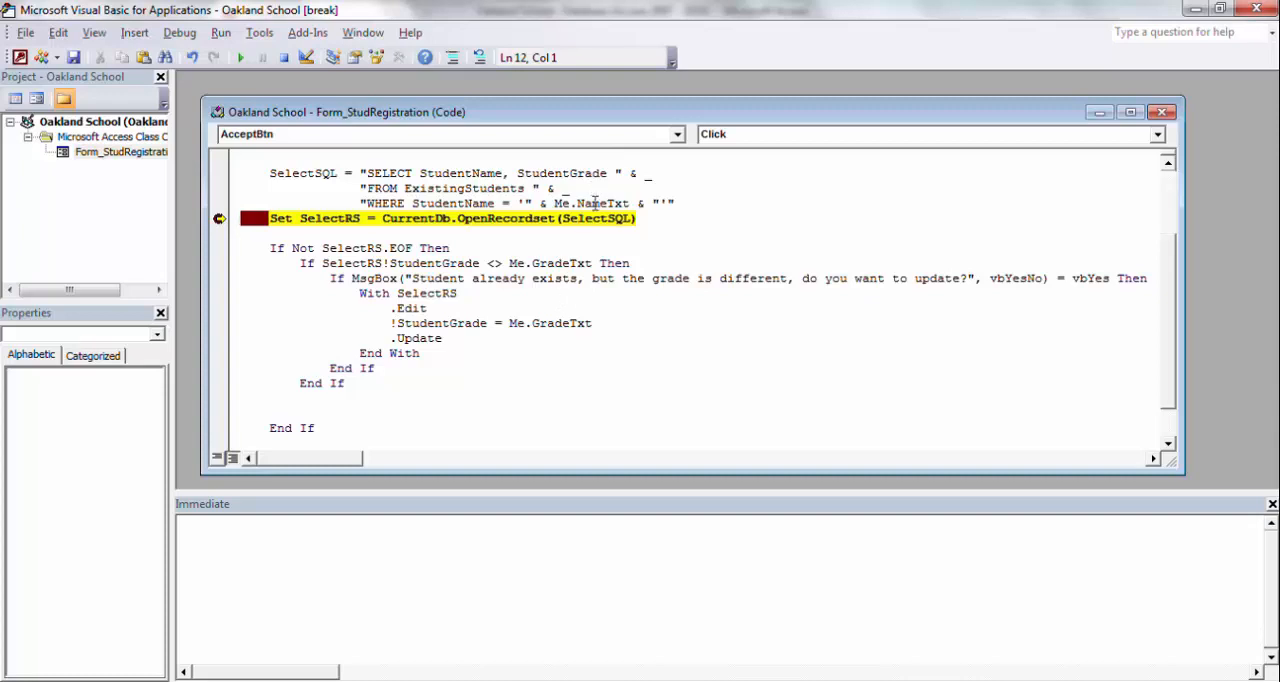
pyautogui.moveTo(590, 218)
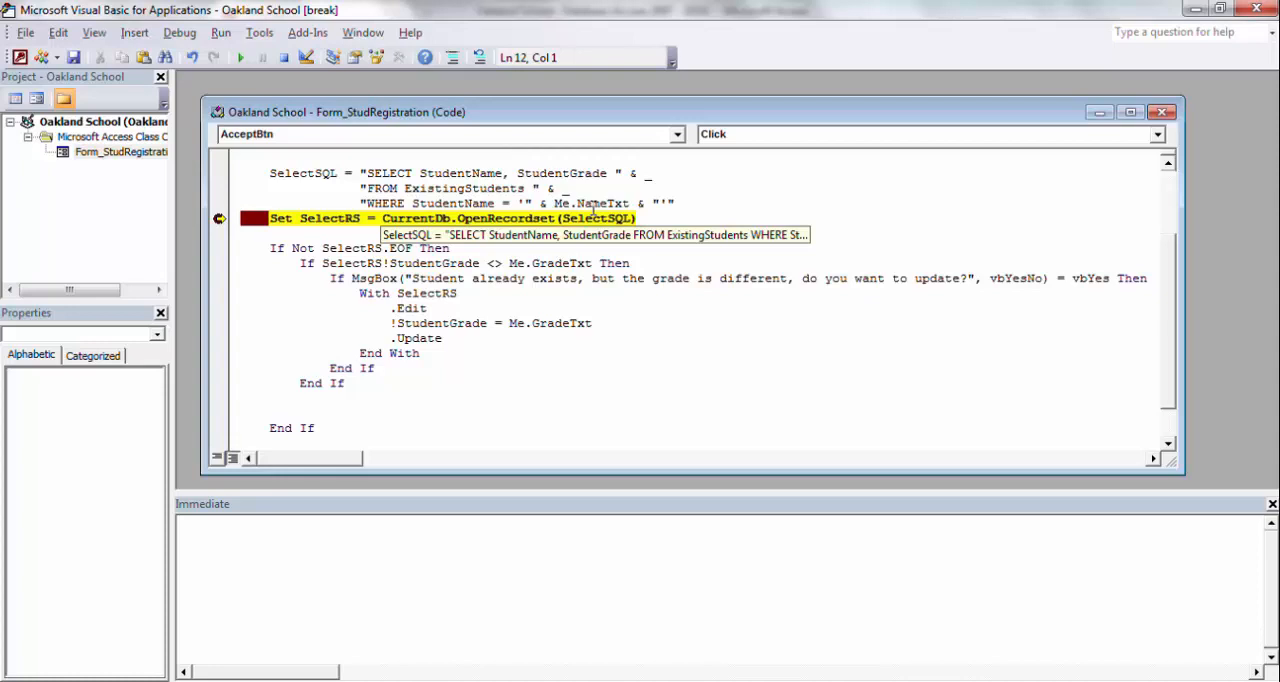
pyautogui.moveTo(598, 203)
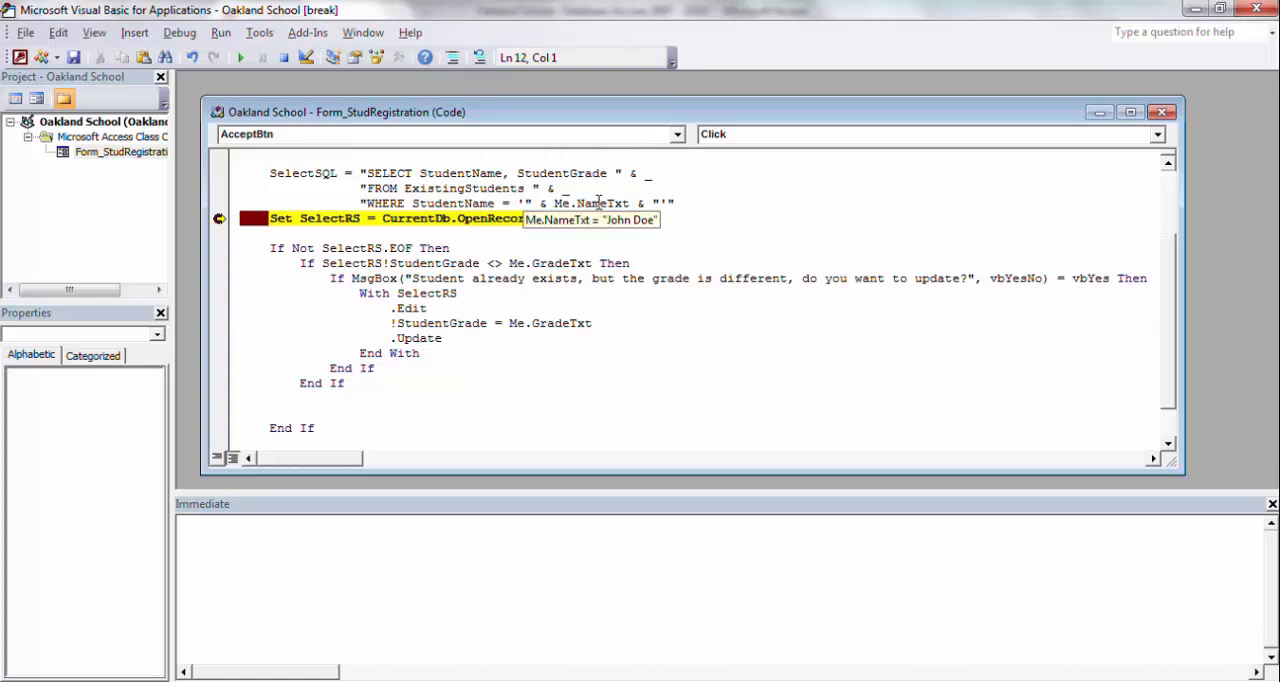
pyautogui.moveTo(511, 255)
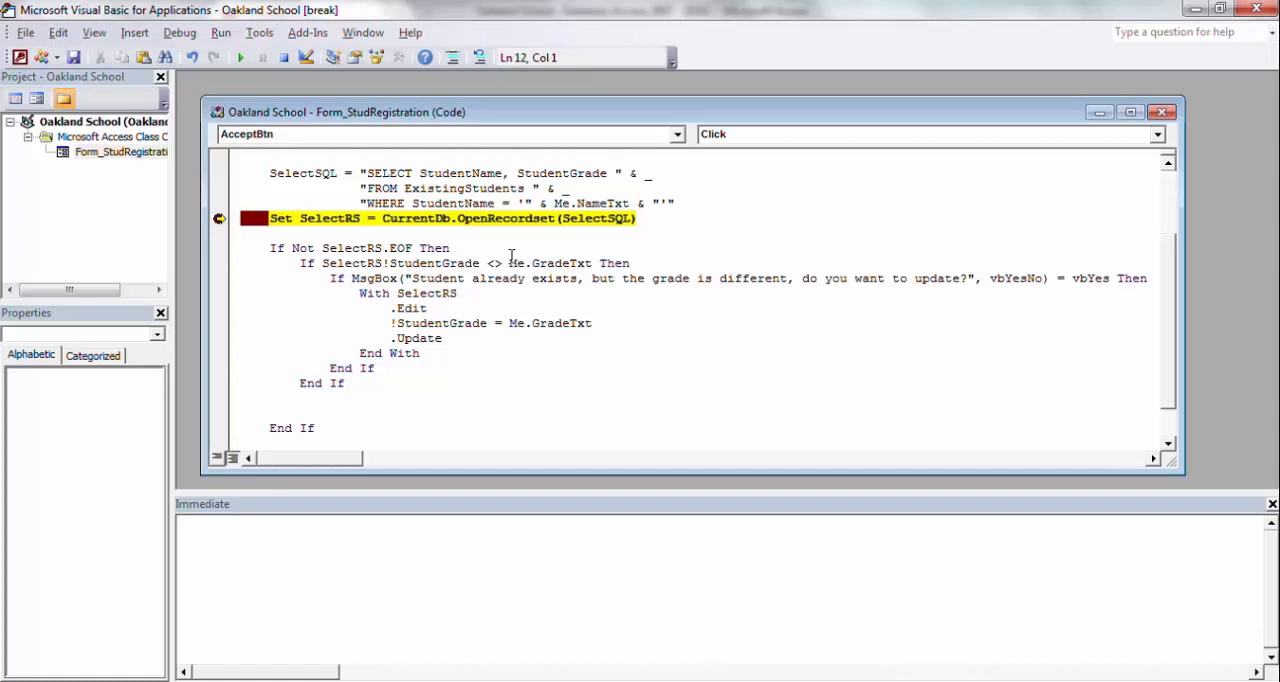
# Step through the recordset line, existing-record check and grade comparison to reach the update prompt
pyautogui.press('F8')
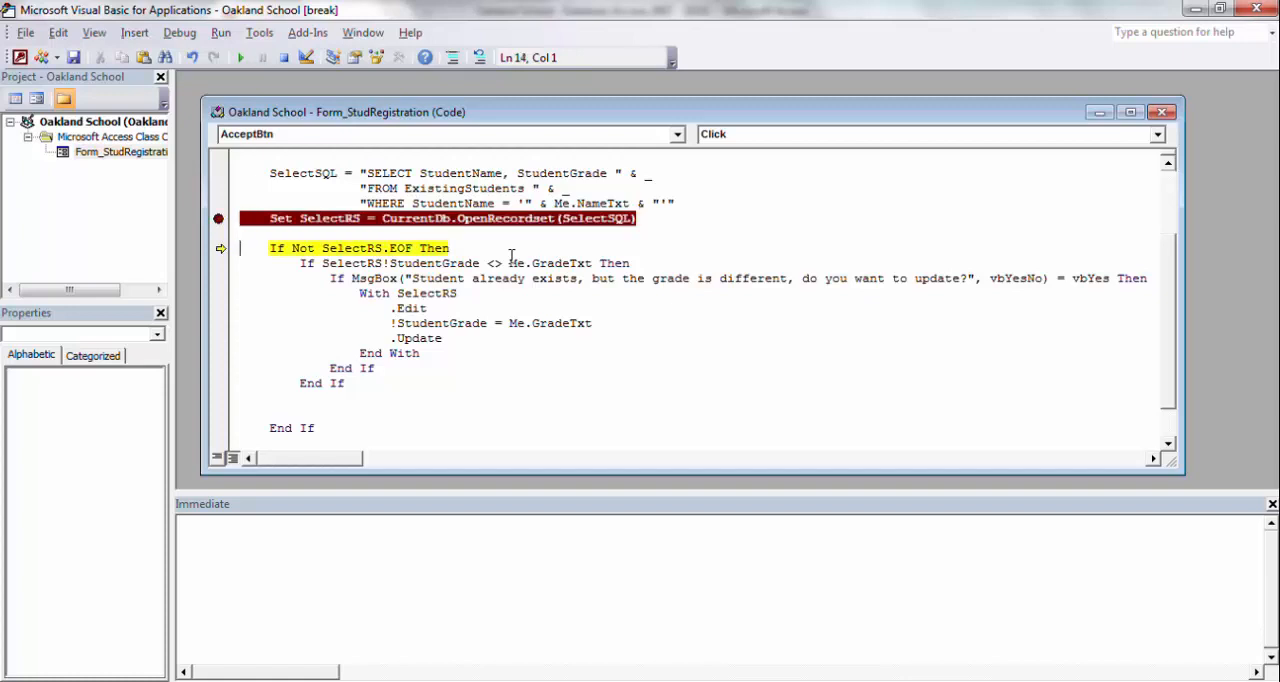
pyautogui.press('F8')
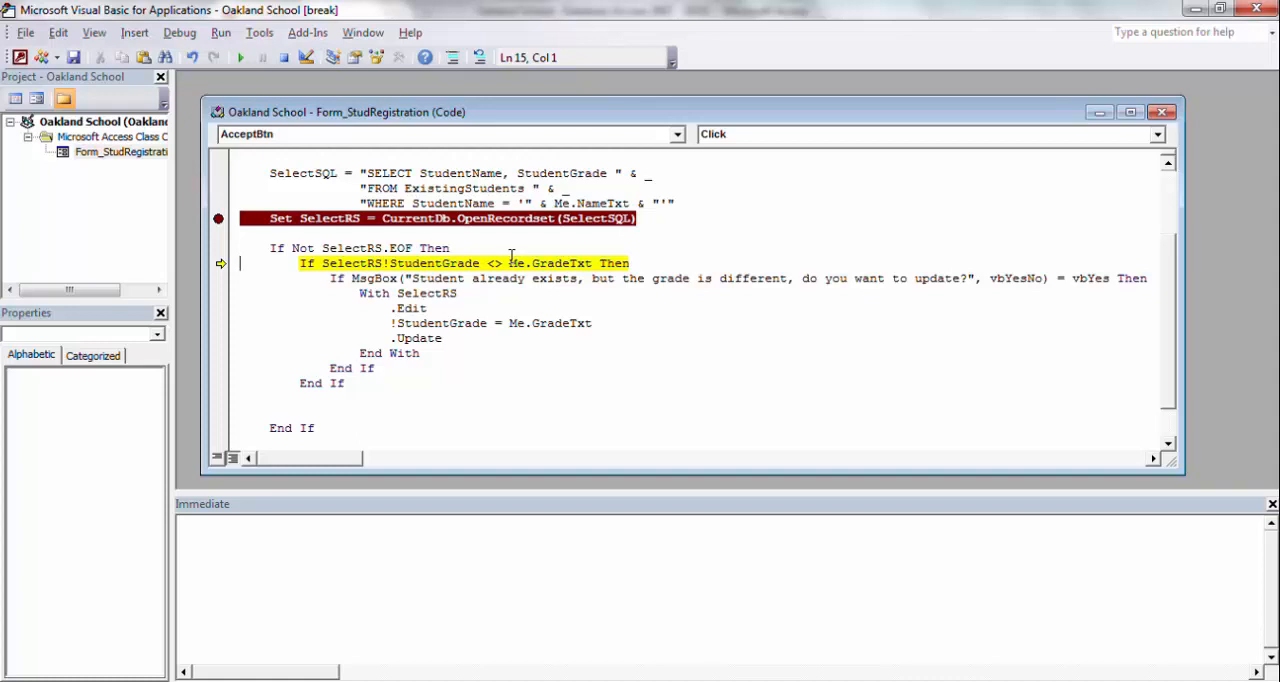
pyautogui.moveTo(350, 247)
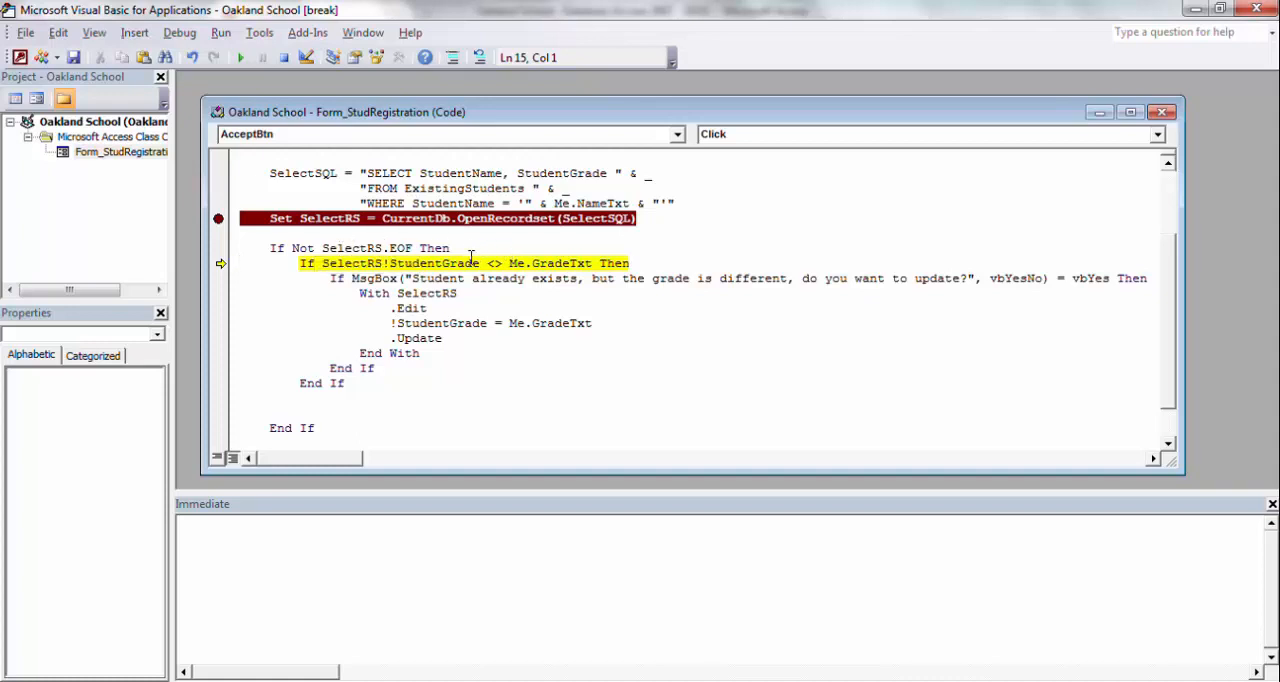
pyautogui.moveTo(390, 263)
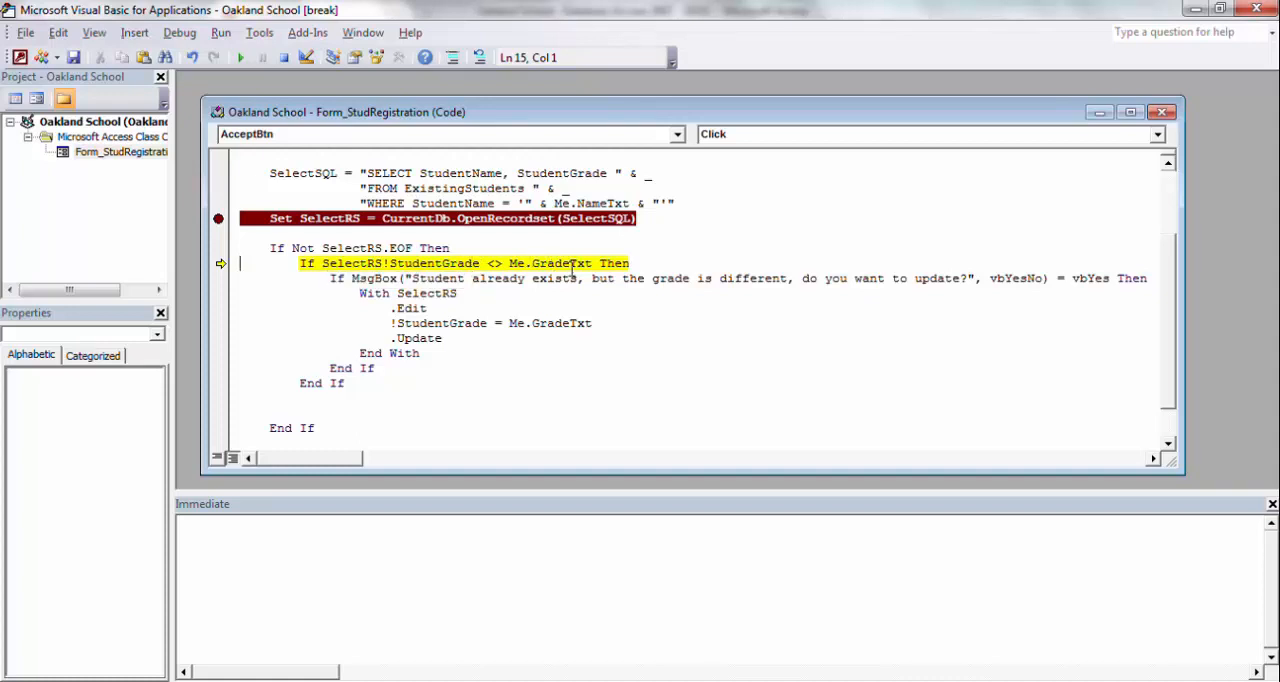
pyautogui.moveTo(560, 263)
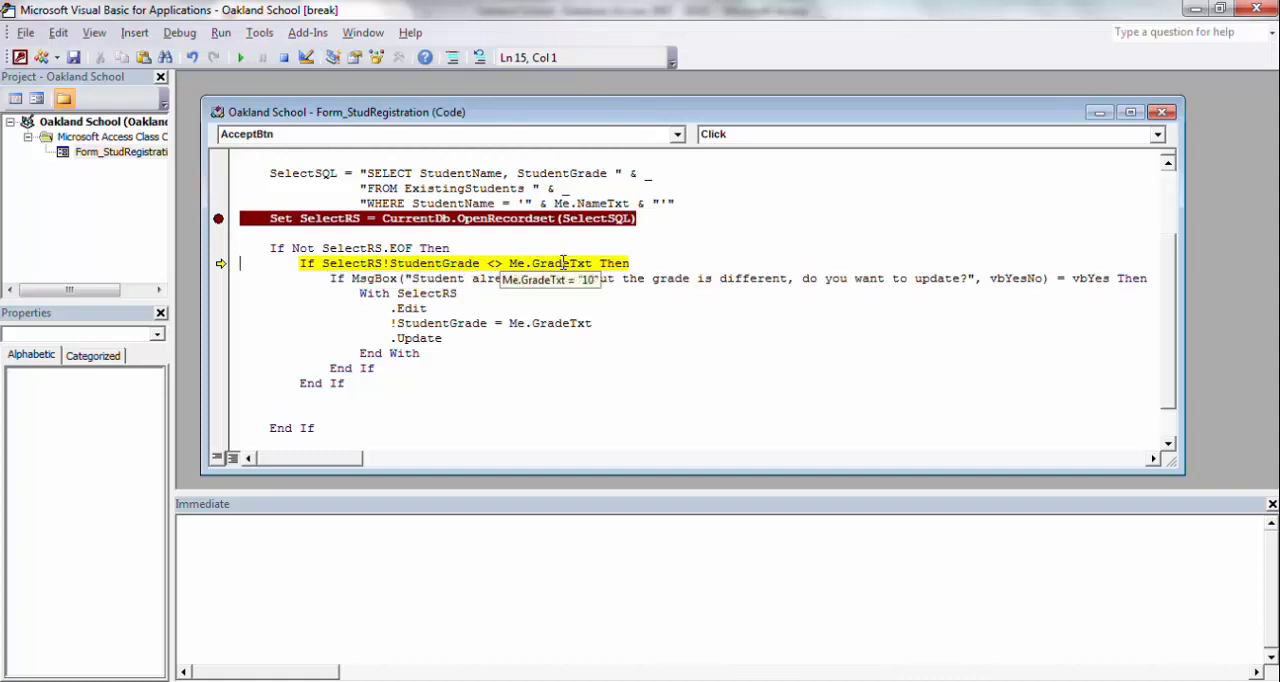
pyautogui.moveTo(592, 414)
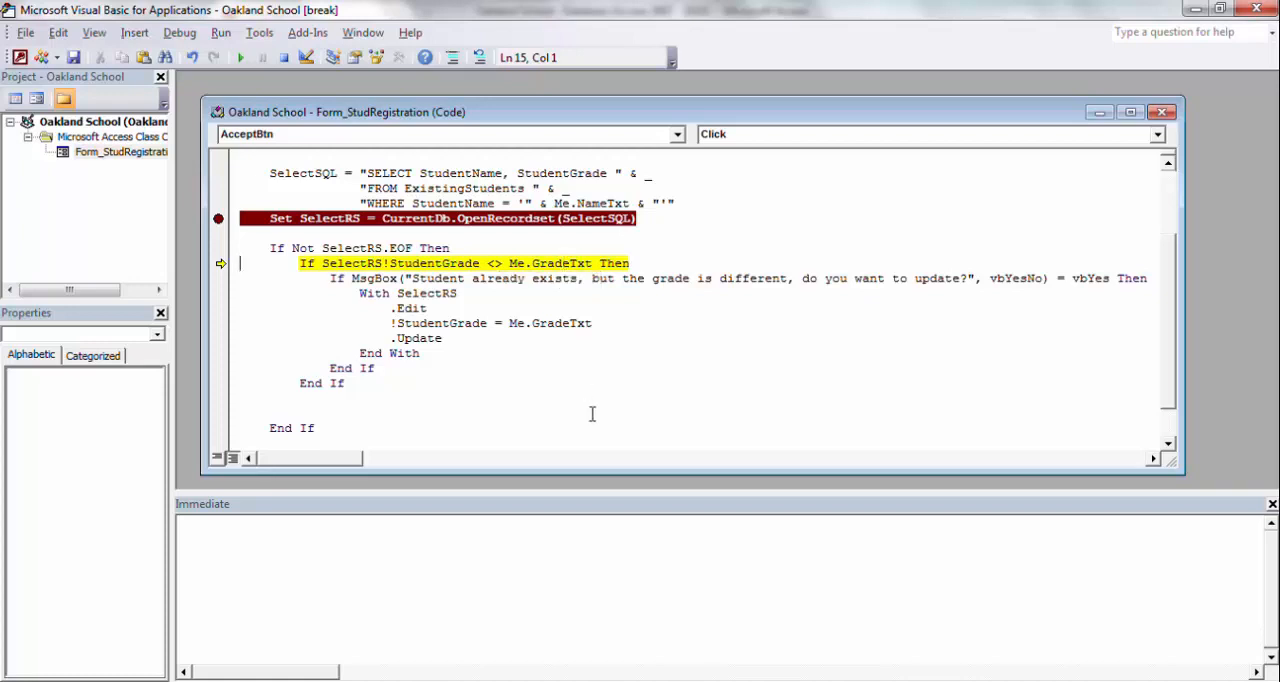
pyautogui.press('F8')
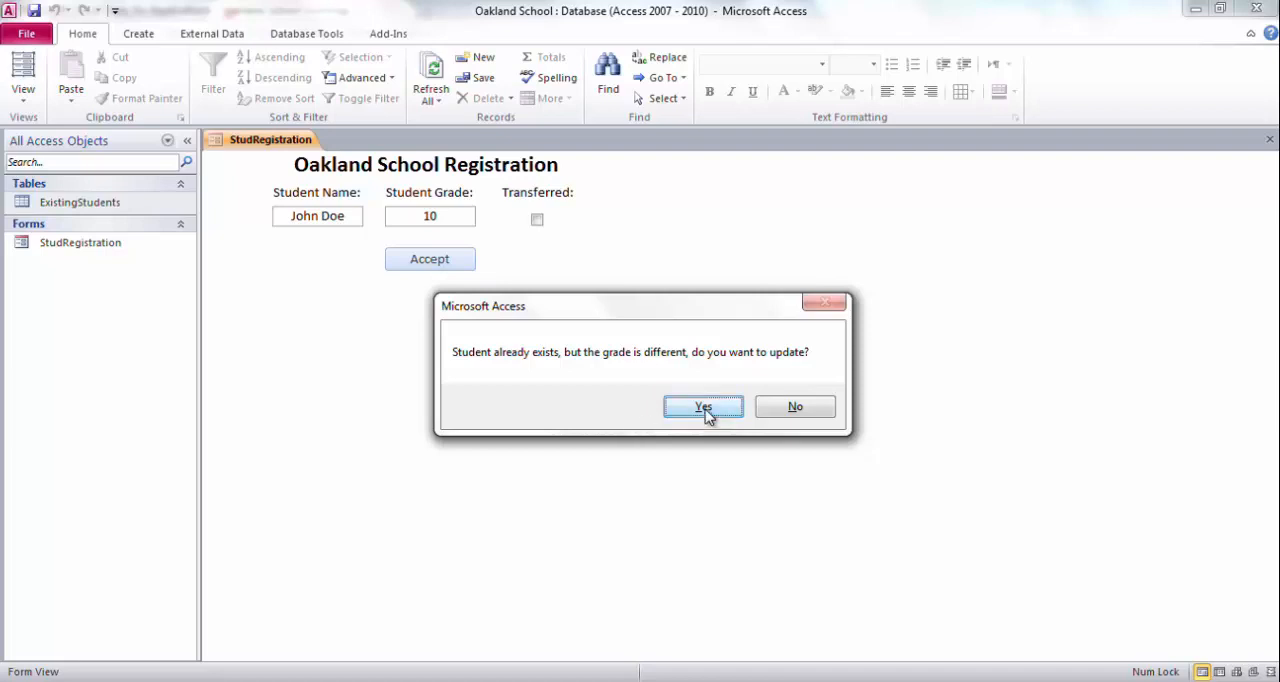
# Answer Yes to the update prompt and step through .Edit, the grade assignment and .Update
pyautogui.click(702, 406)
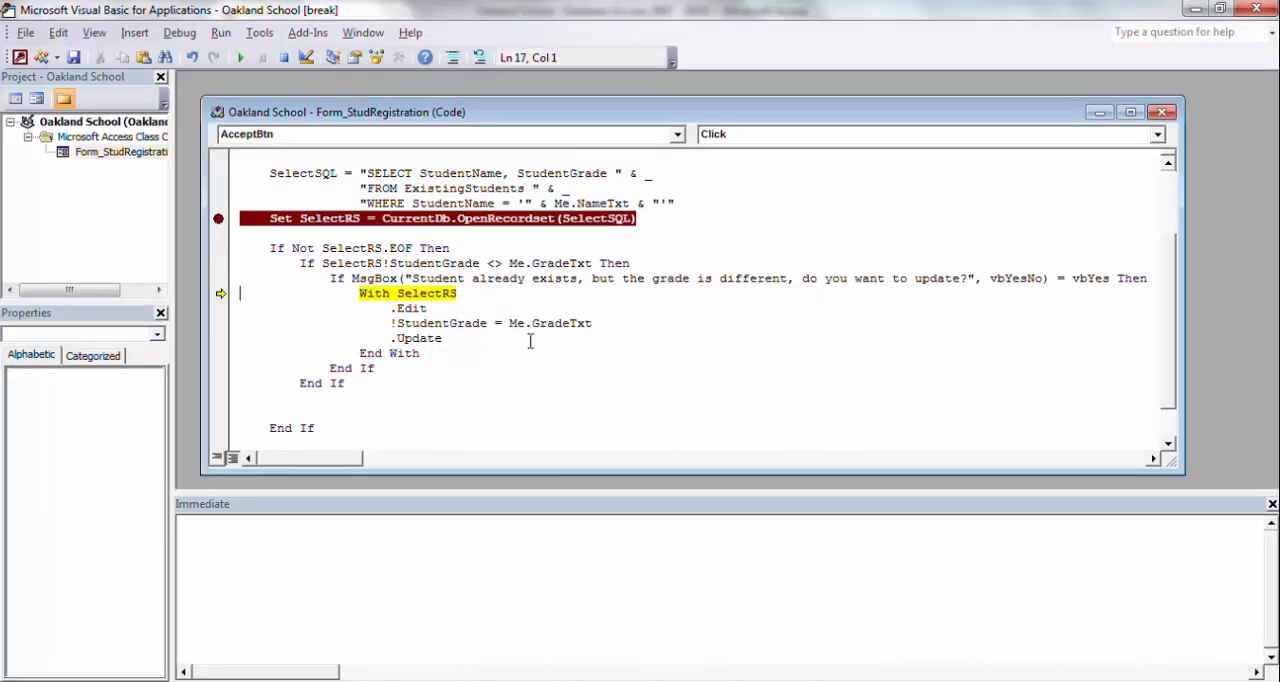
pyautogui.press('F8')
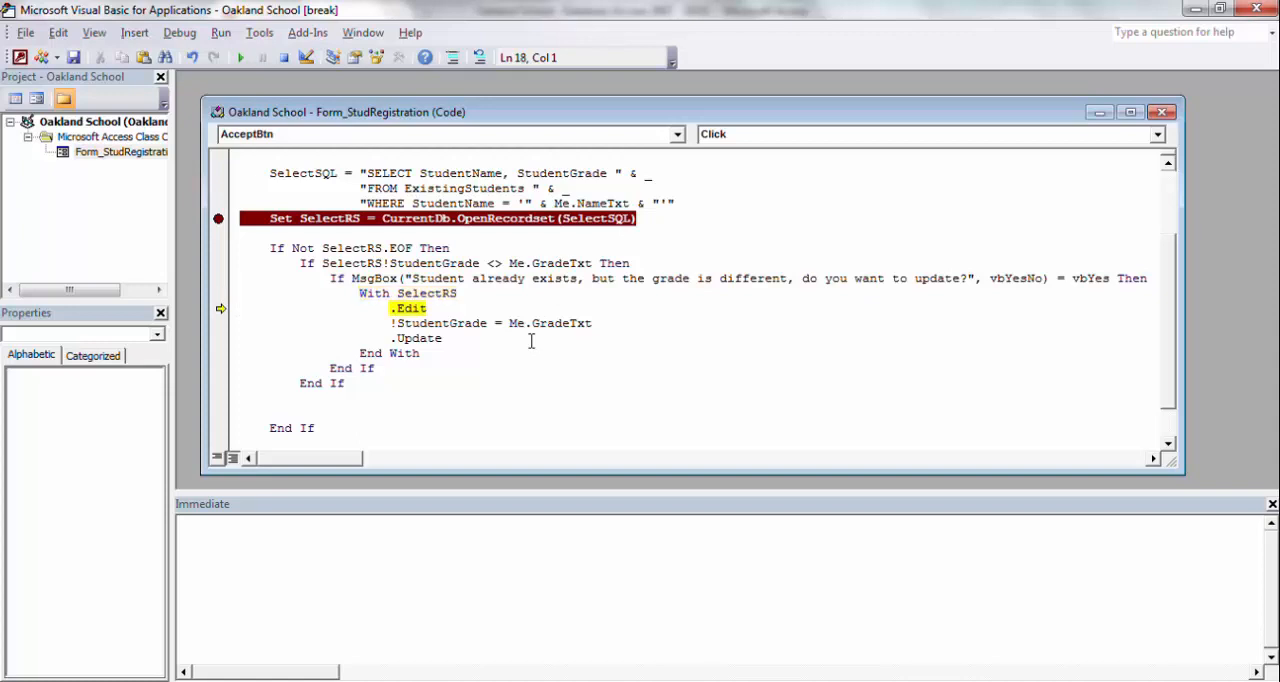
pyautogui.press('F8')
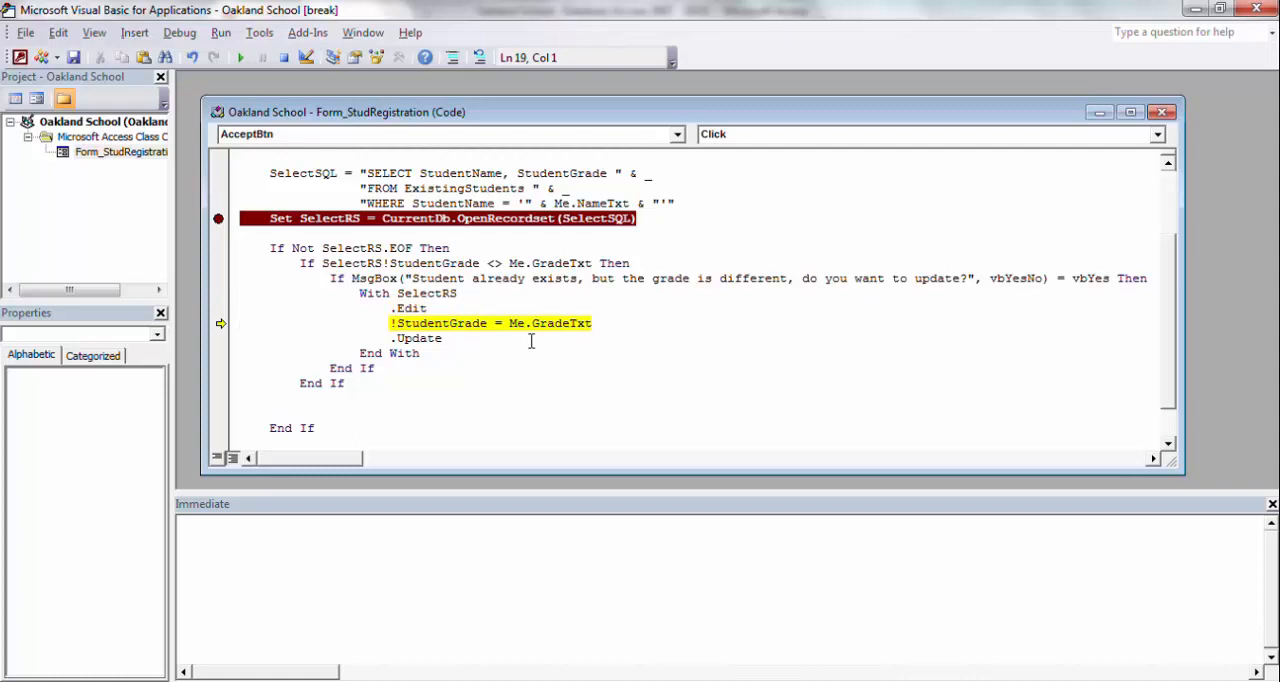
pyautogui.moveTo(554, 322)
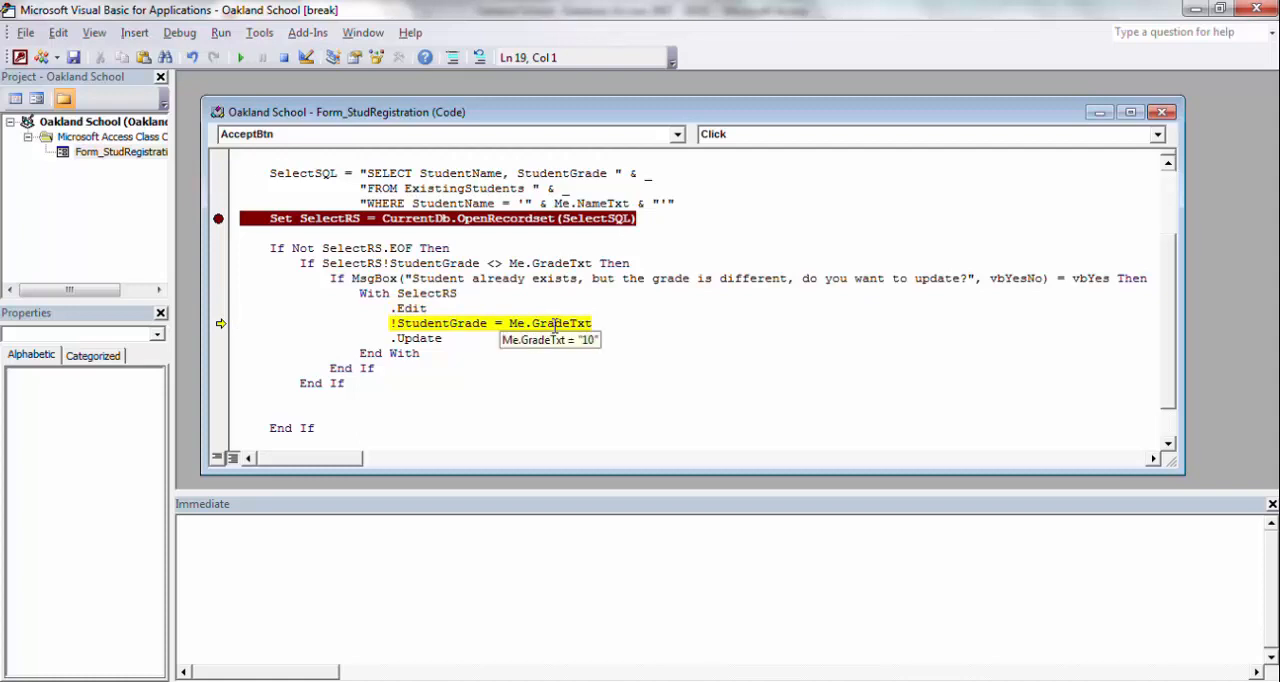
pyautogui.press('F8')
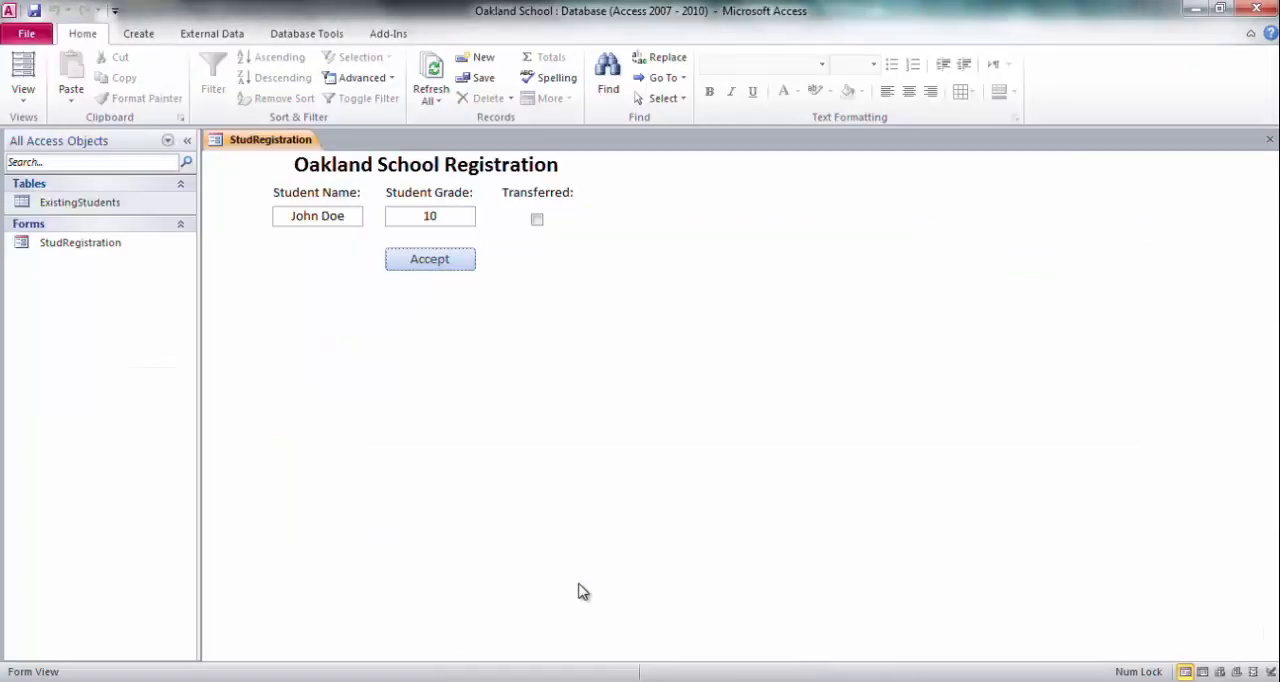
# Check John Doe's grade of 10 in ExistingStudents, then select SelectRS in the With statement
pyautogui.click(80, 202)
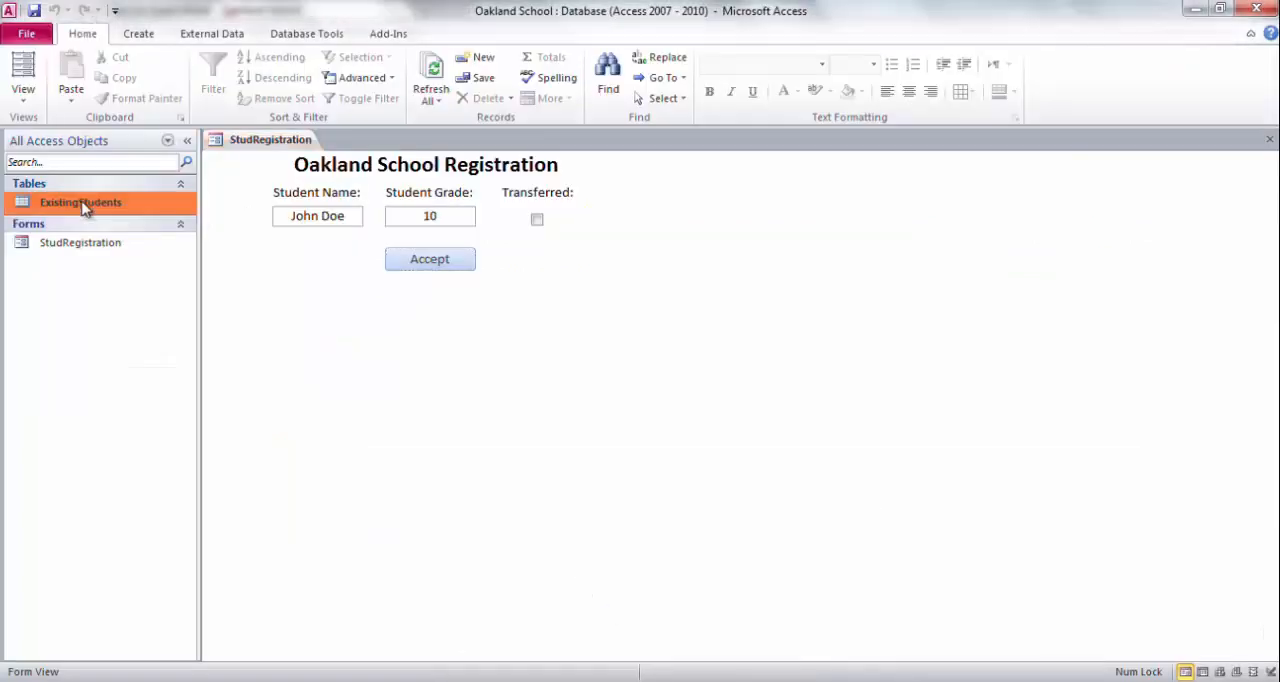
pyautogui.doubleClick(79, 202)
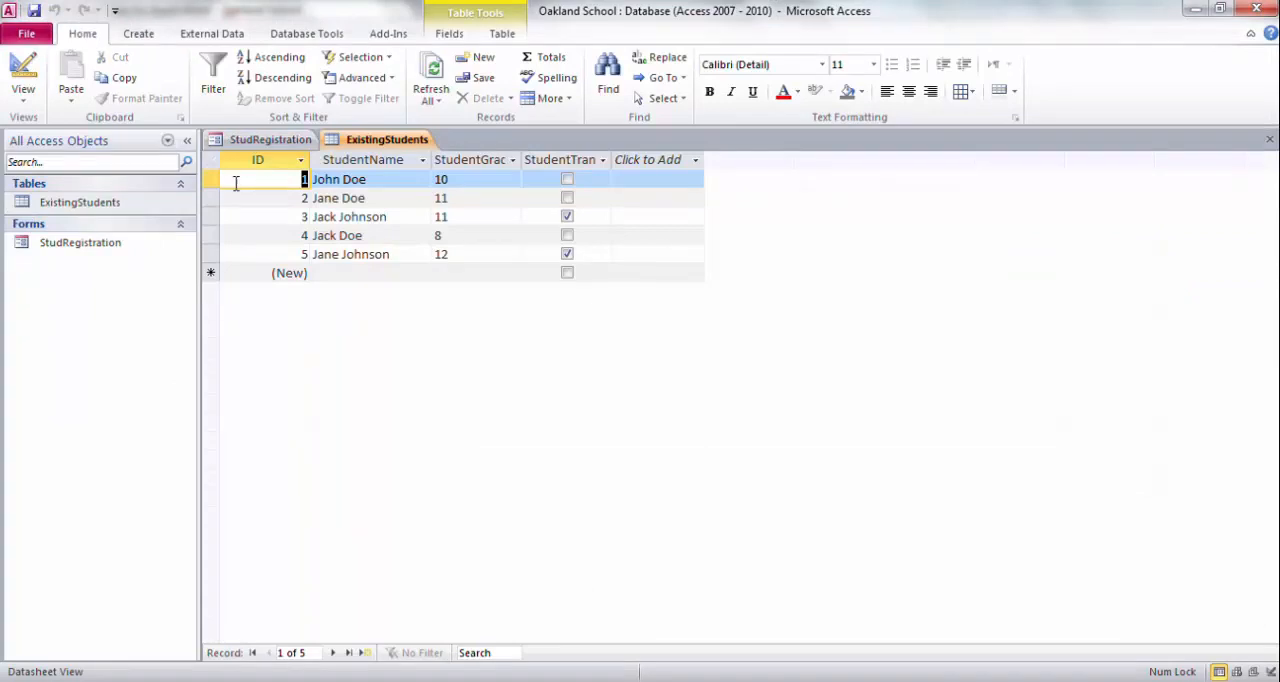
pyautogui.click(211, 179)
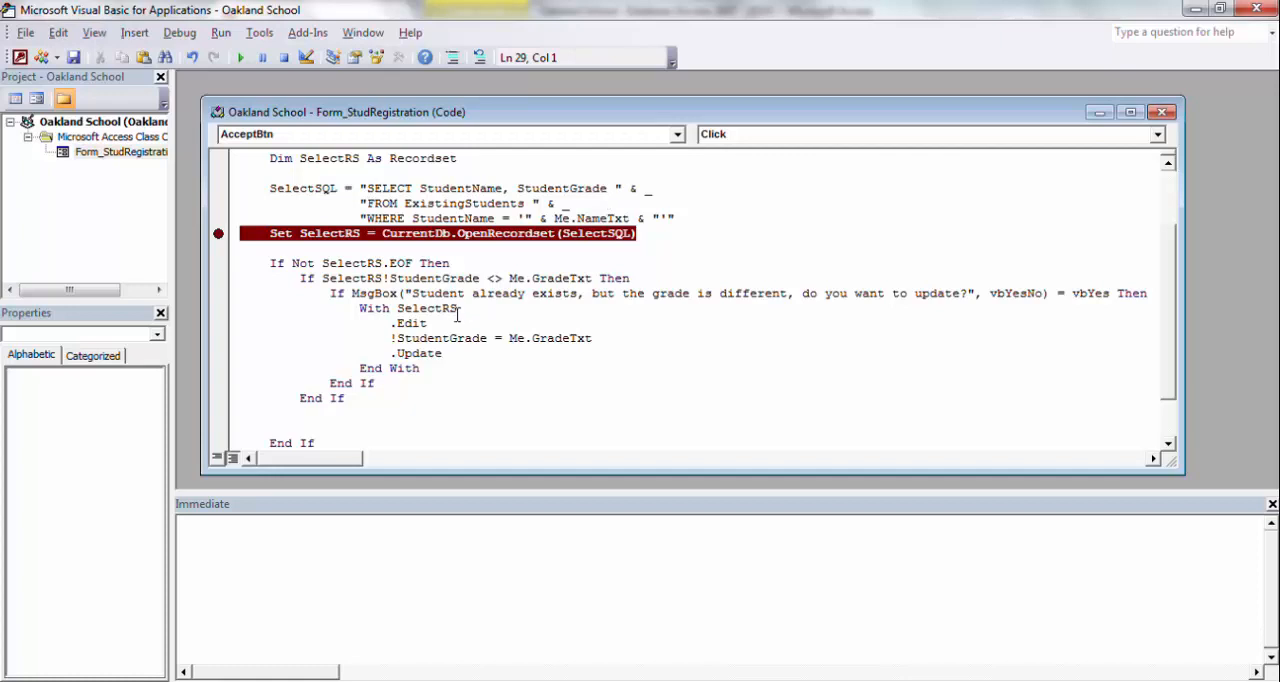
pyautogui.click(464, 308)
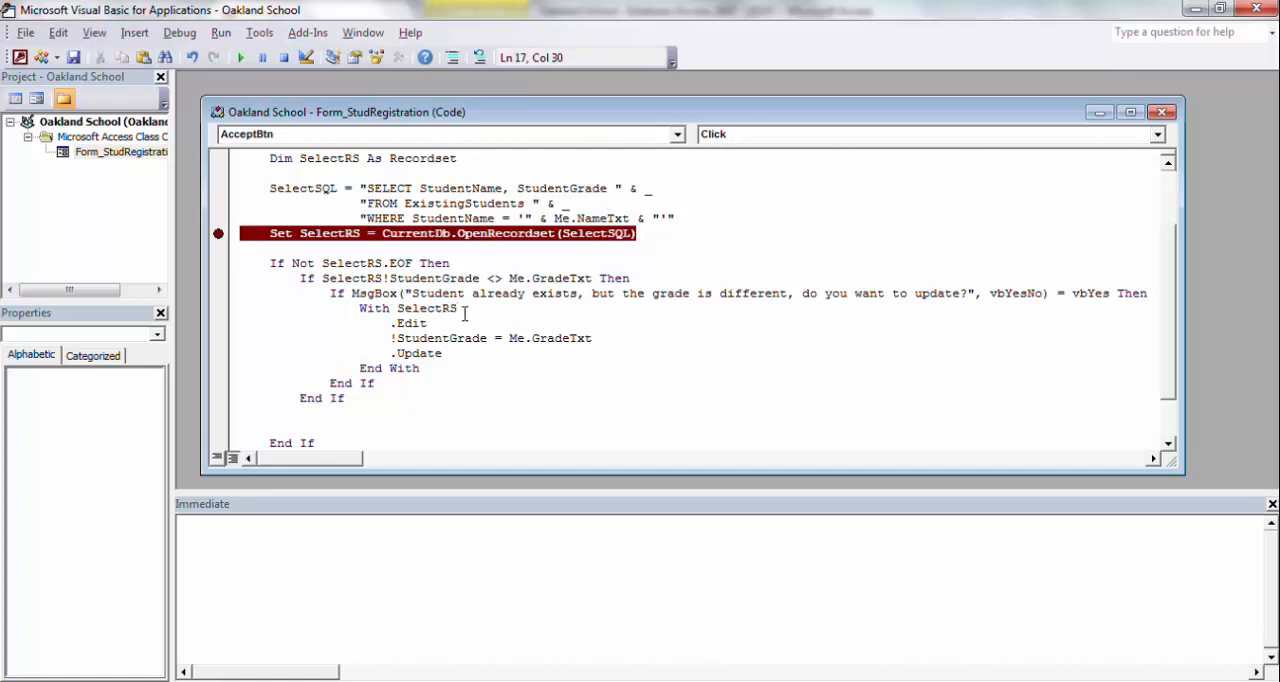
pyautogui.doubleClick(425, 308)
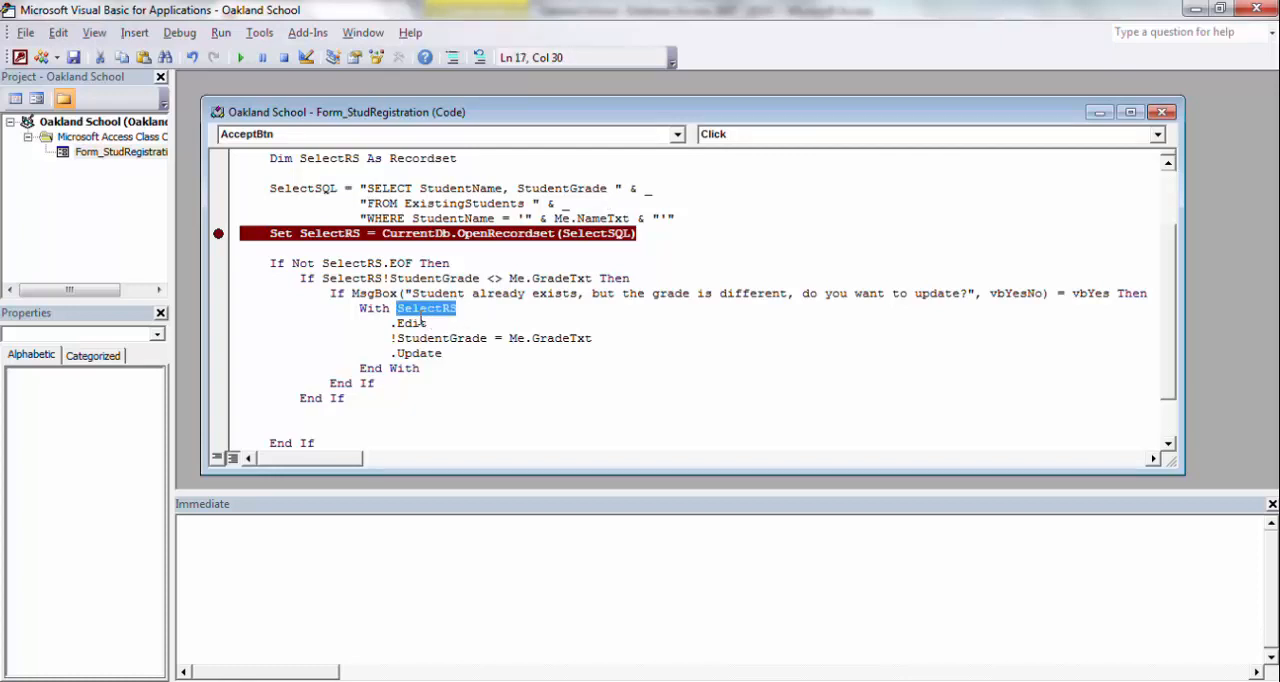